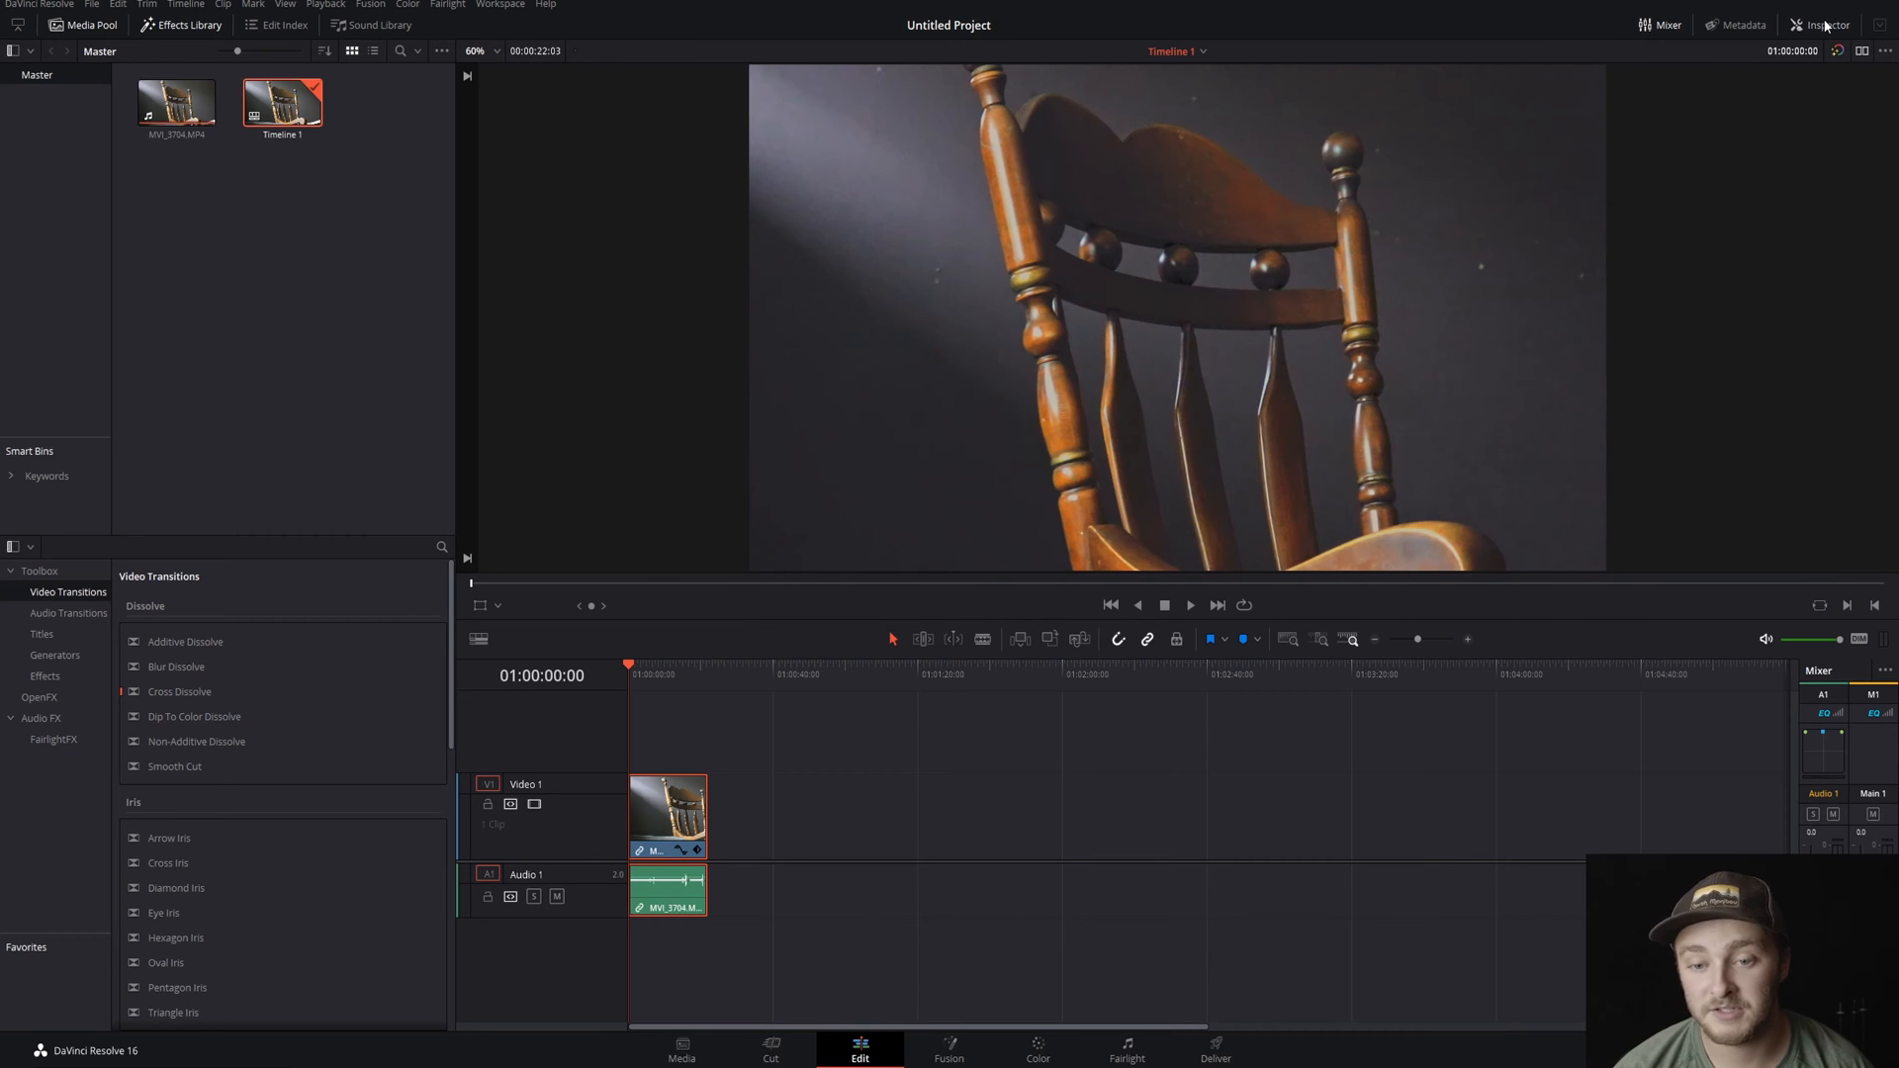
- Show the chair clip's Inspector video settings, keeping Composite Mode on Normal and trying a lower opacity
left_click(1818, 26)
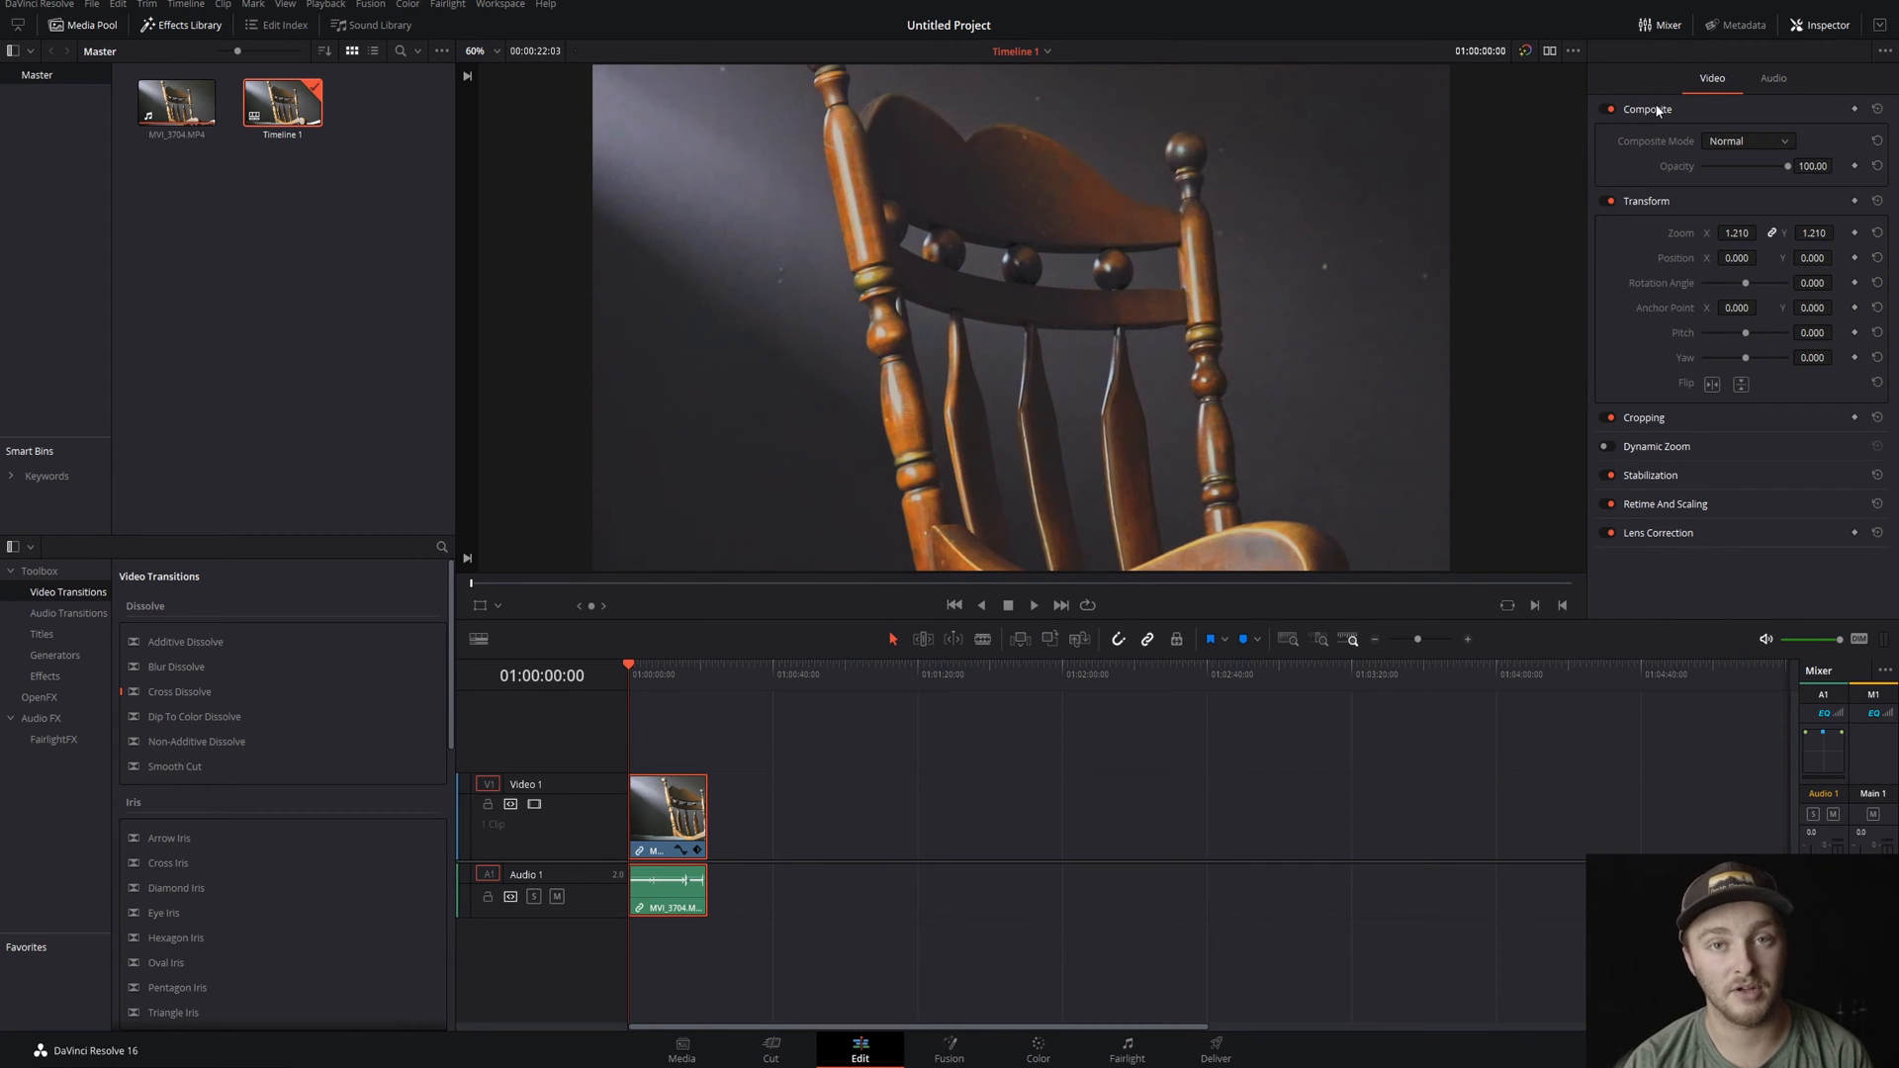
left_click(1745, 140)
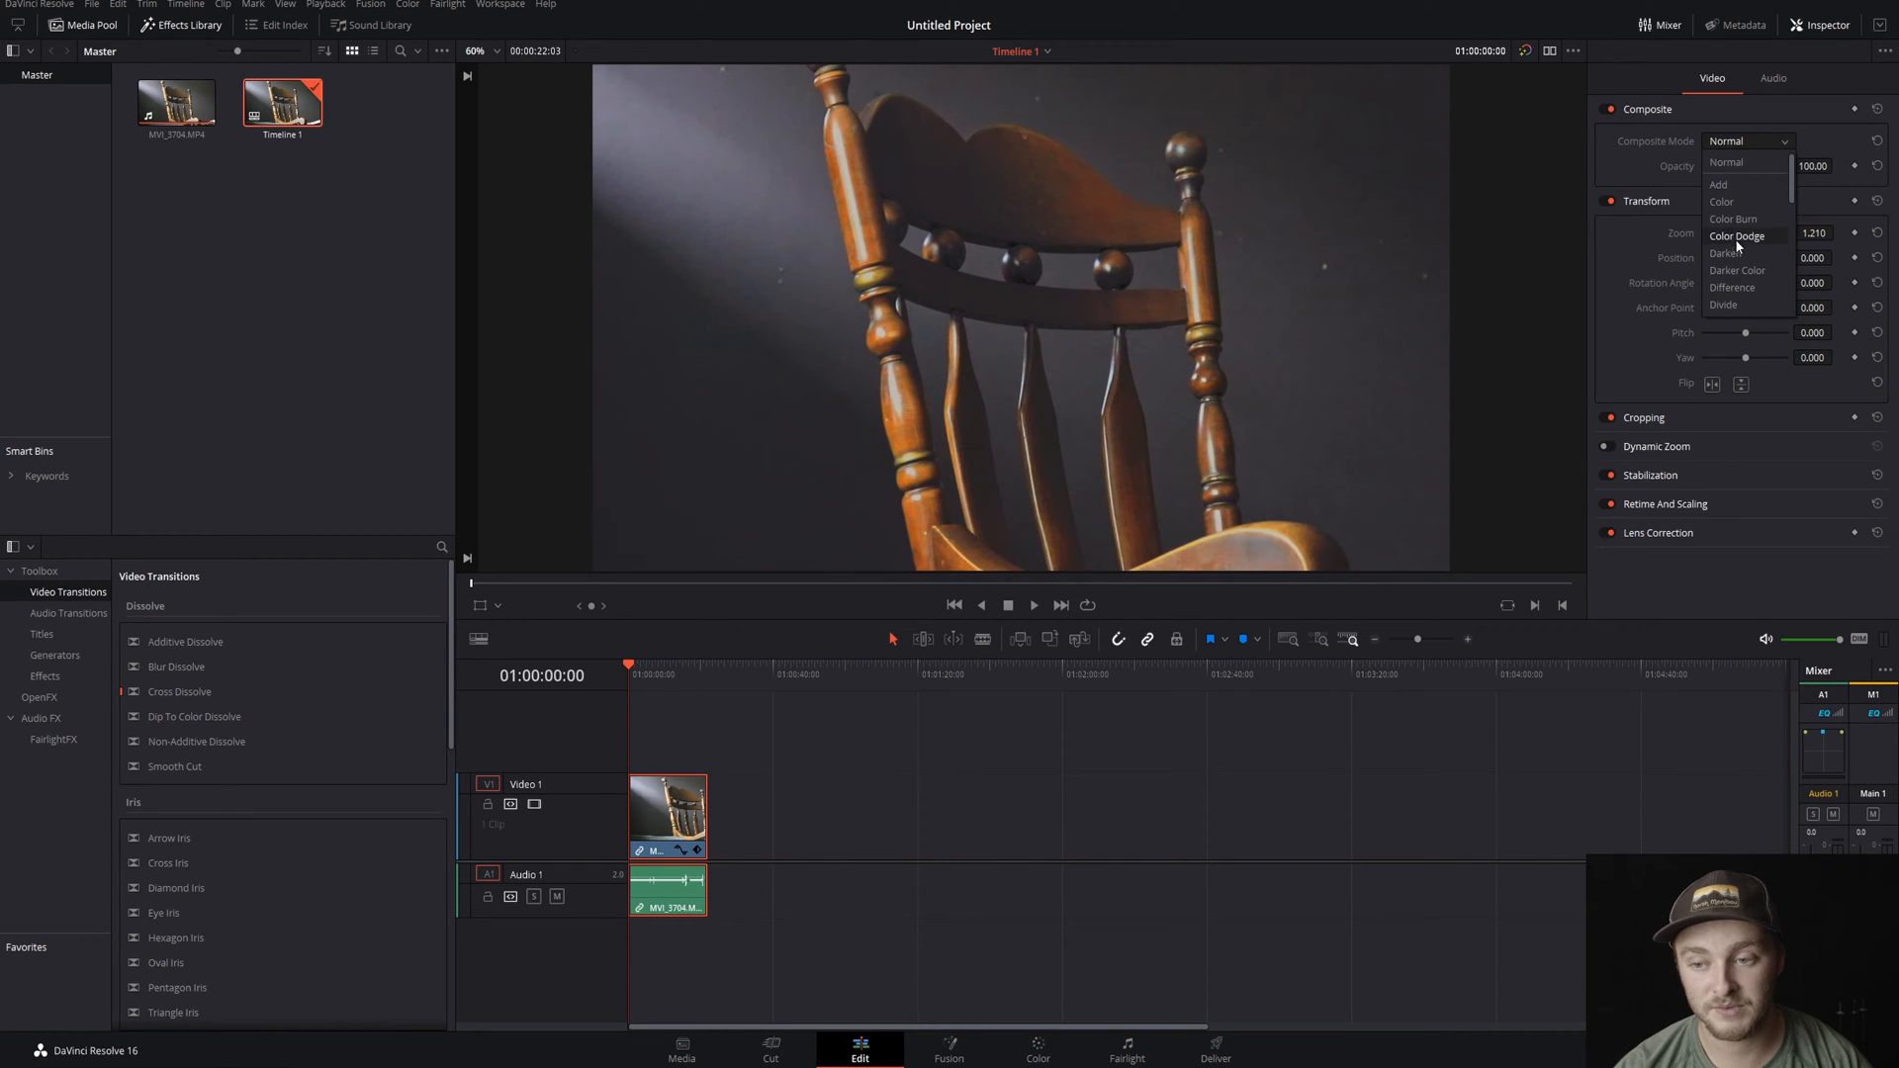
left_click(1725, 162)
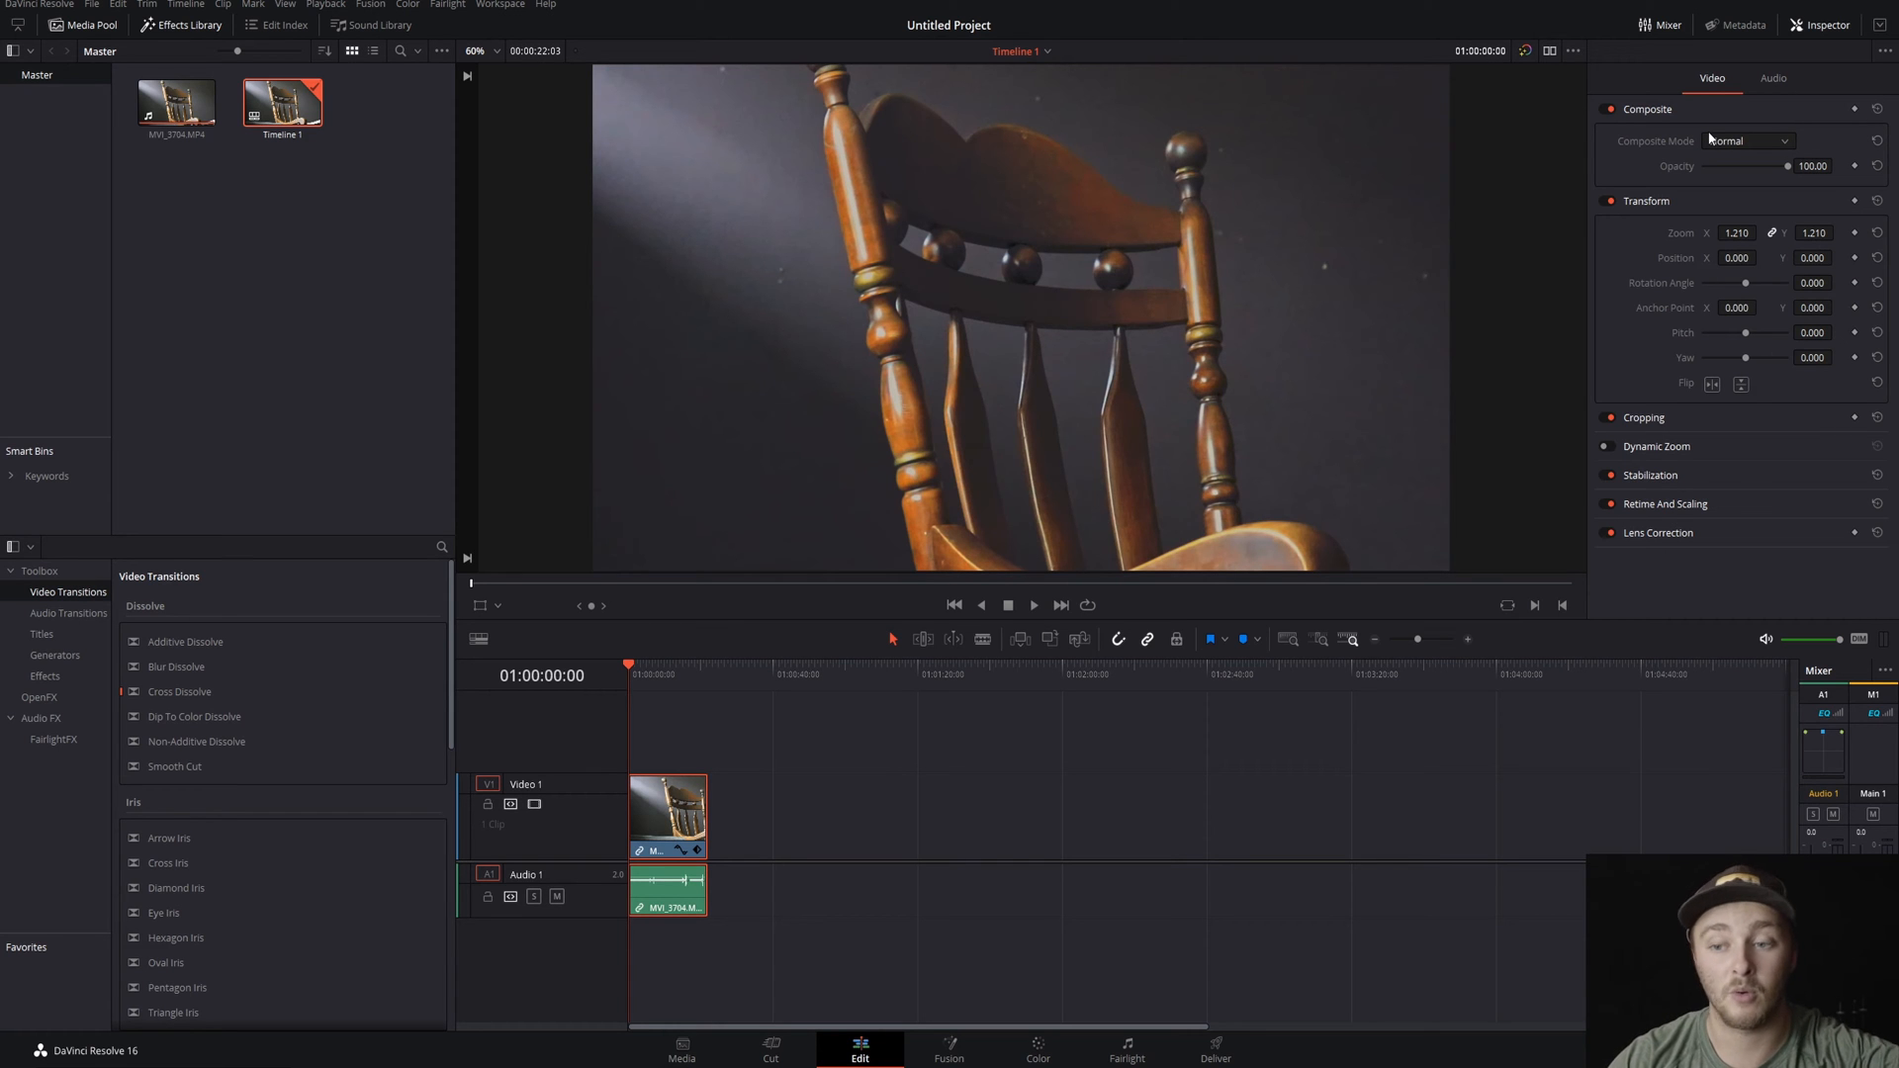
left_click_drag(1787, 166, 1747, 166)
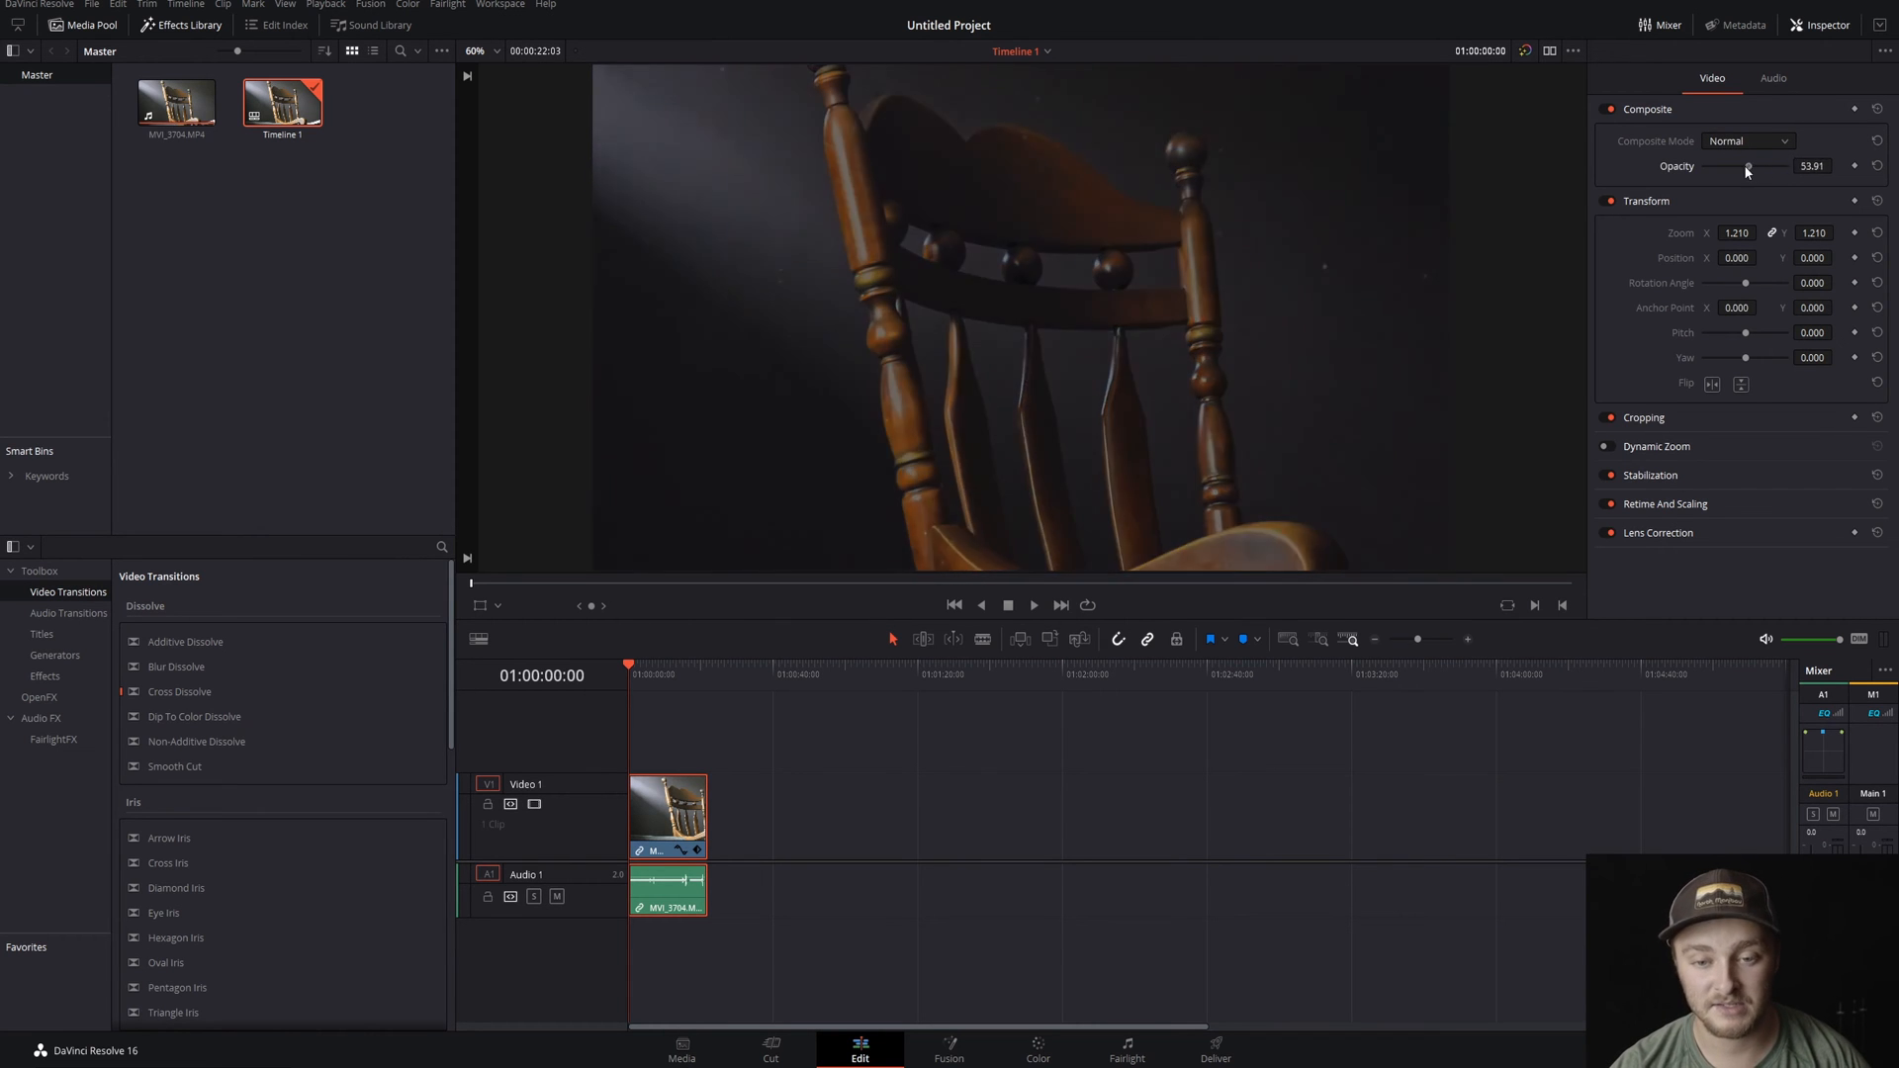
- Move the clip to a second video track and back to Video 1, then restore opacity to 100
left_click_drag(1748, 166, 1791, 166)
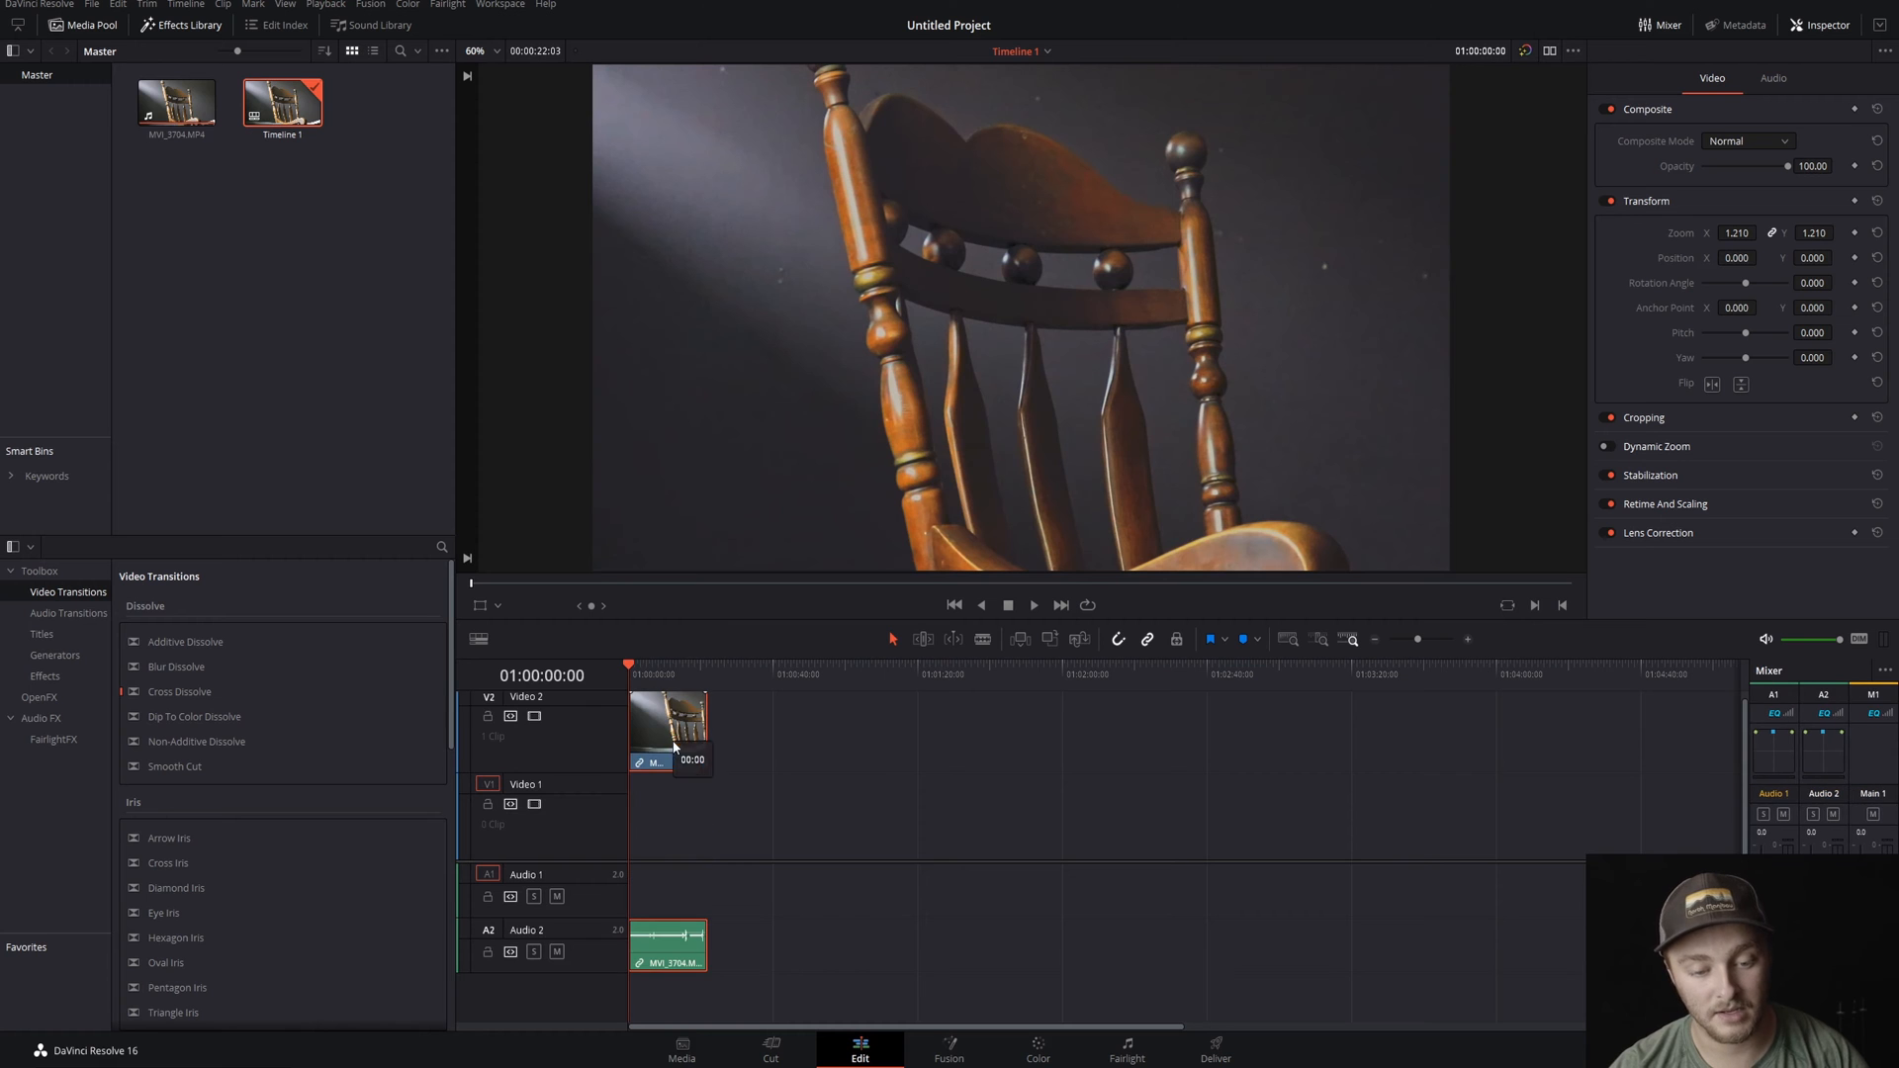
left_click_drag(669, 726, 669, 811)
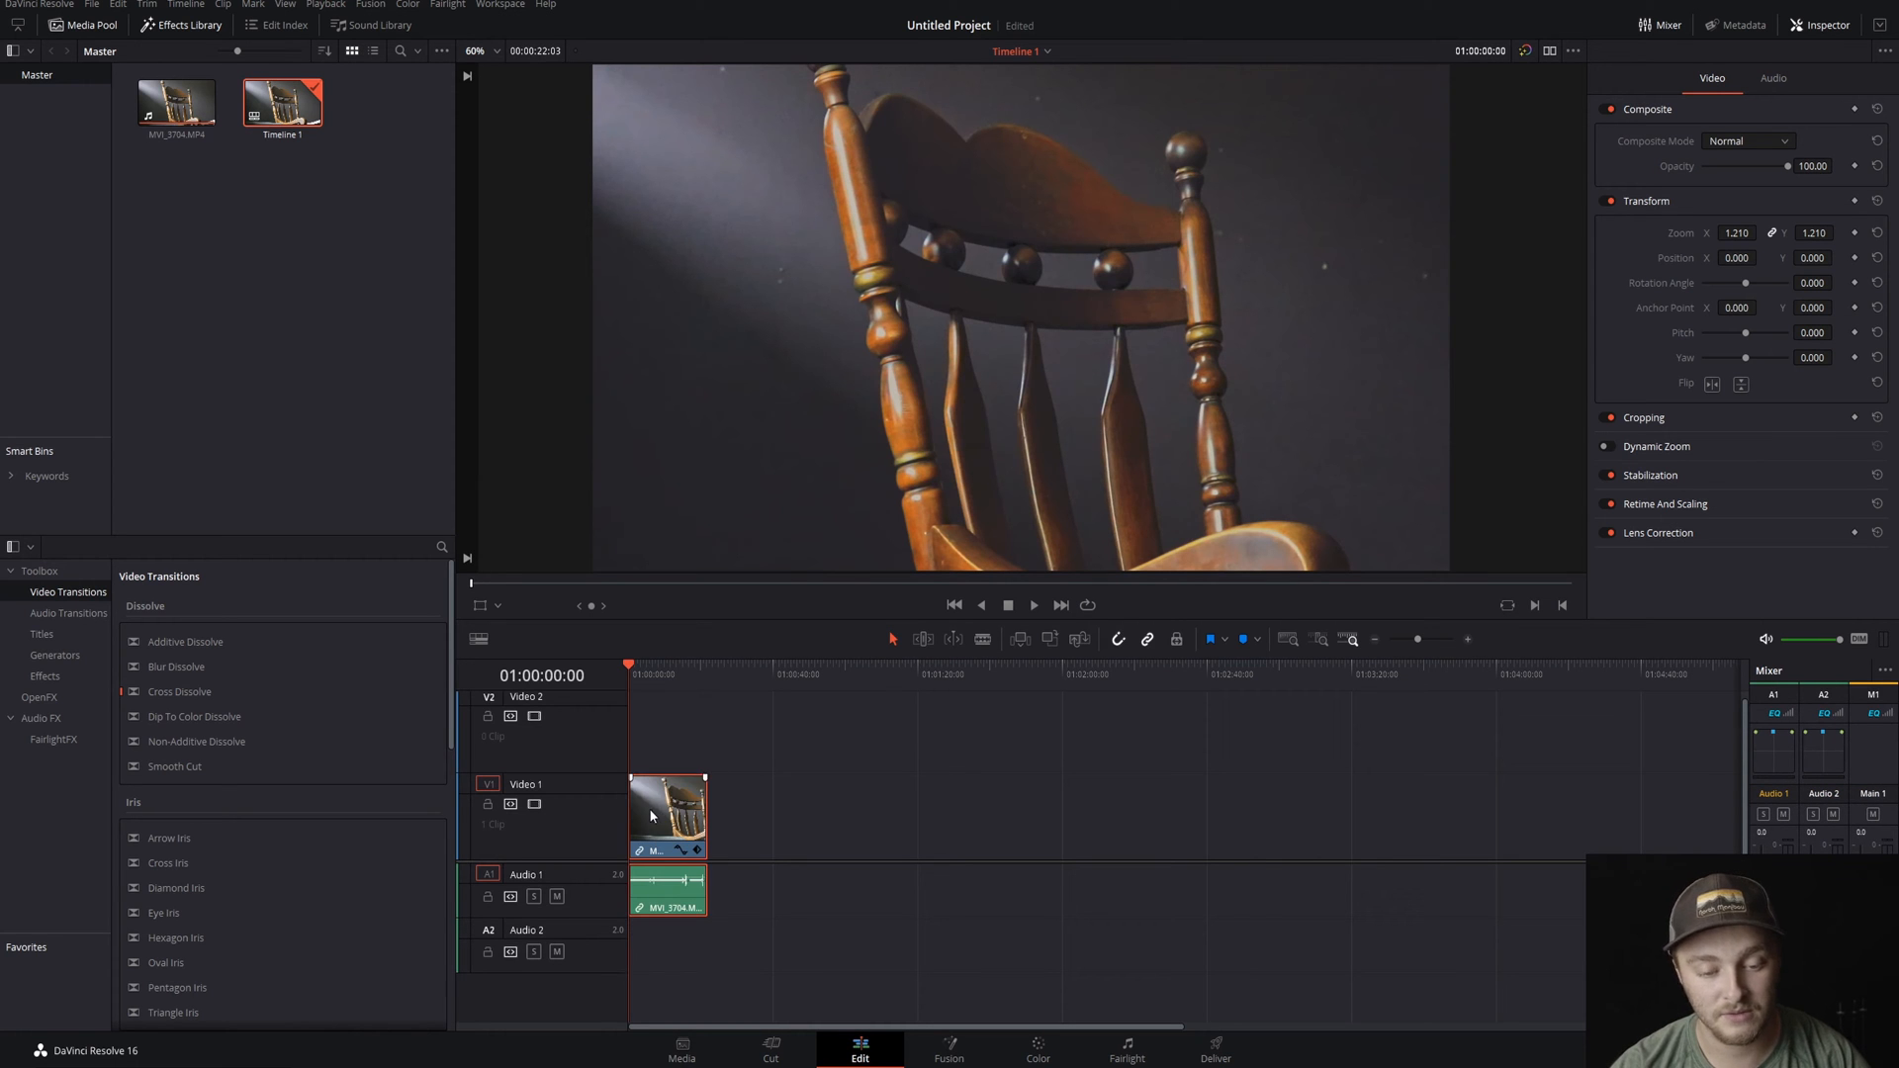
left_click_drag(1790, 164, 1734, 165)
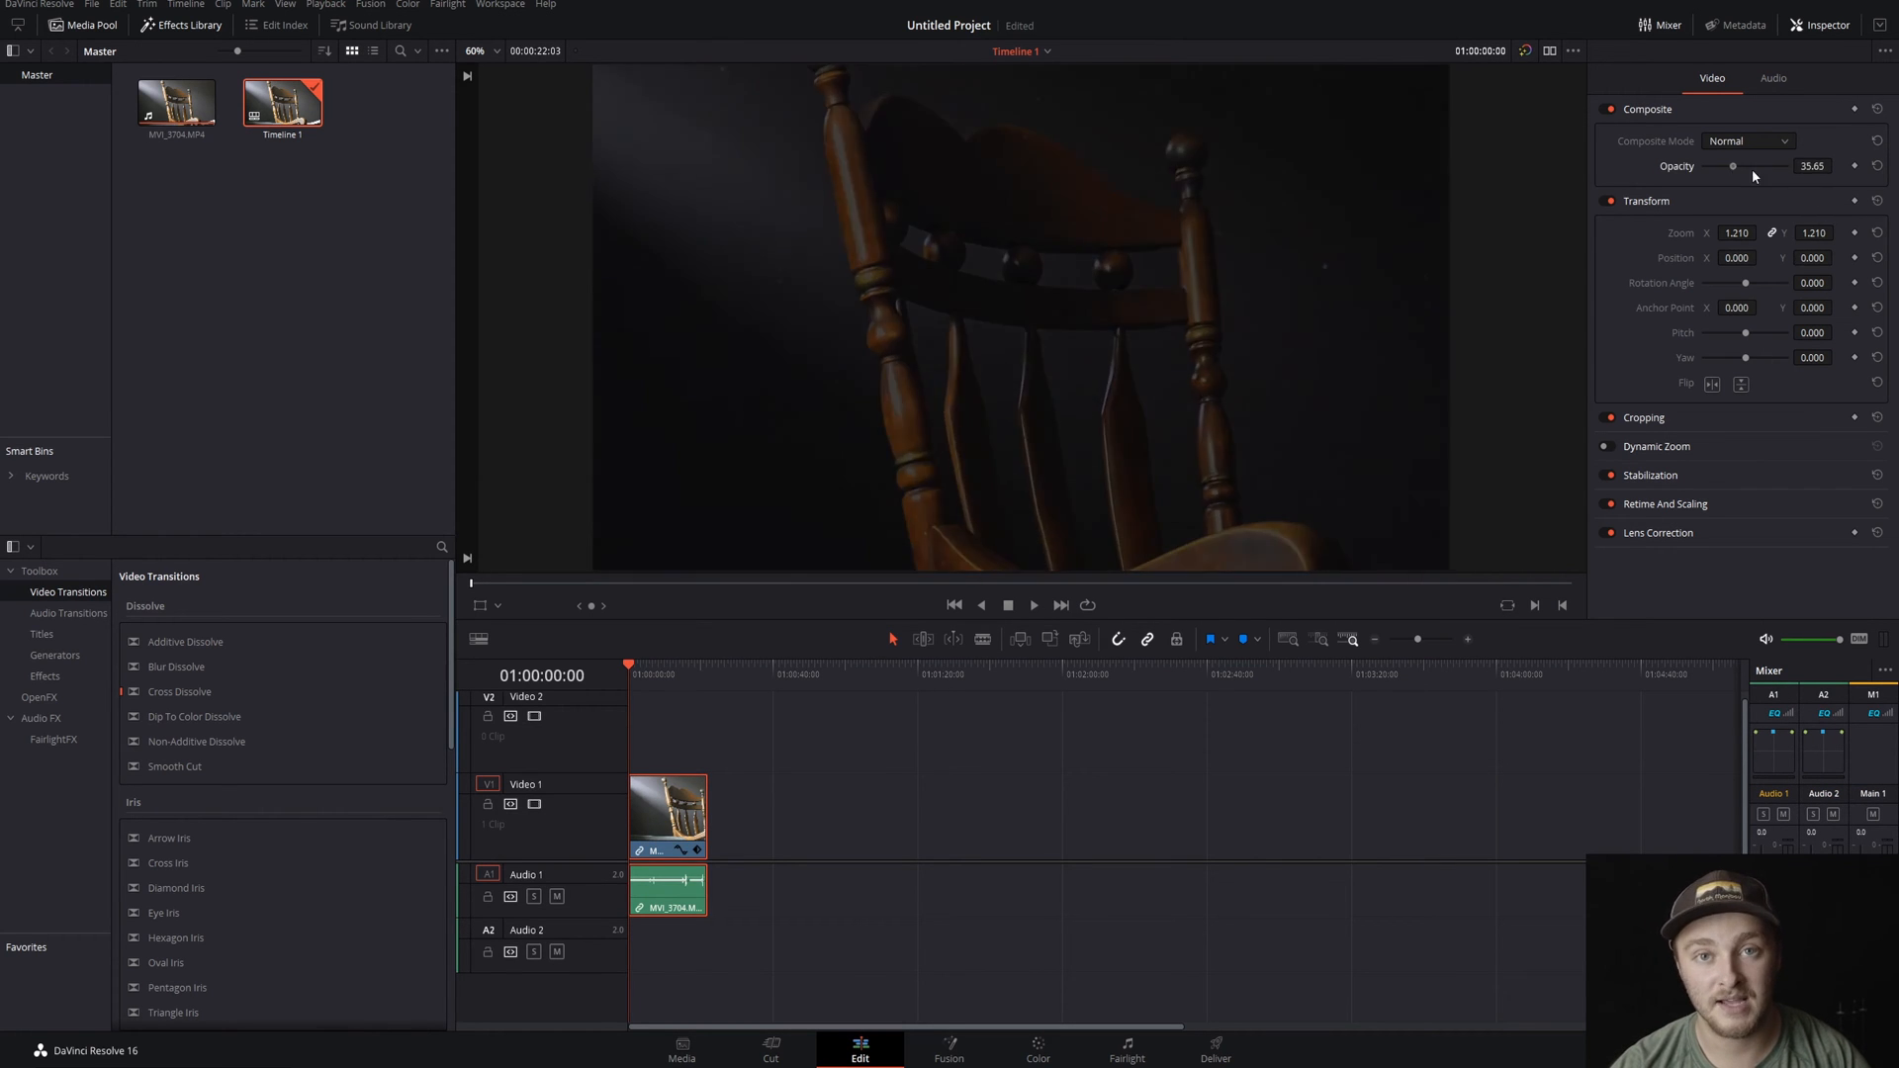
left_click_drag(1733, 166, 1799, 166)
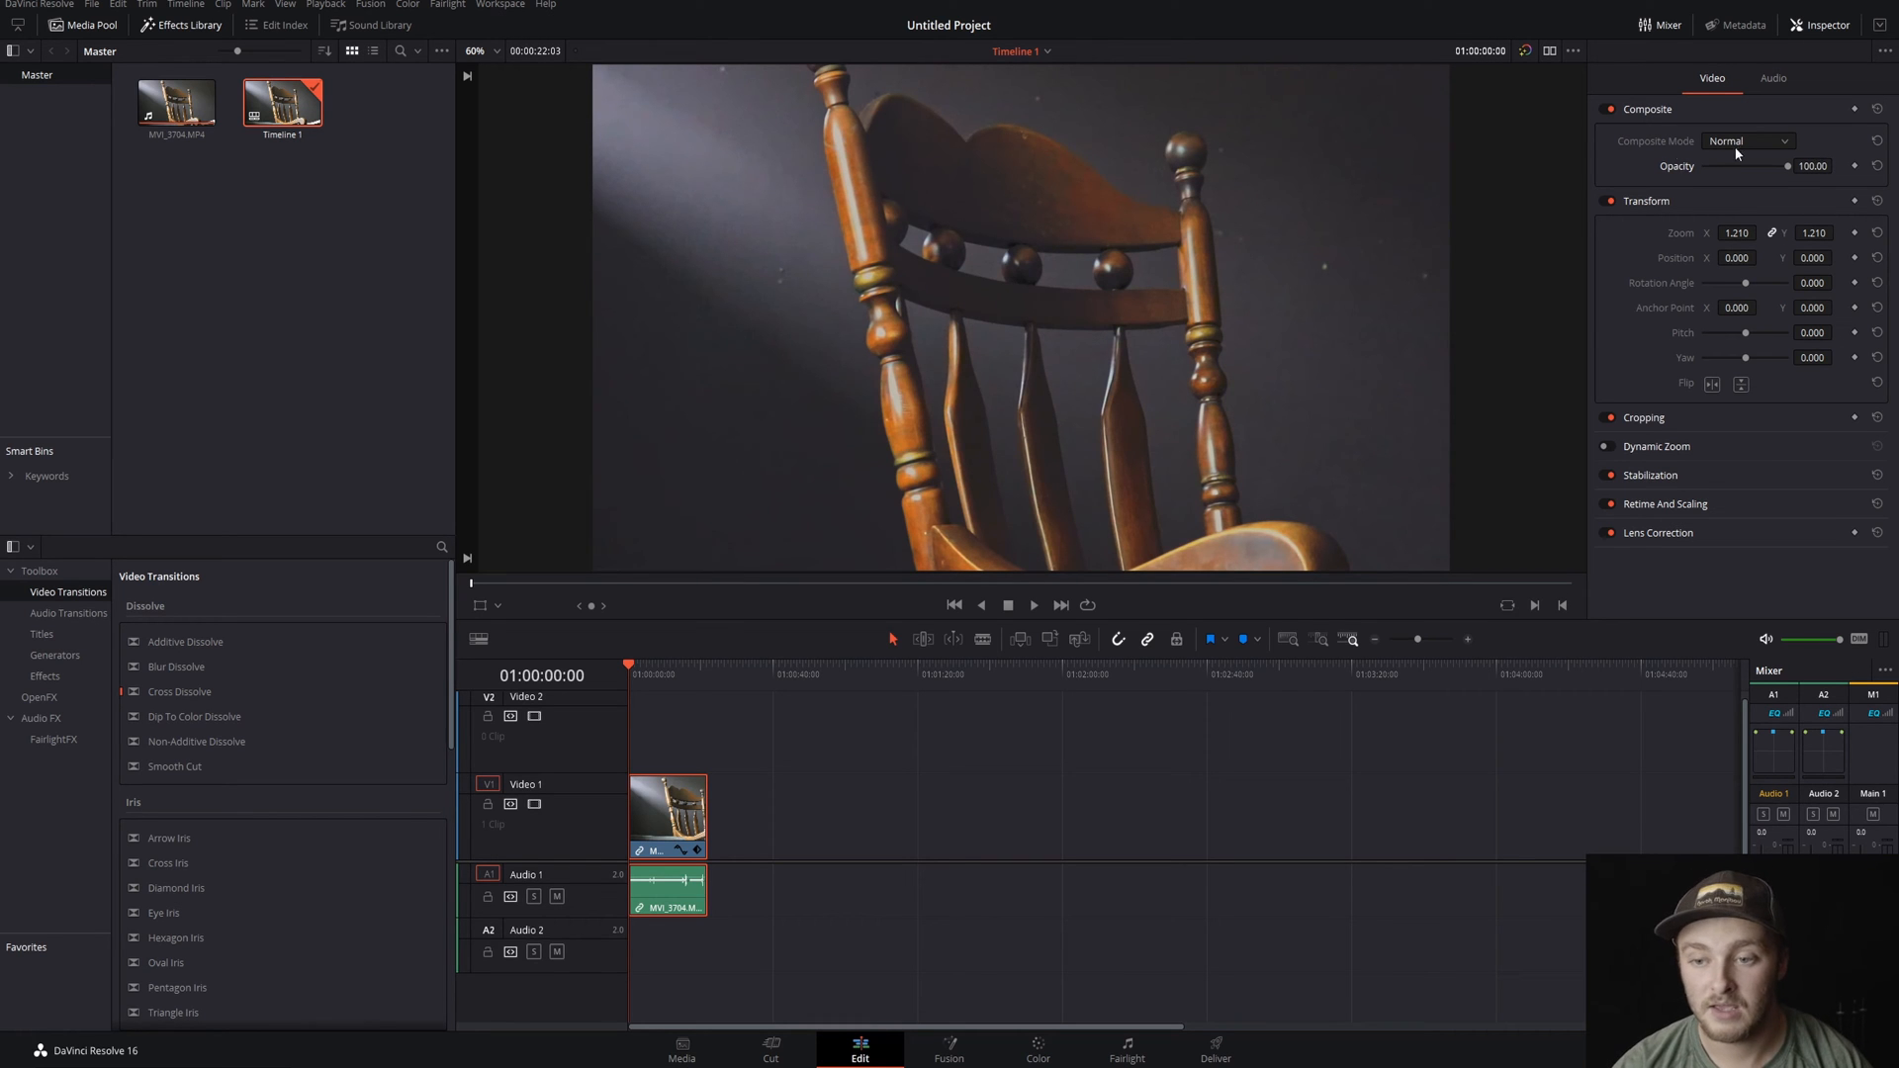
- Collapse Composite and work in Transform, ending at zoom 1.000 with Anchor Point X at 92
left_click(1649, 109)
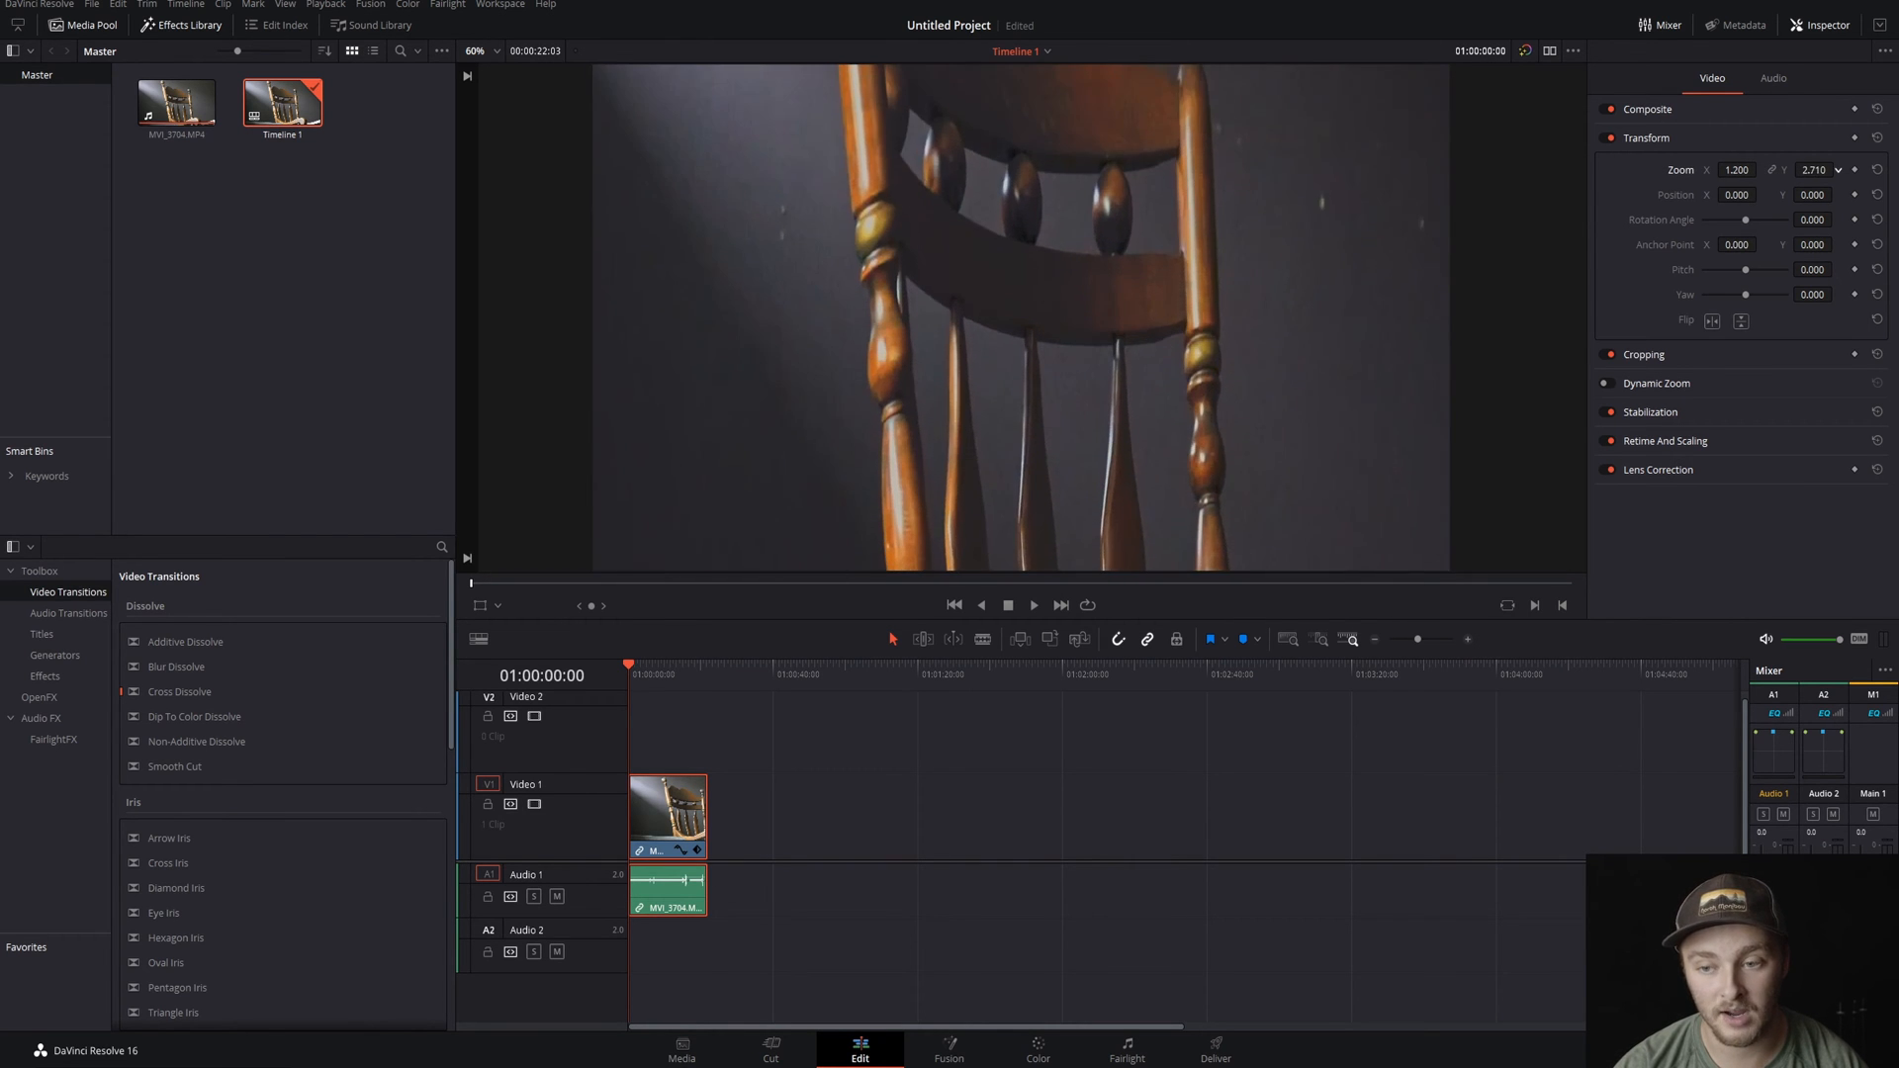
left_click(1876, 170)
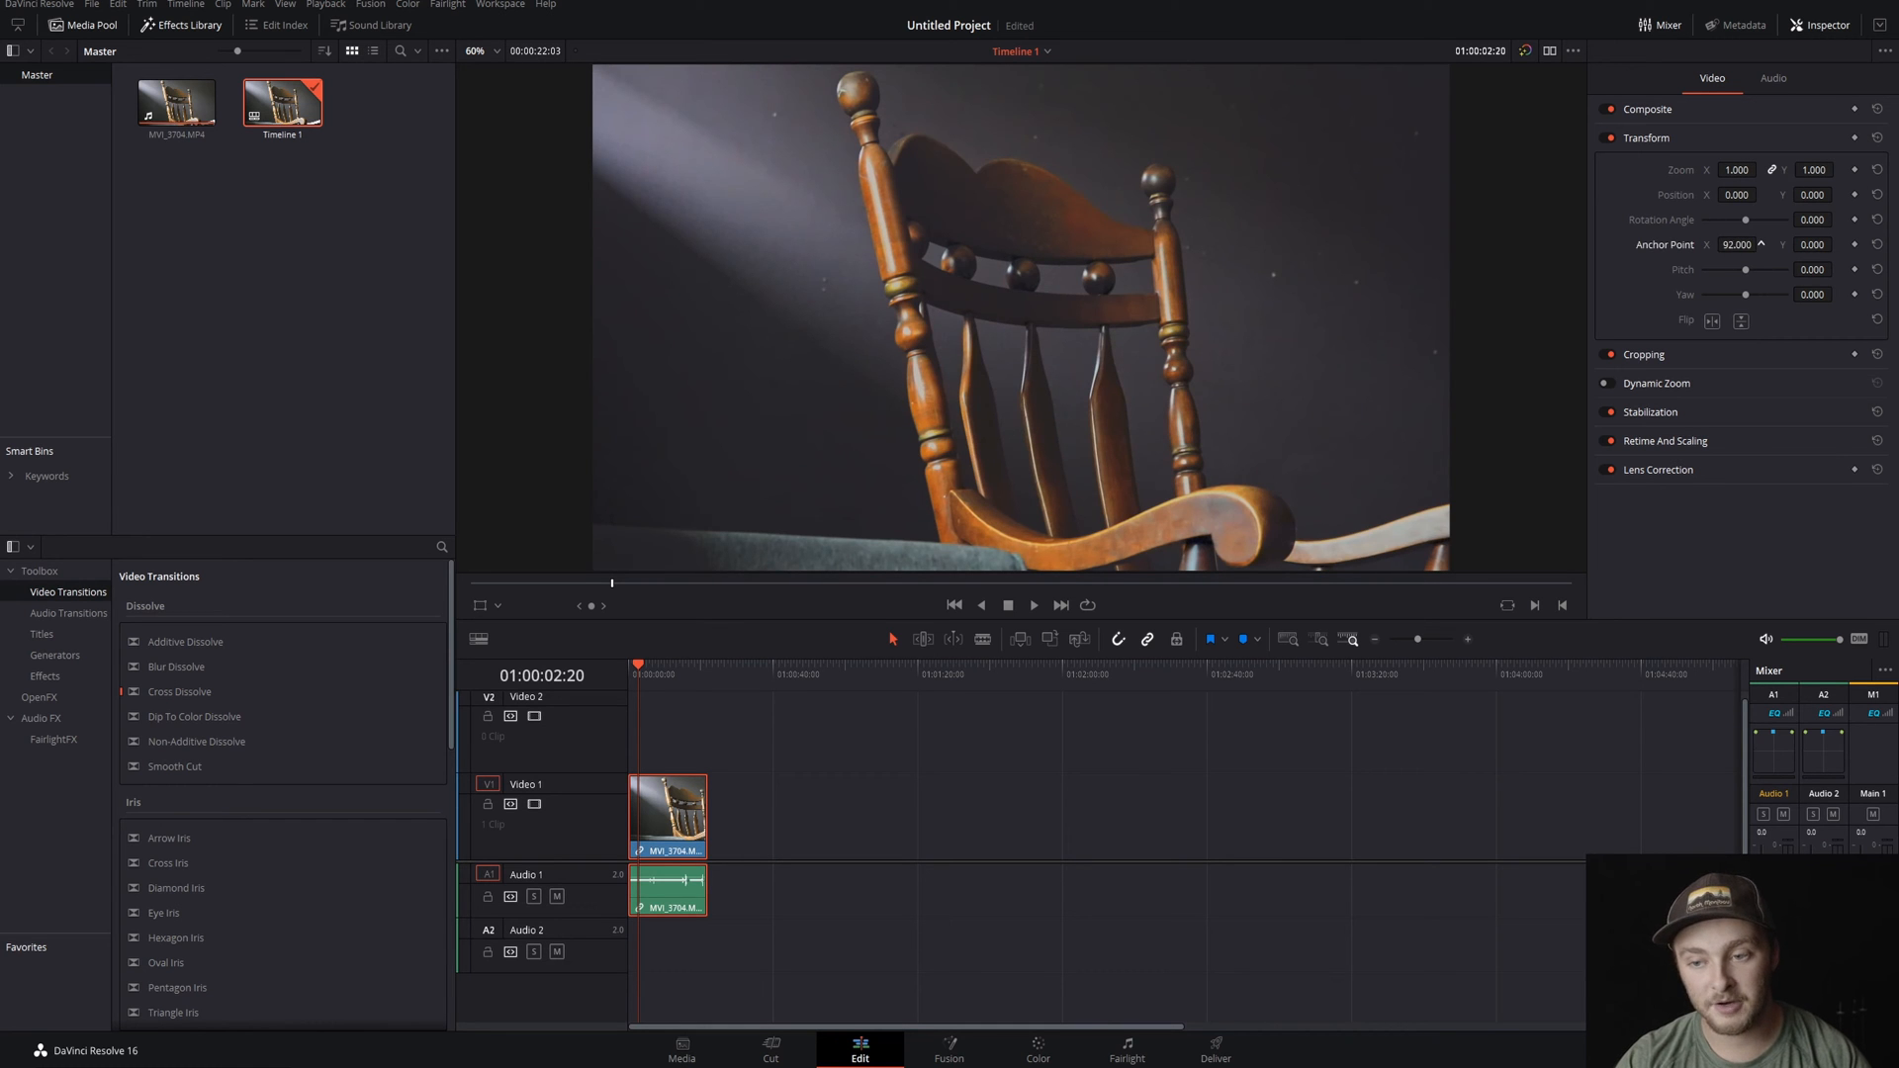
- Try rotating the clip about ninety degrees, shifting the anchor point and tilting pitch, then return rotation to upright
left_click_drag(1745, 220, 1769, 220)
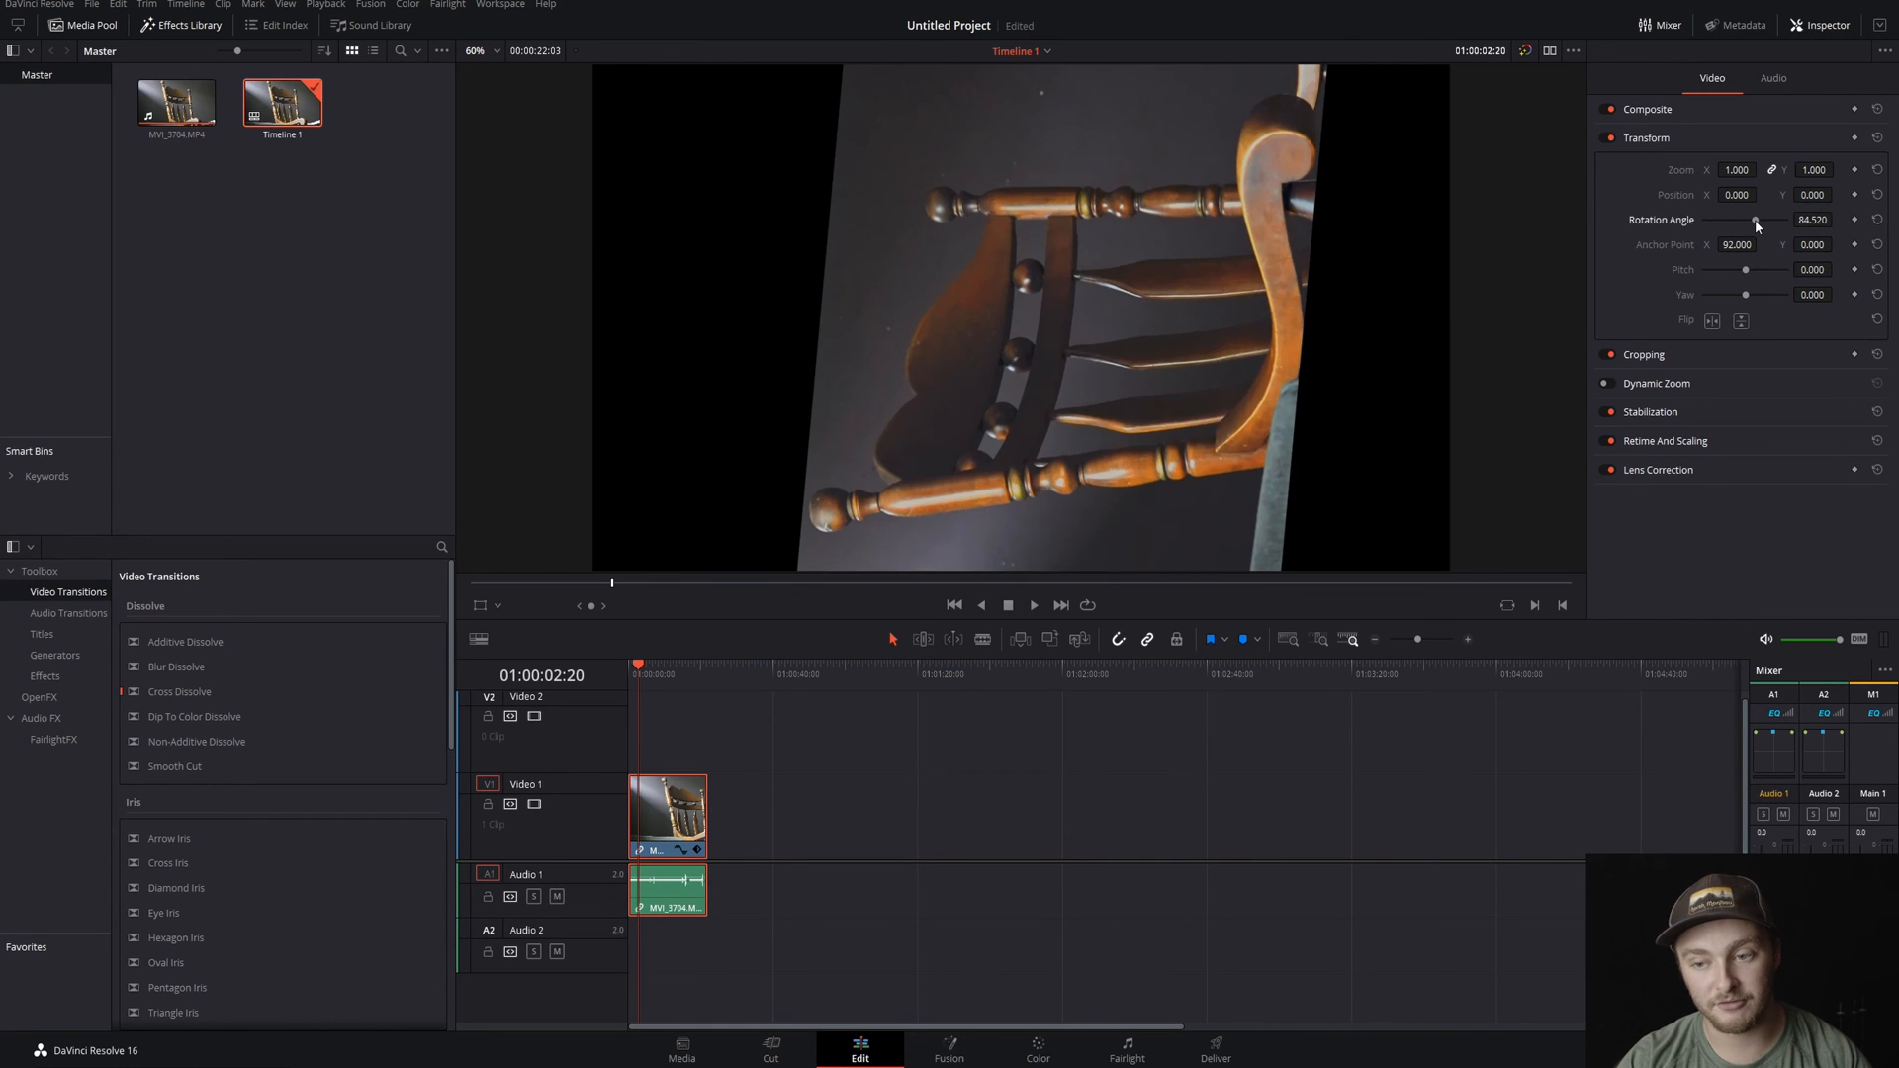
left_click_drag(1745, 244, 1763, 244)
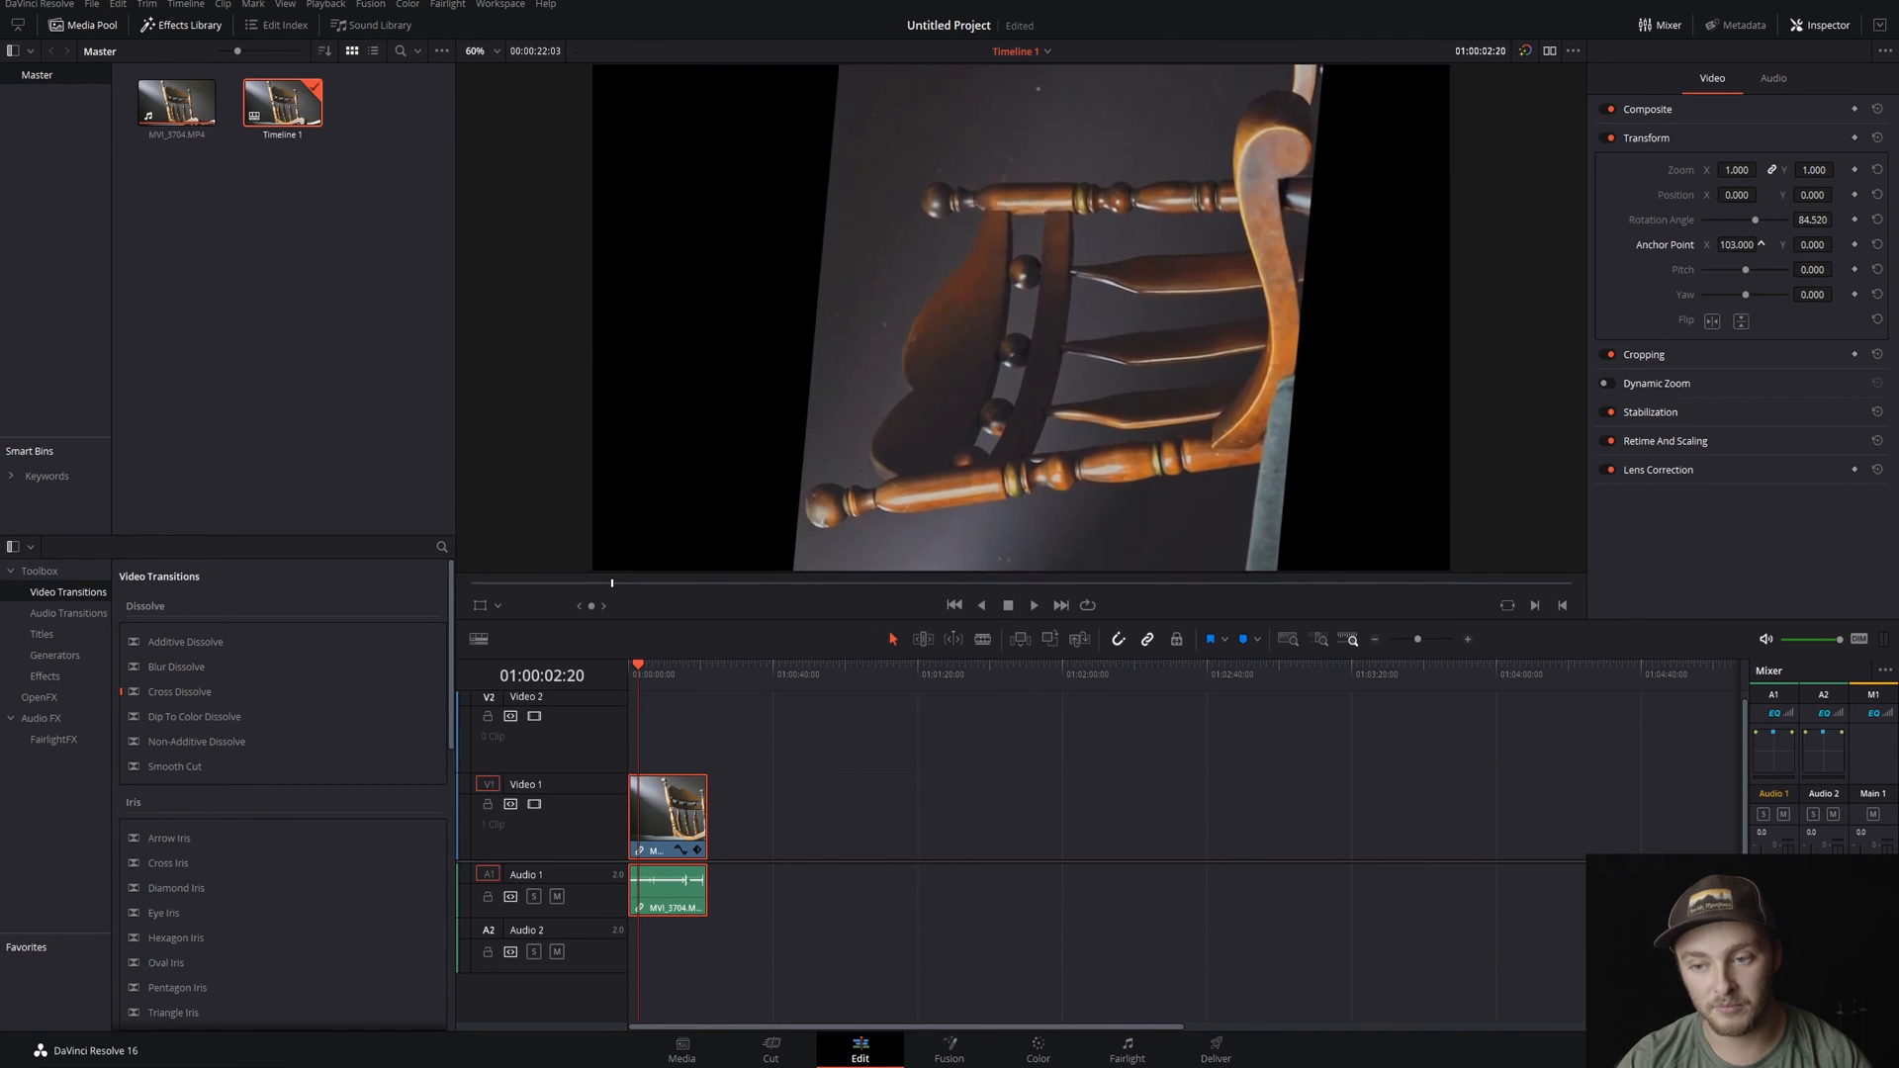
left_click_drag(1769, 220, 1753, 220)
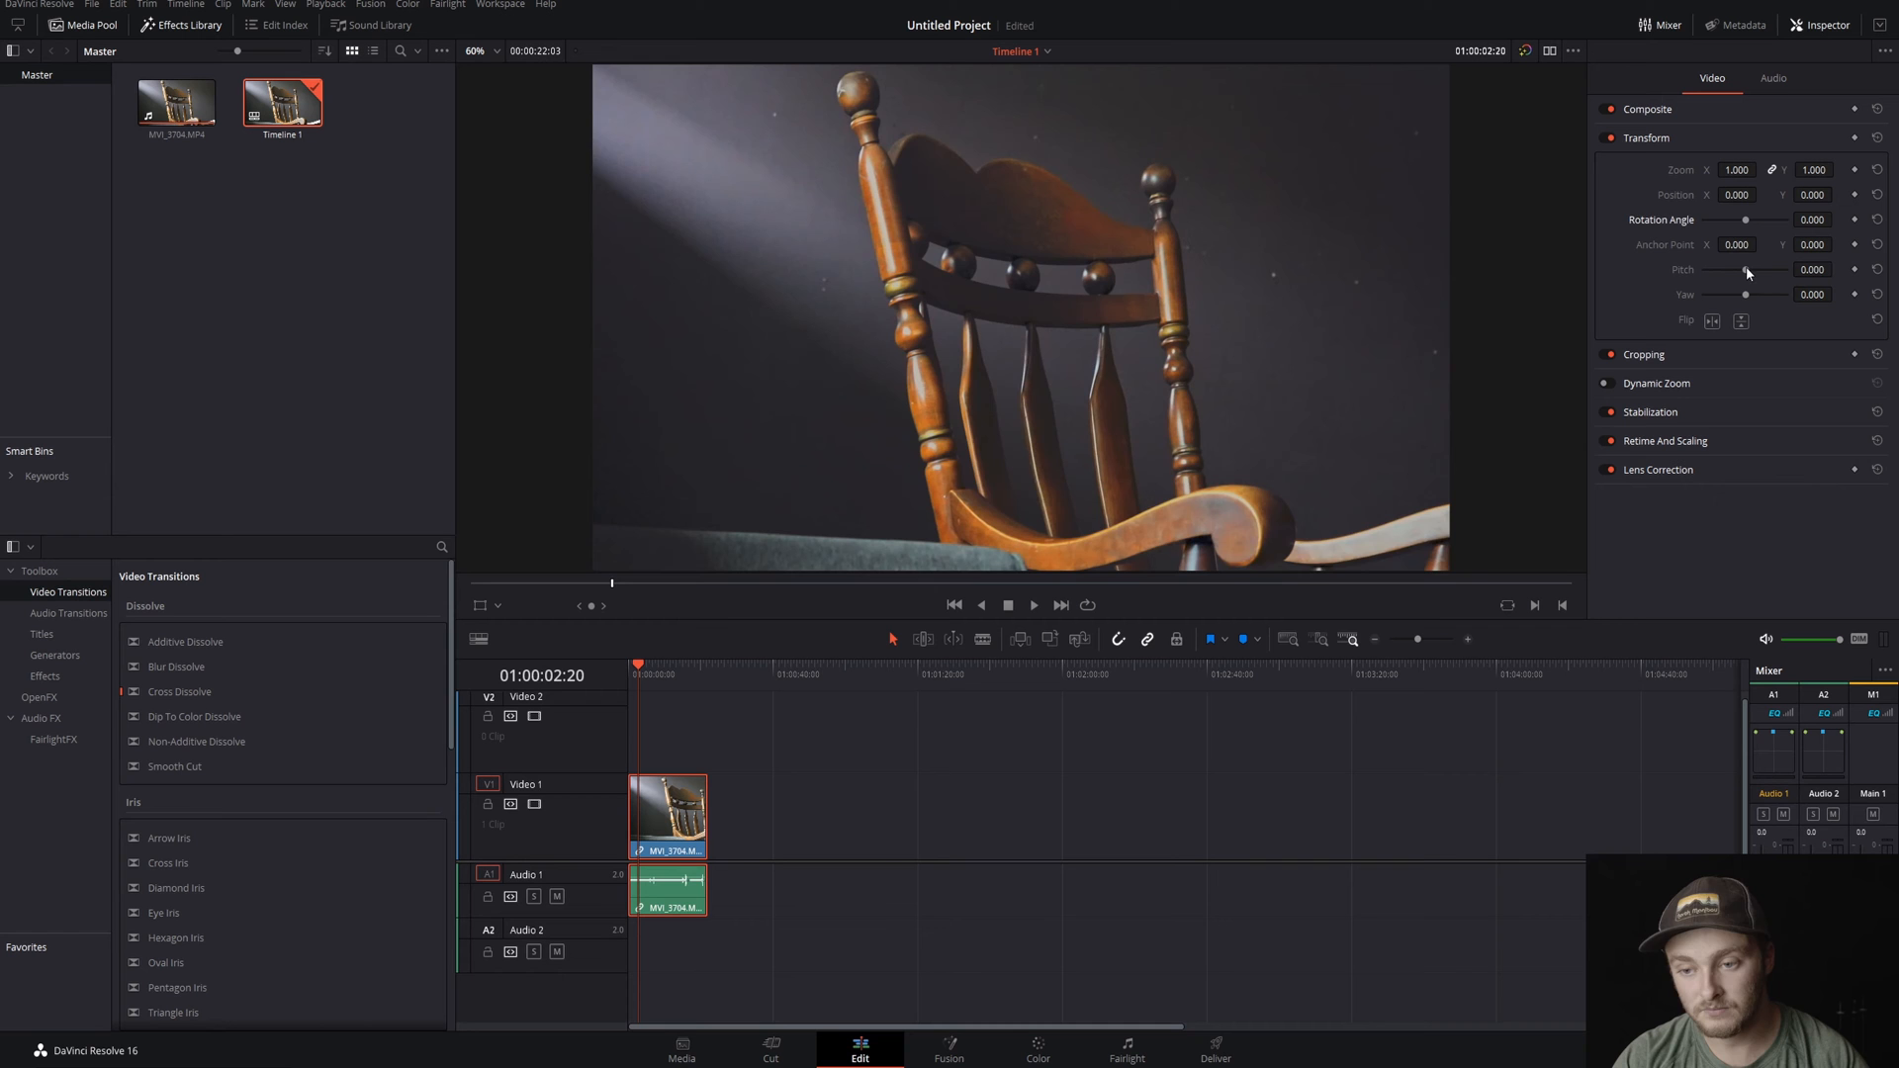
left_click_drag(1747, 269, 1763, 269)
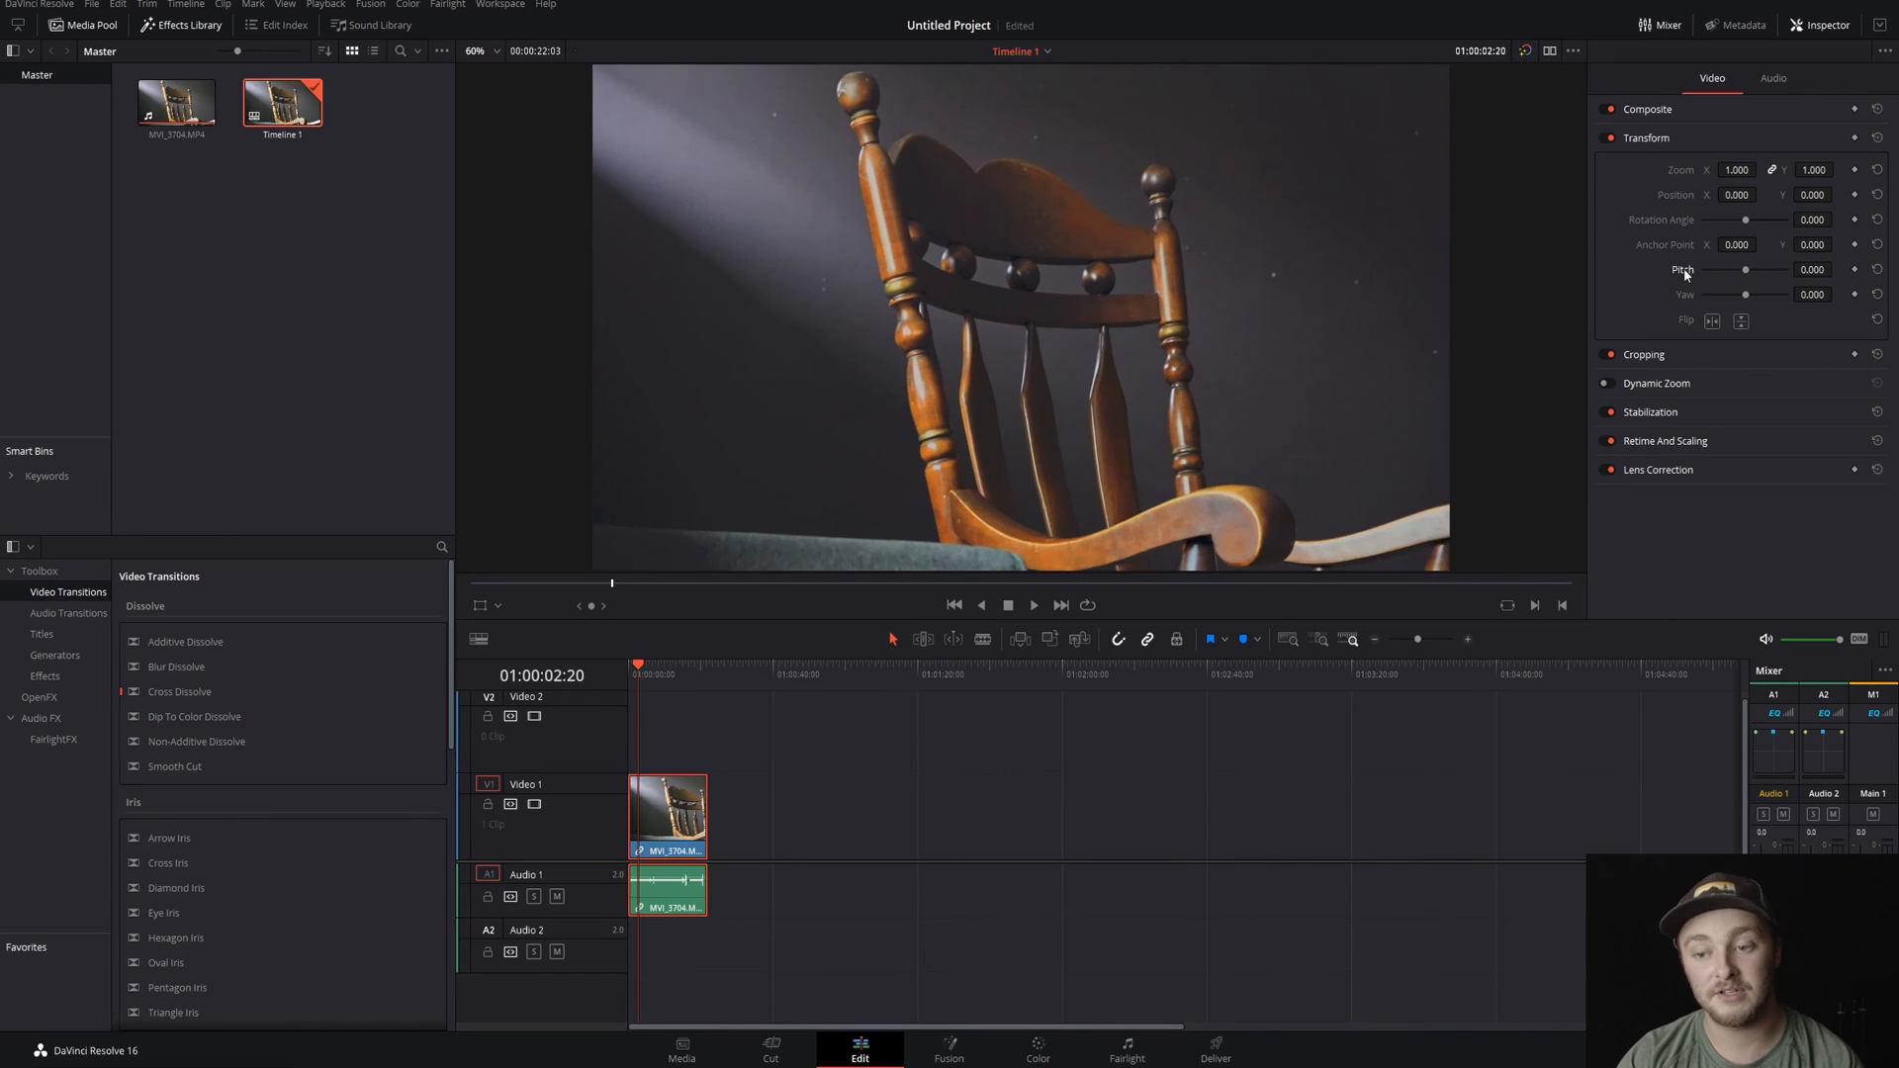
- Swing the clip's yaw and bring it back to zero, then mirror it horizontally and undo the flip
left_click_drag(1745, 295, 1767, 294)
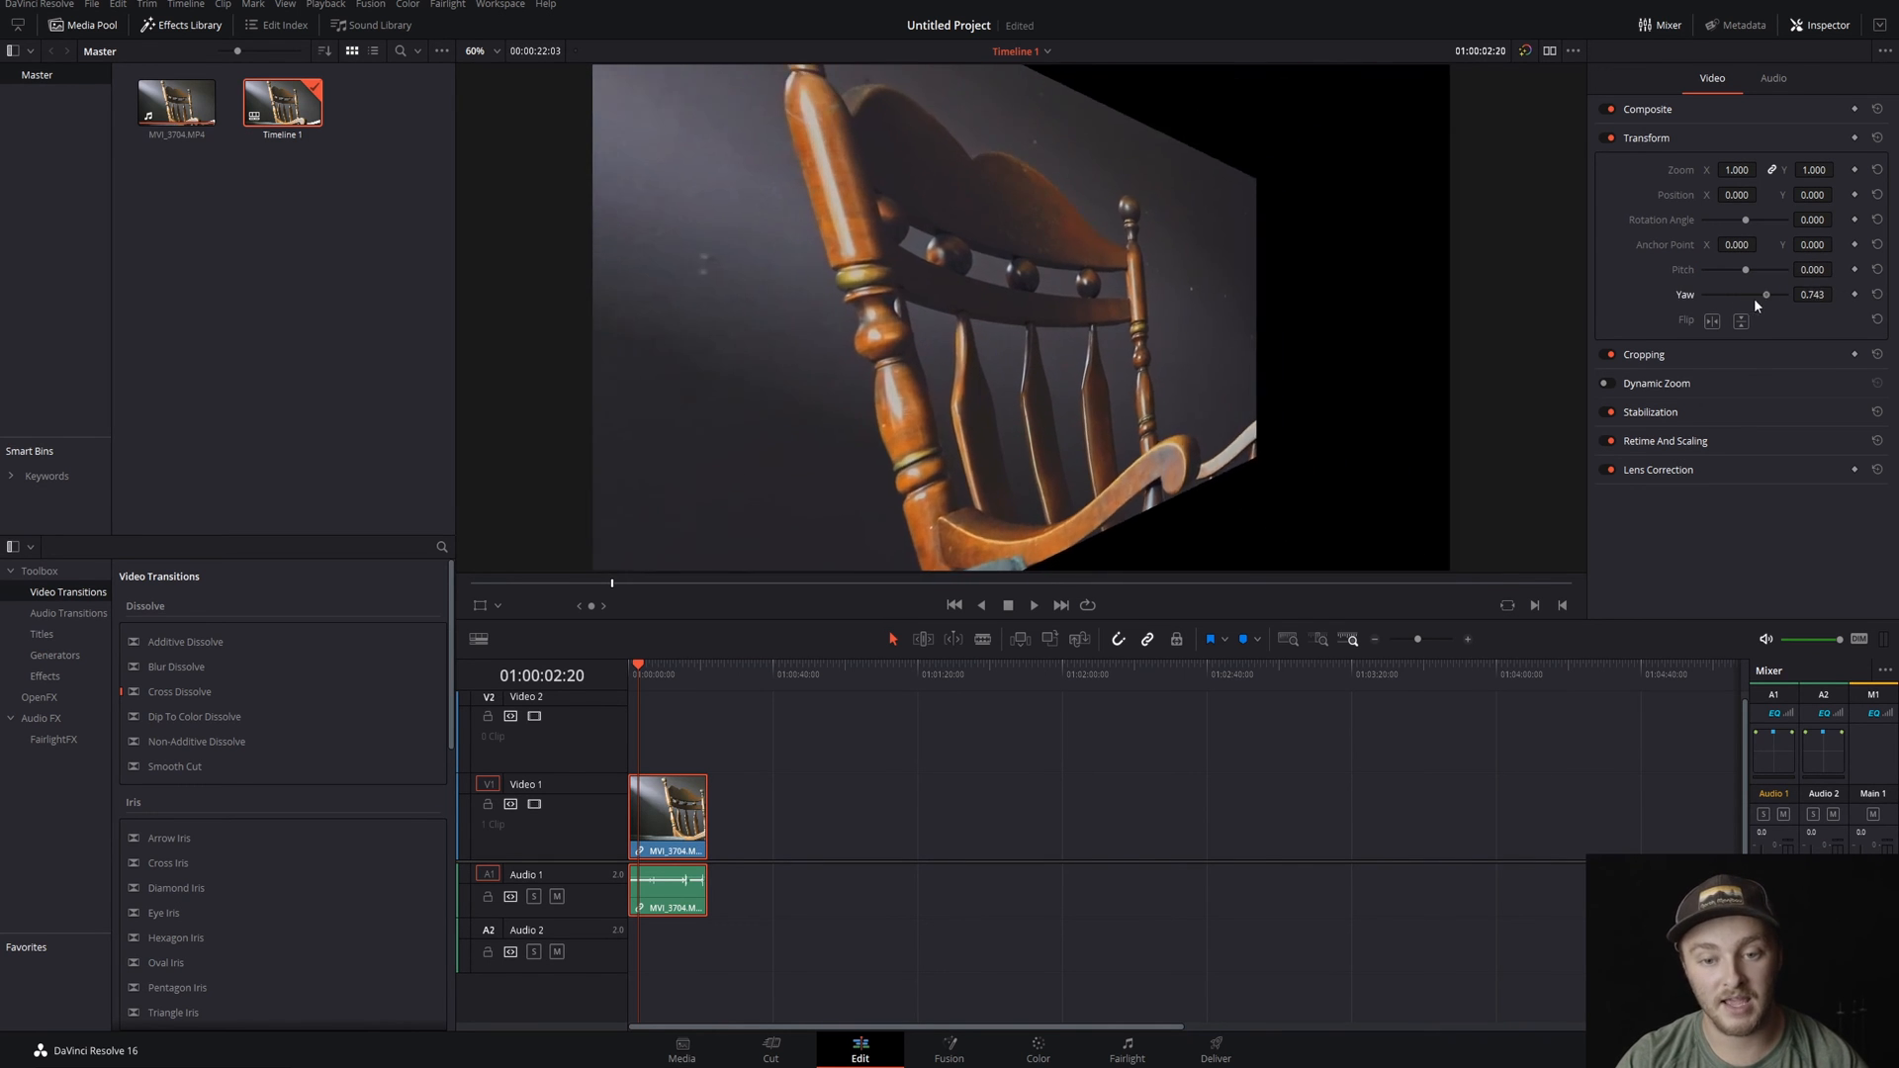
left_click_drag(1767, 295, 1789, 294)
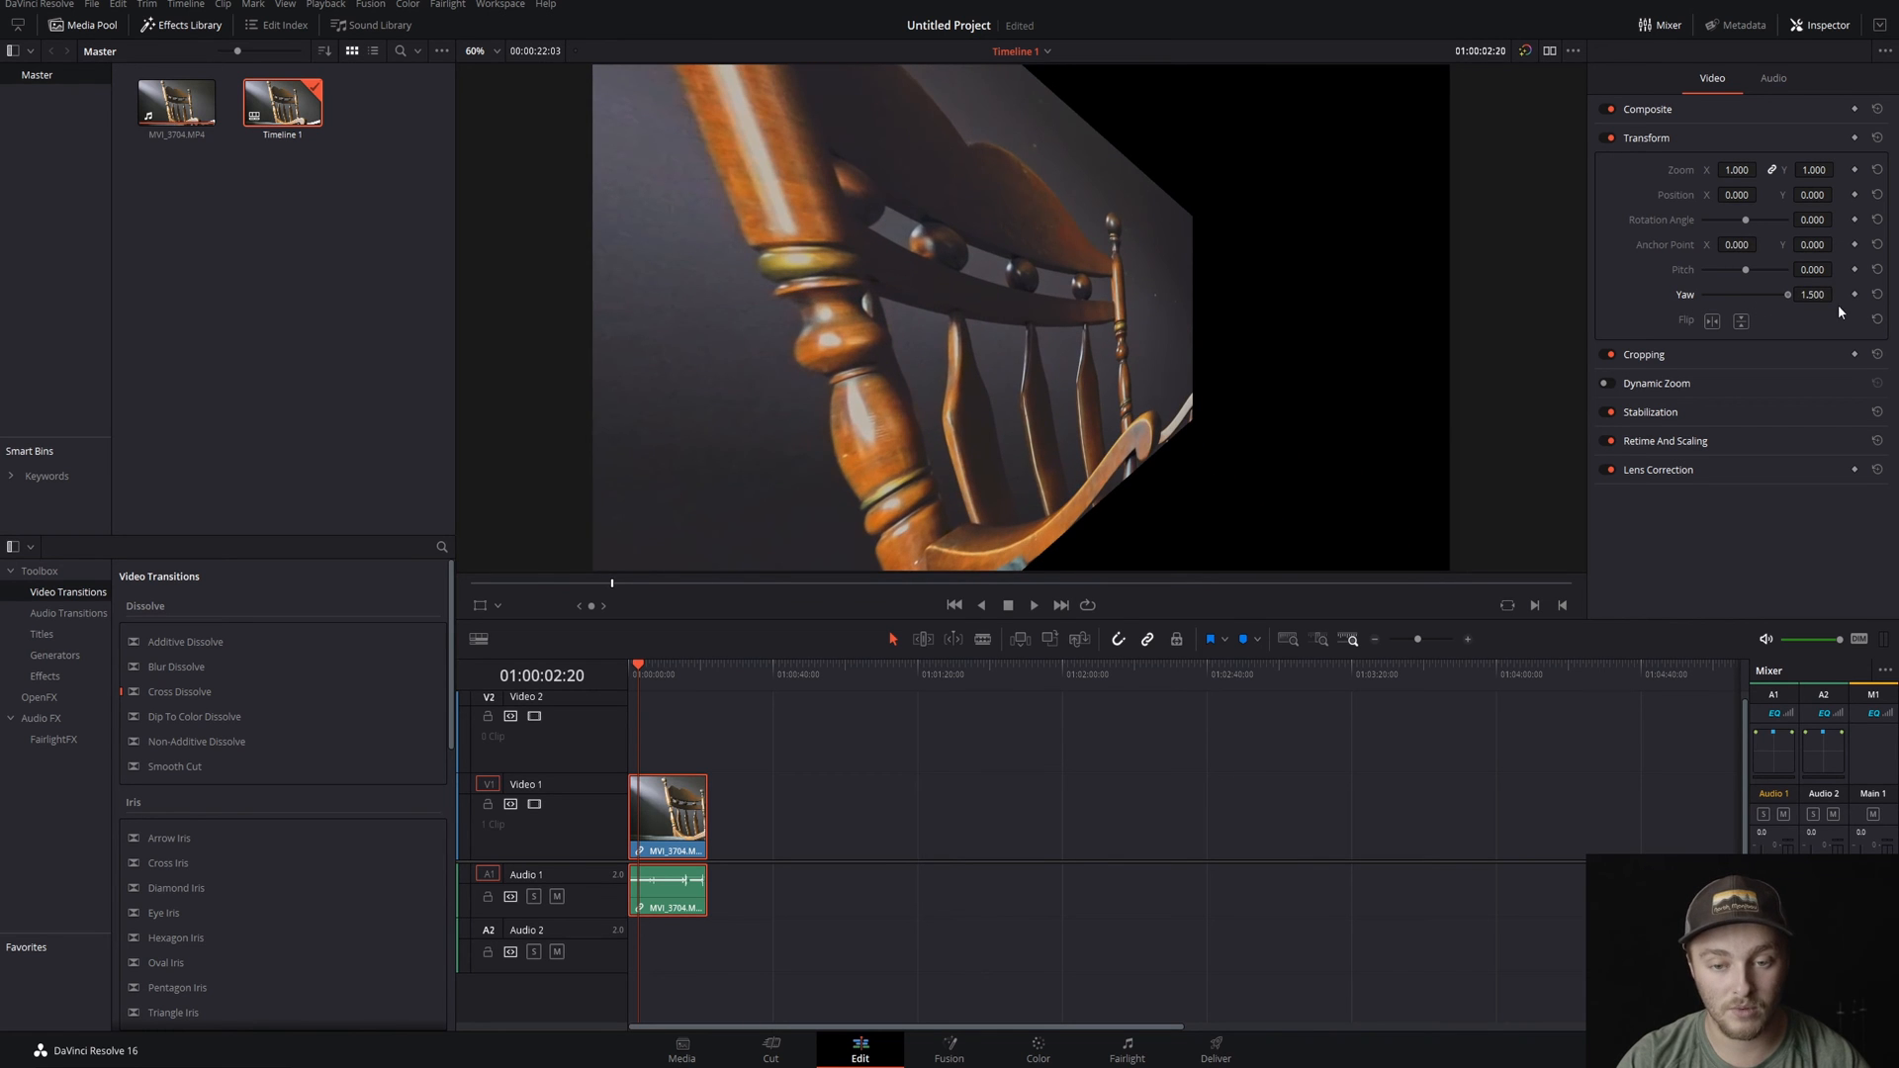
left_click_drag(1791, 295, 1702, 294)
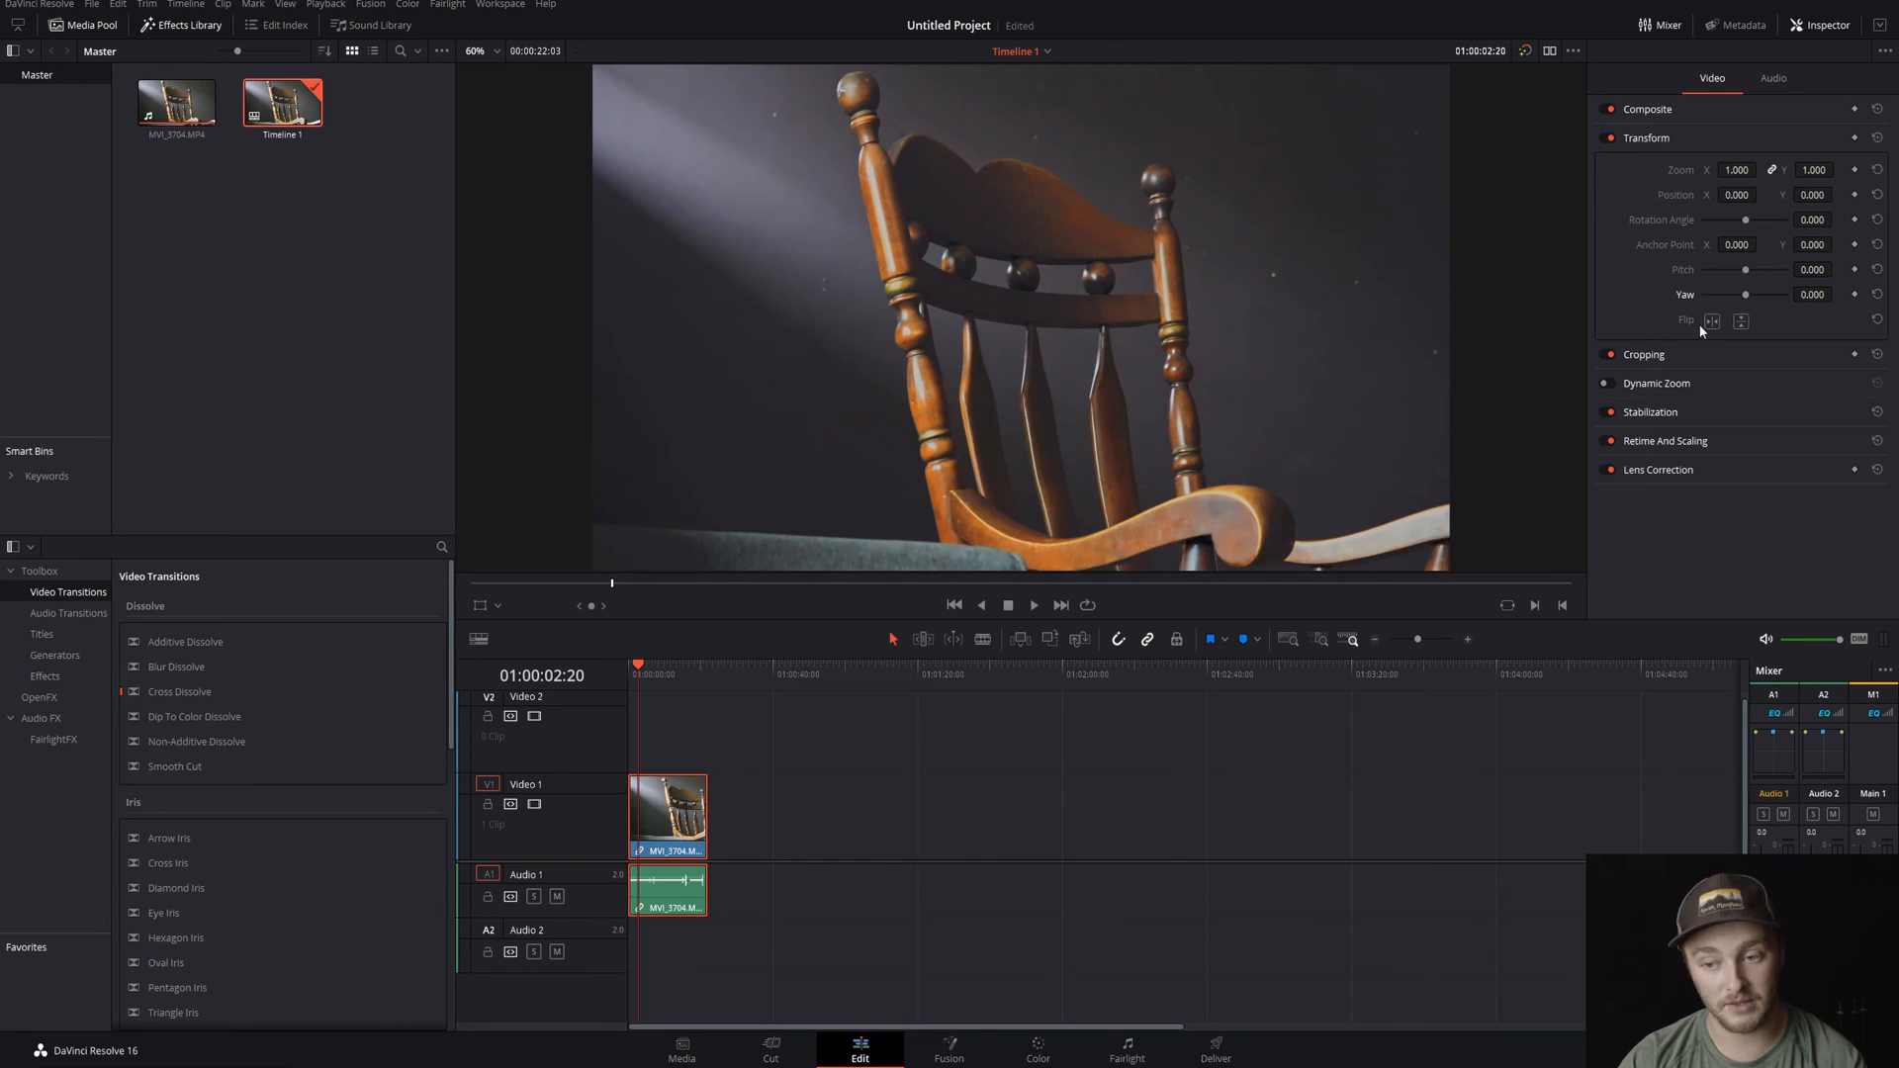
left_click(1714, 320)
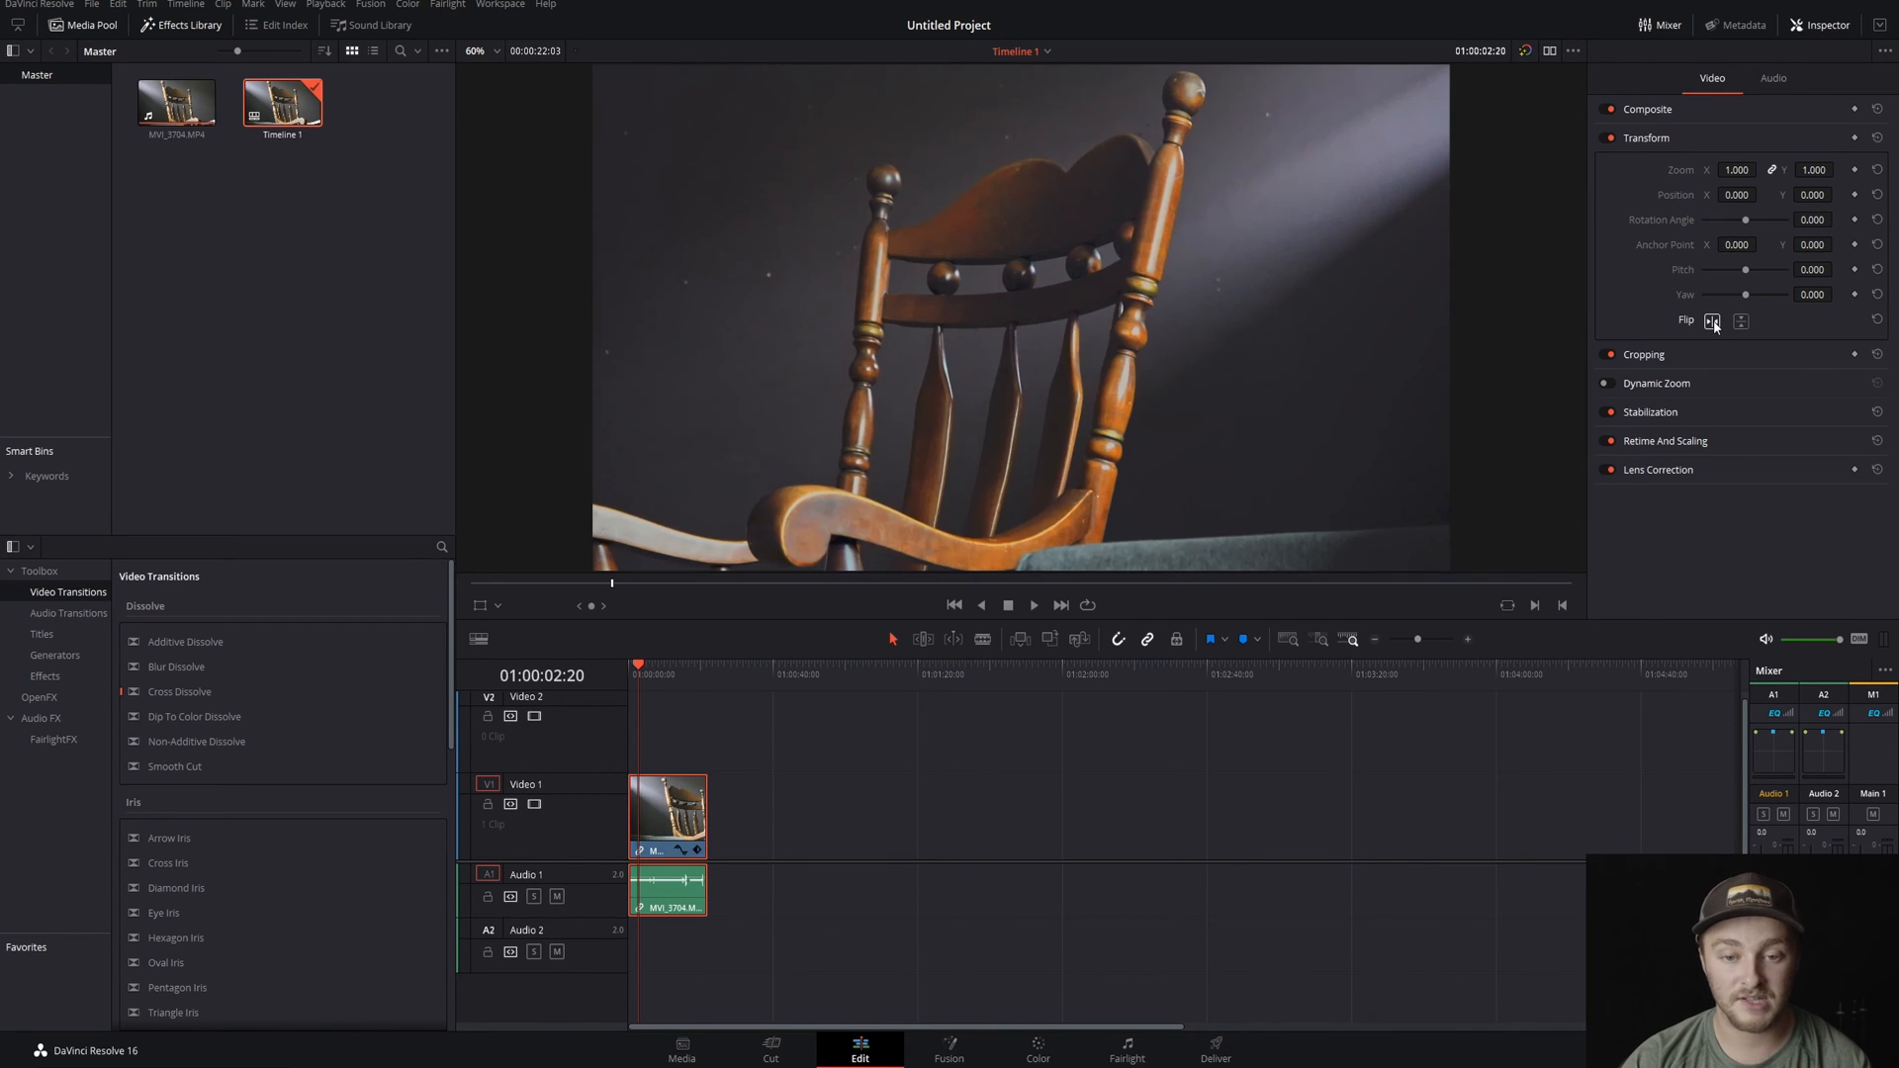
left_click(1741, 320)
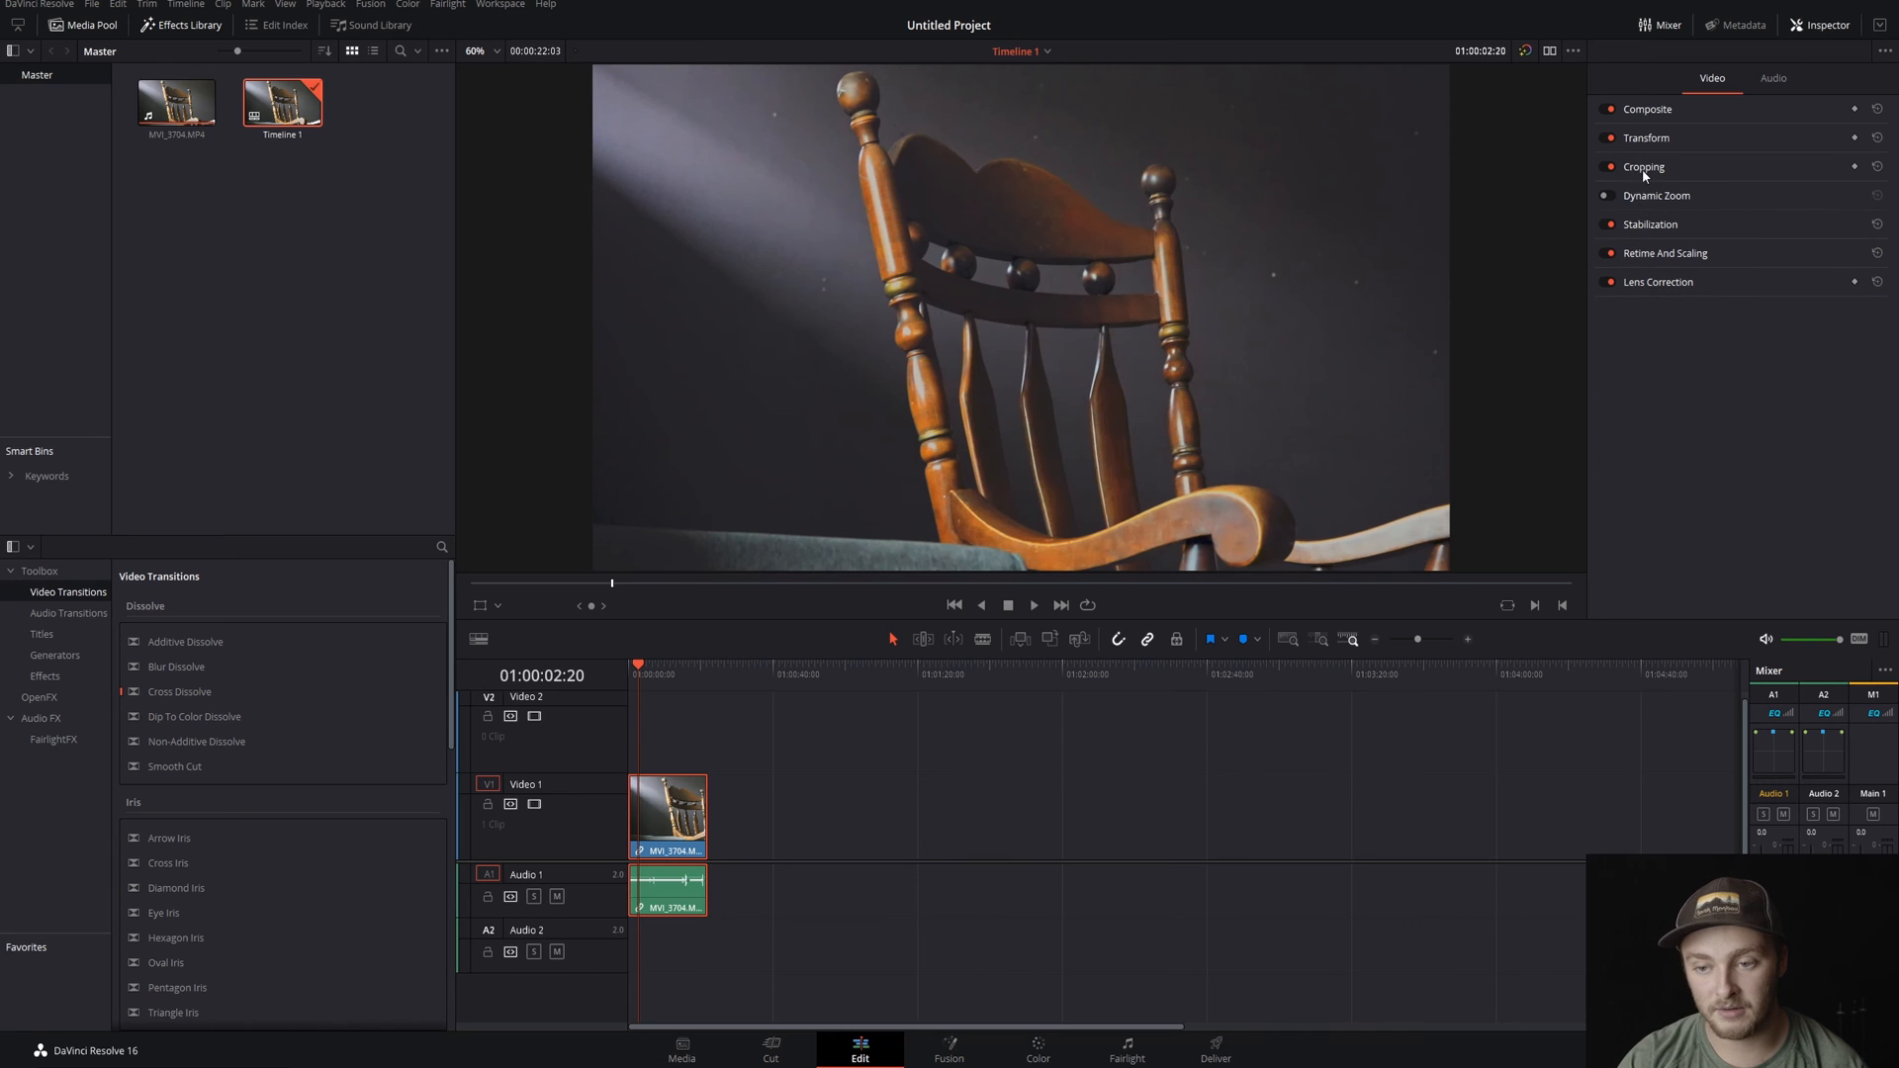
- Crop in from the left and bottom edges of the chair frame in the Cropping section
left_click(1645, 167)
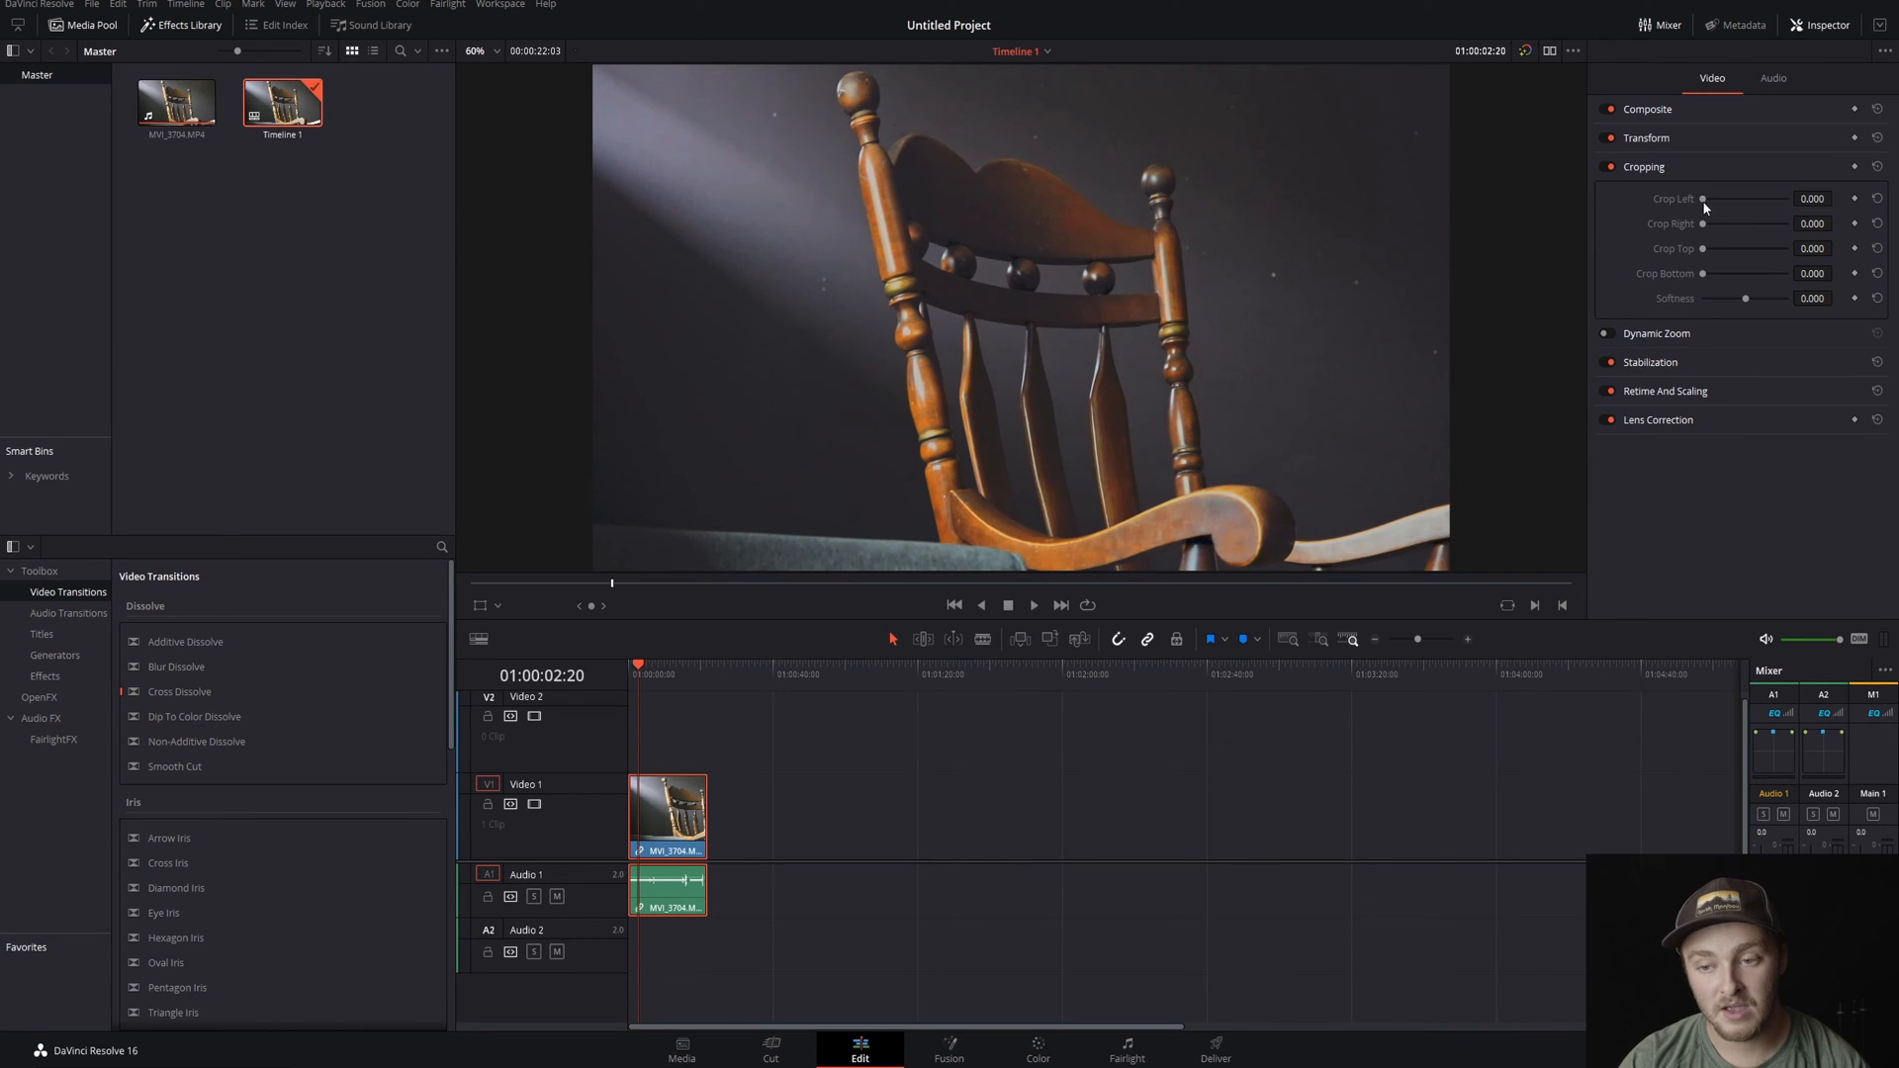
left_click_drag(1702, 197, 1725, 198)
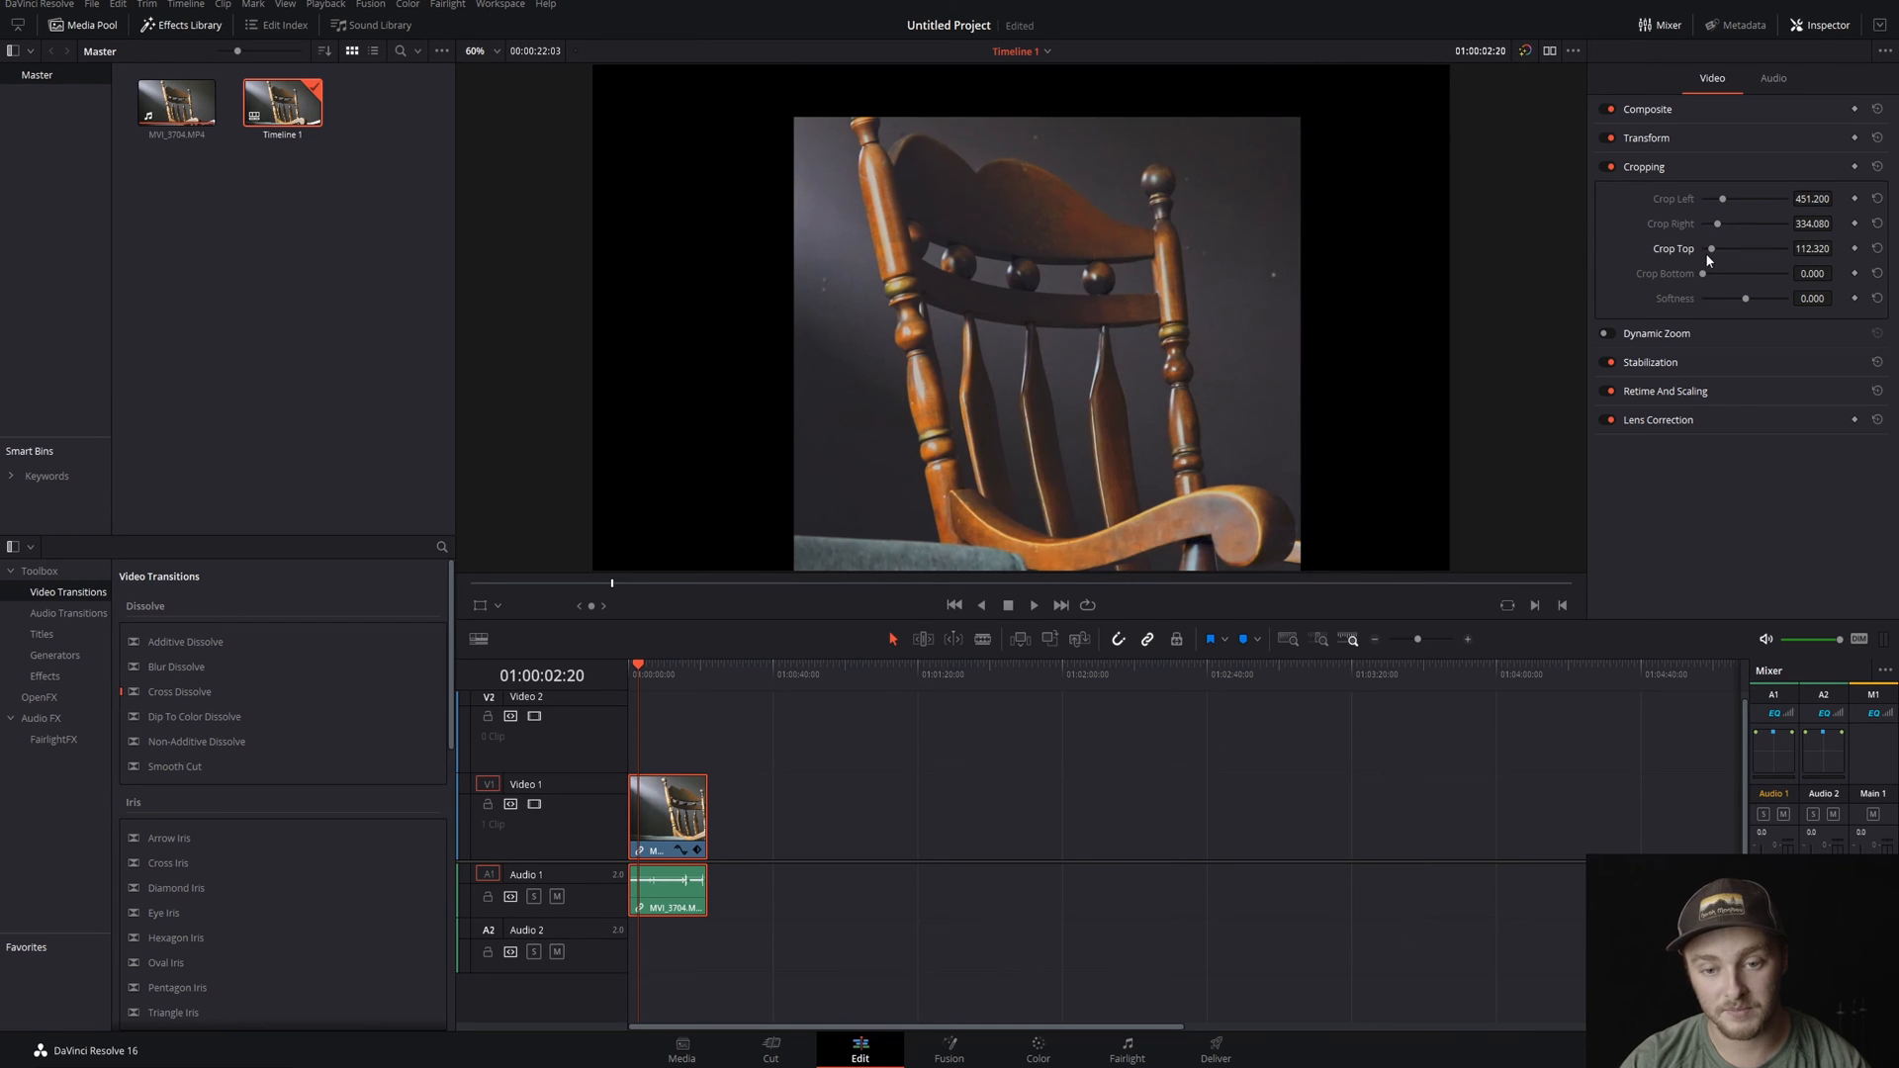
left_click_drag(1745, 273, 1723, 273)
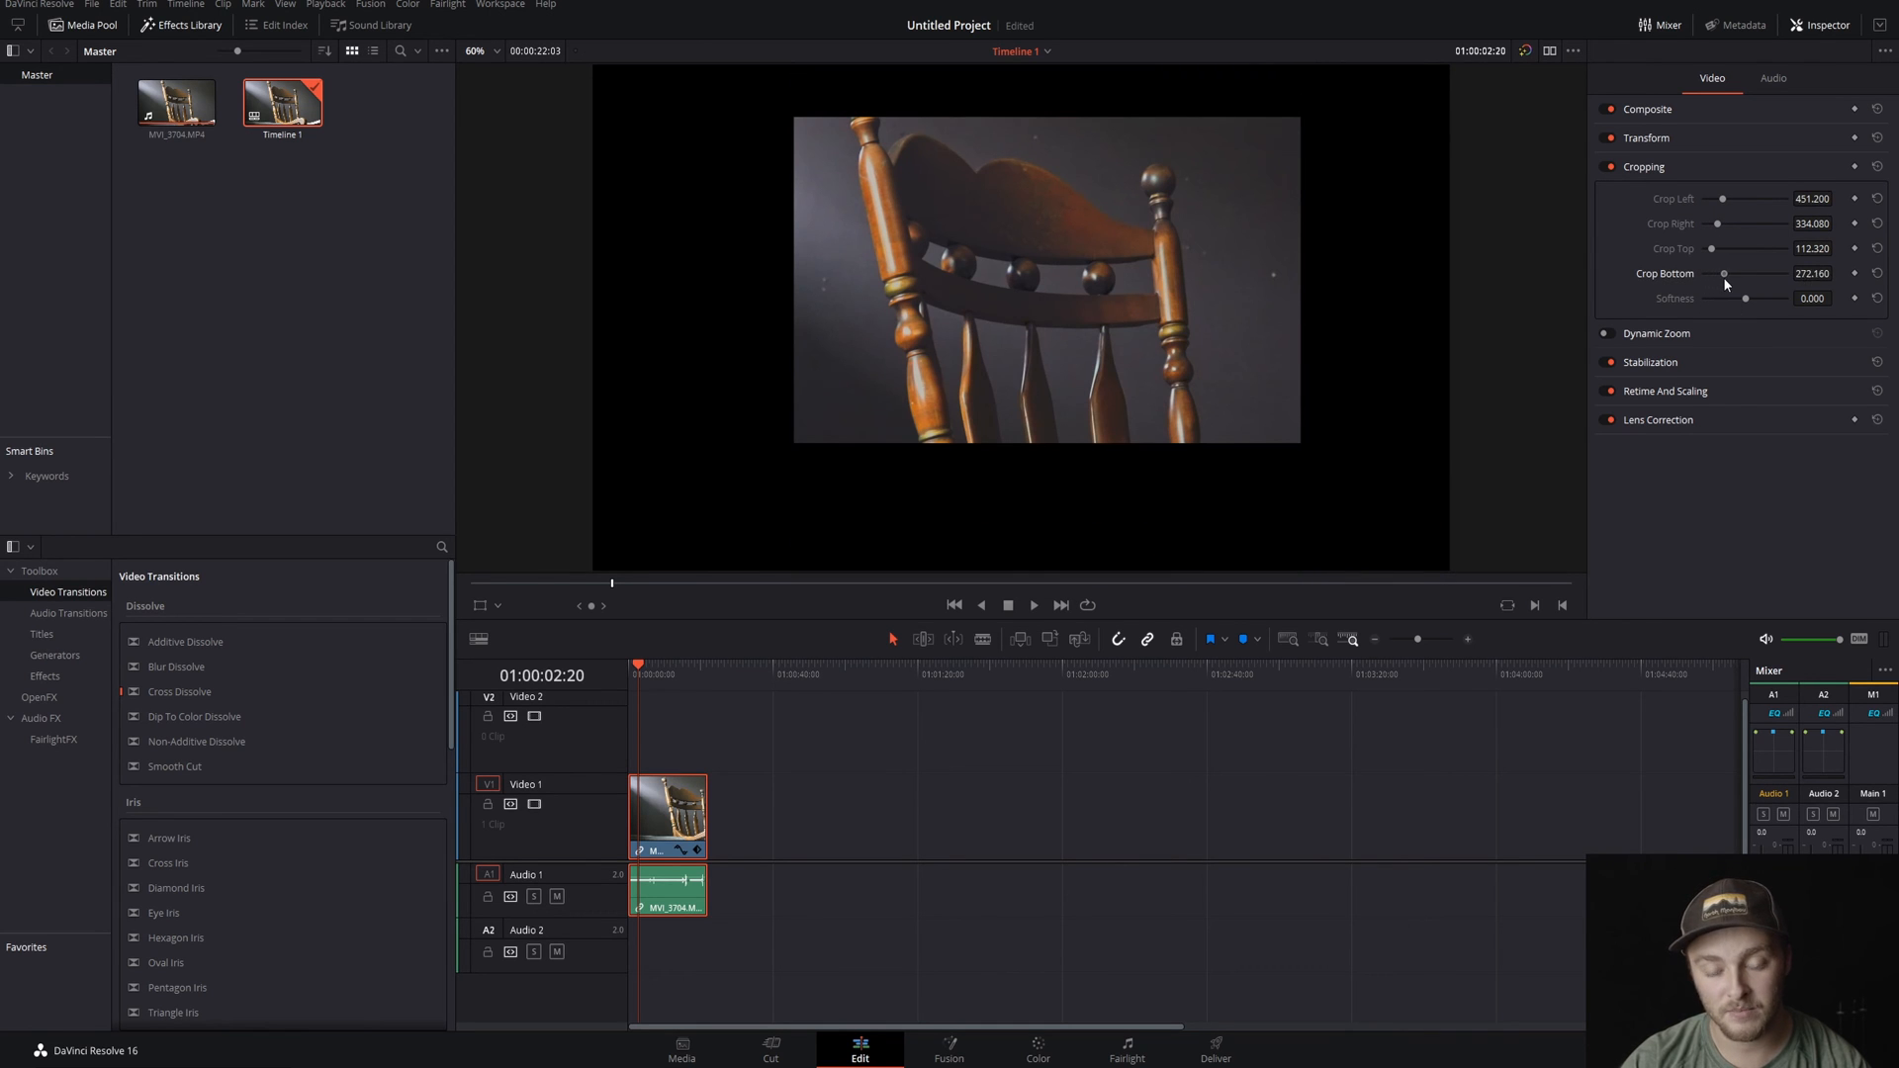
left_click_drag(1723, 273, 1733, 273)
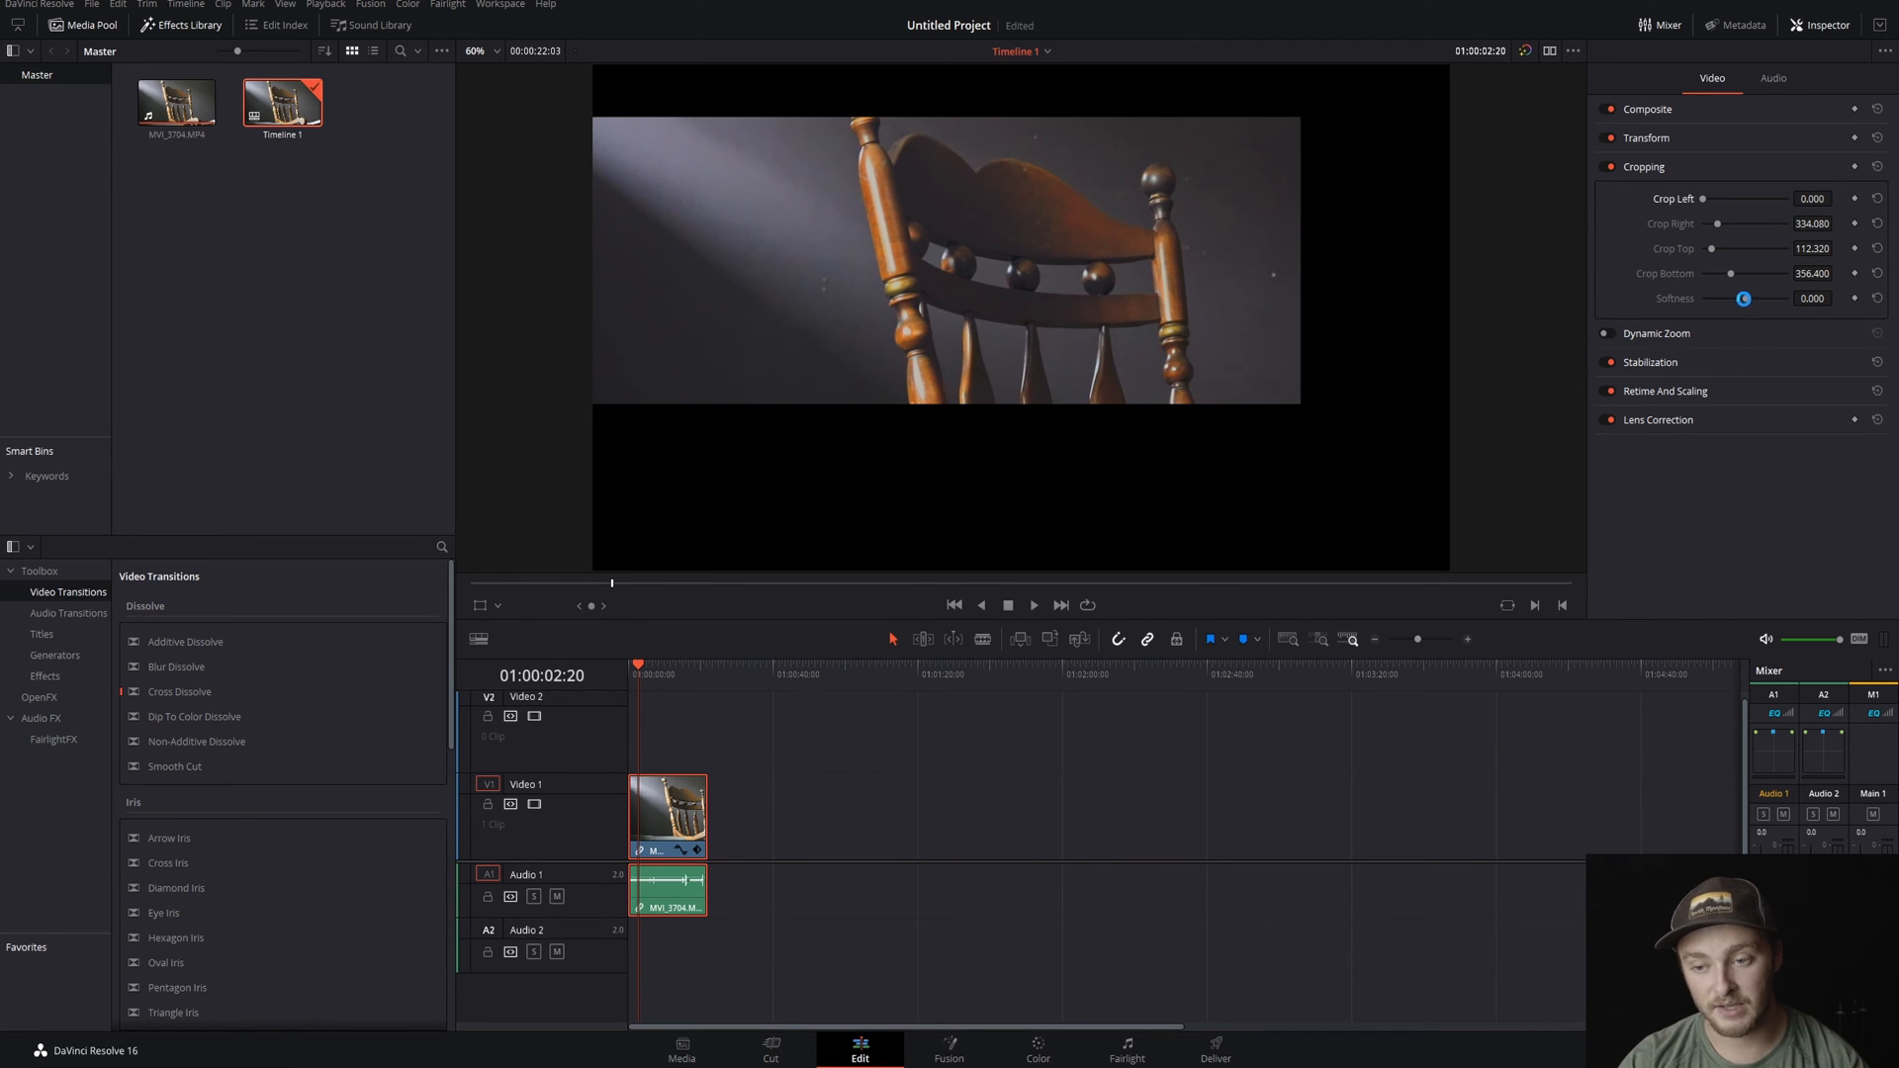
- Try edge softness up to its maximum, then remove the crop so the full frame shows with softness at 100
left_click_drag(1741, 299, 1730, 298)
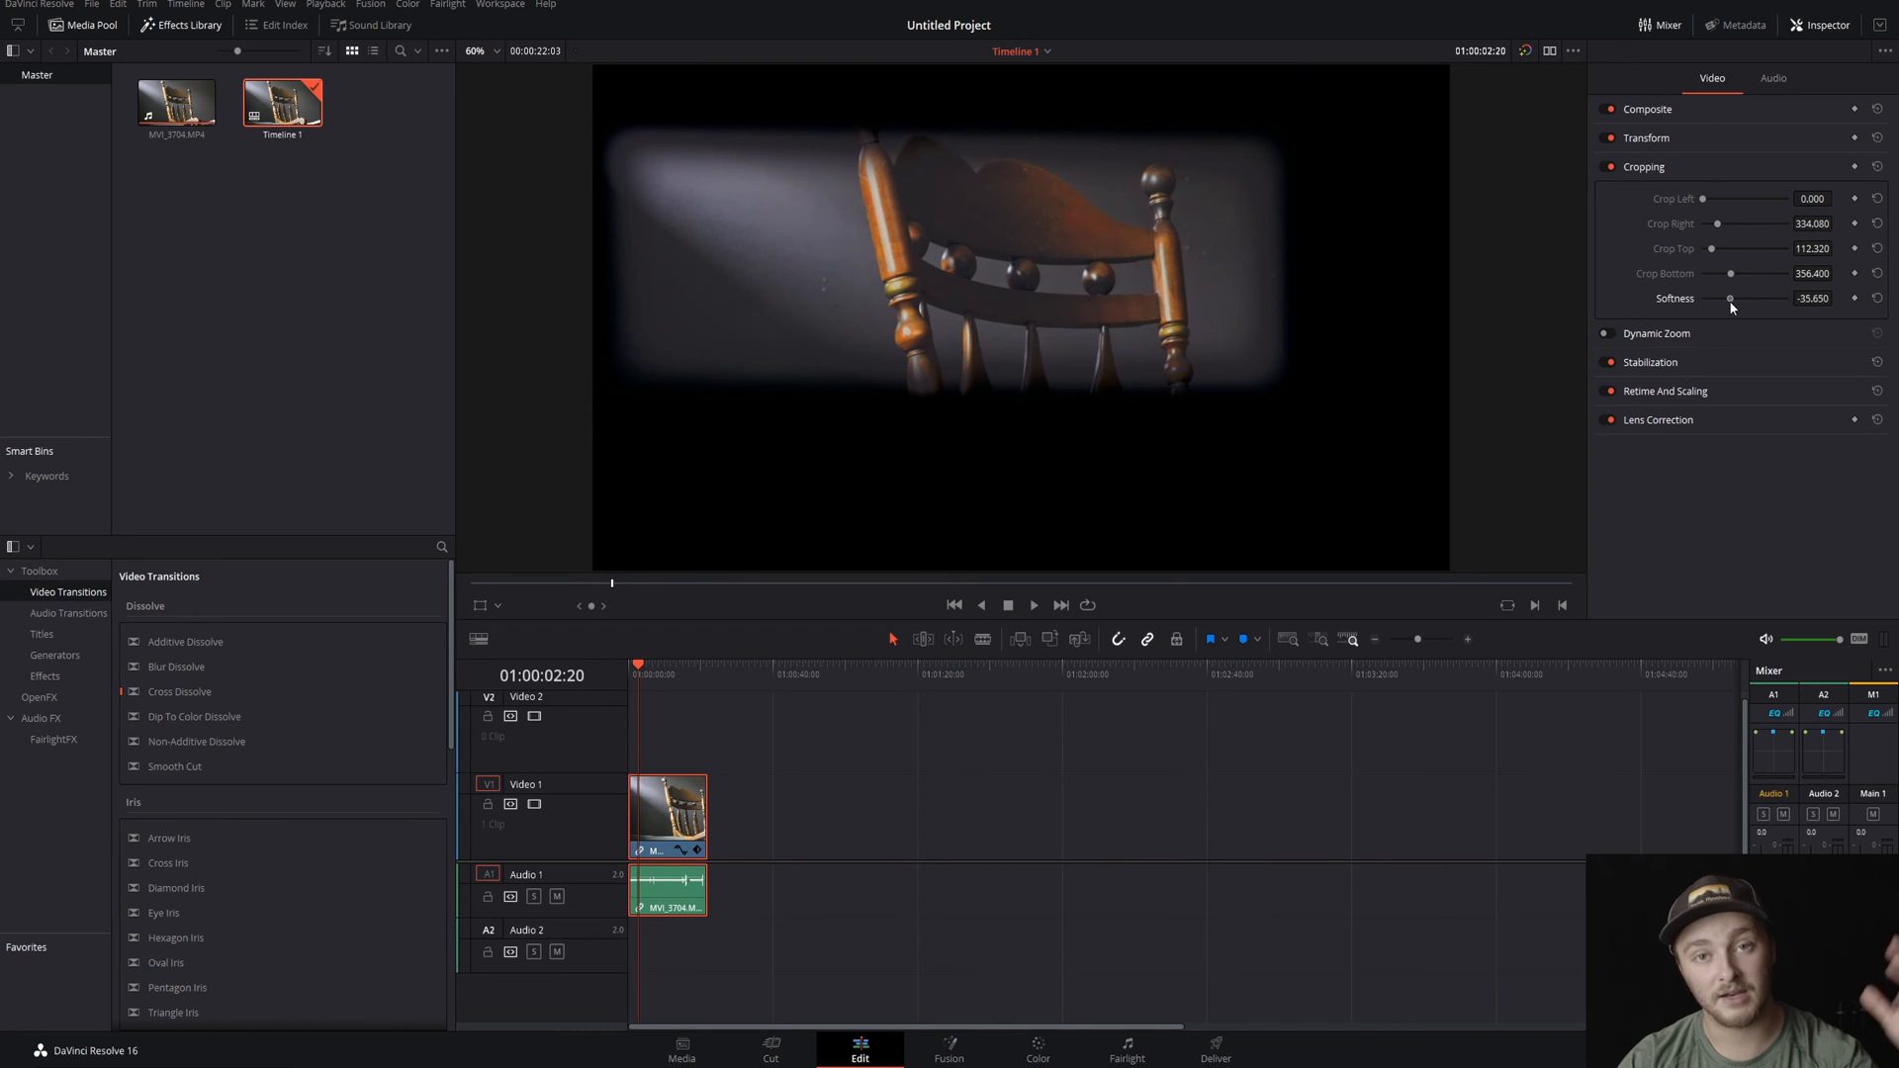
left_click_drag(1730, 299, 1788, 298)
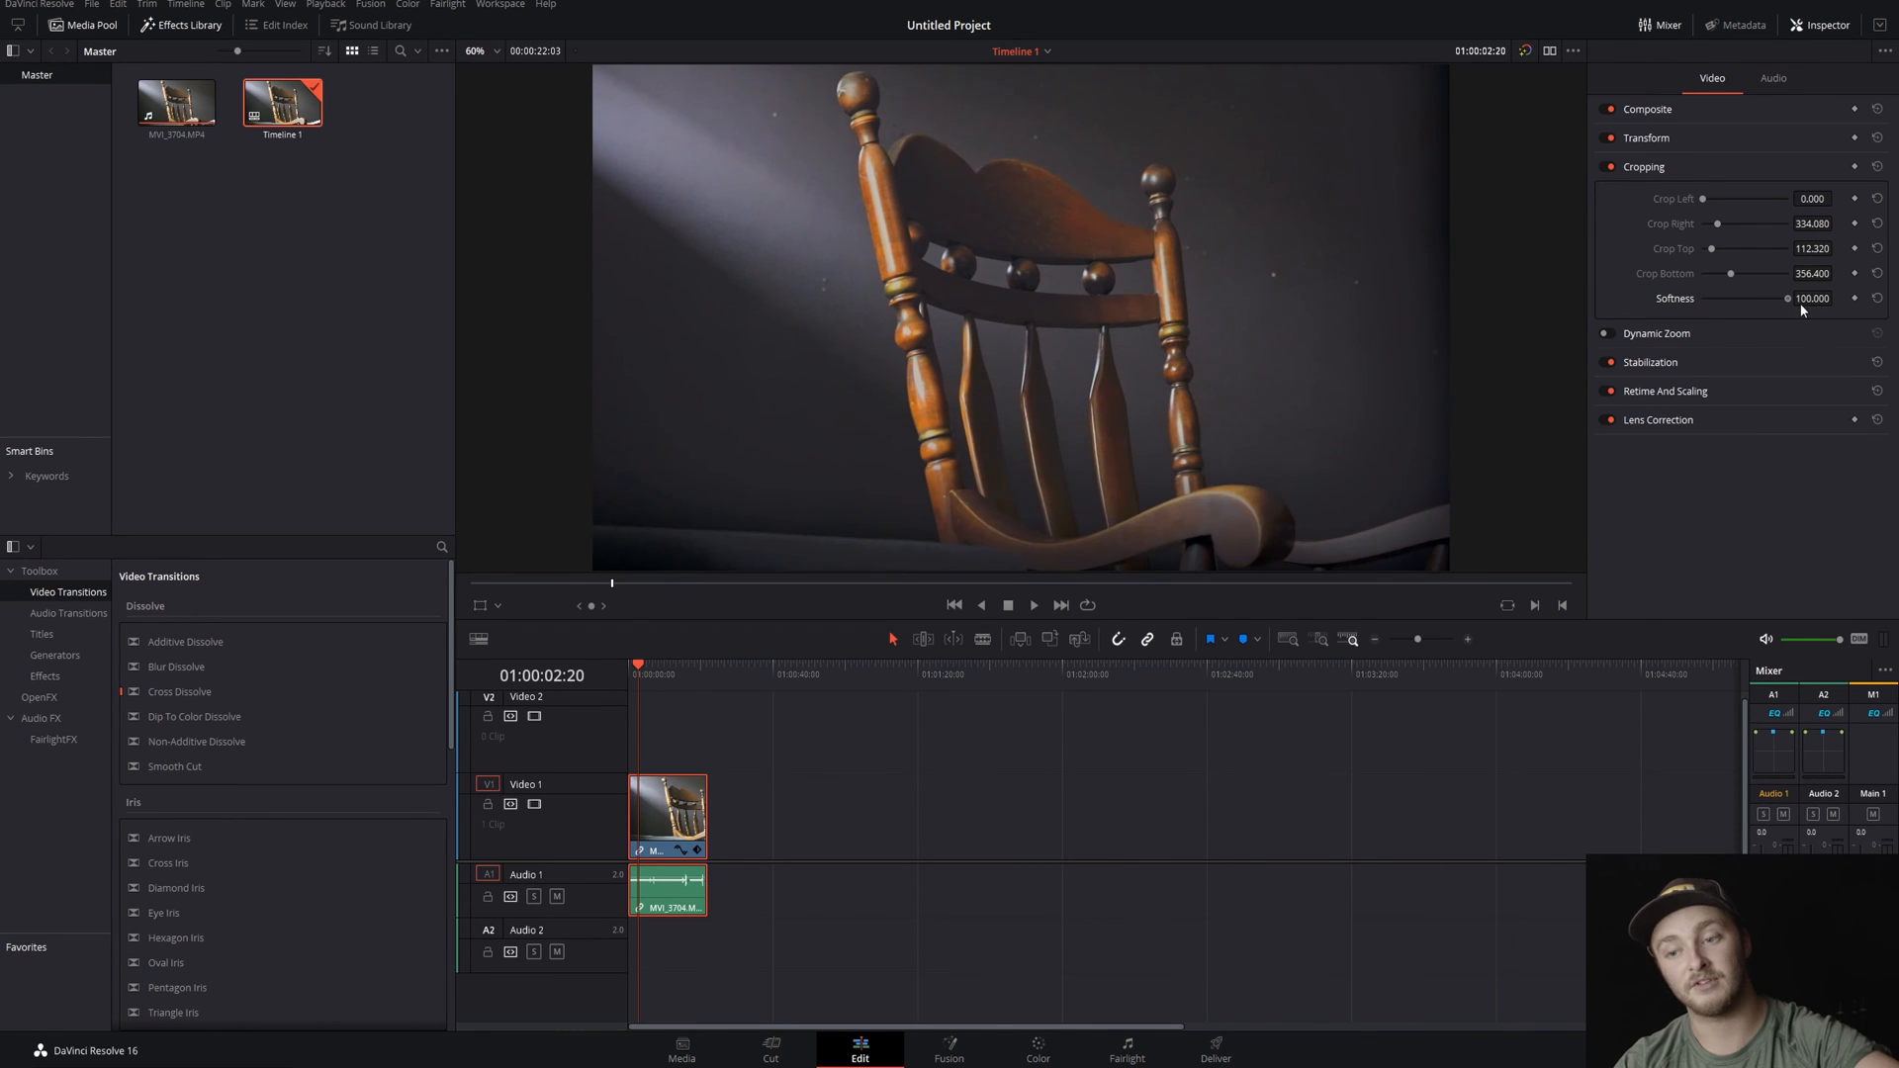
left_click_drag(1792, 299, 1741, 299)
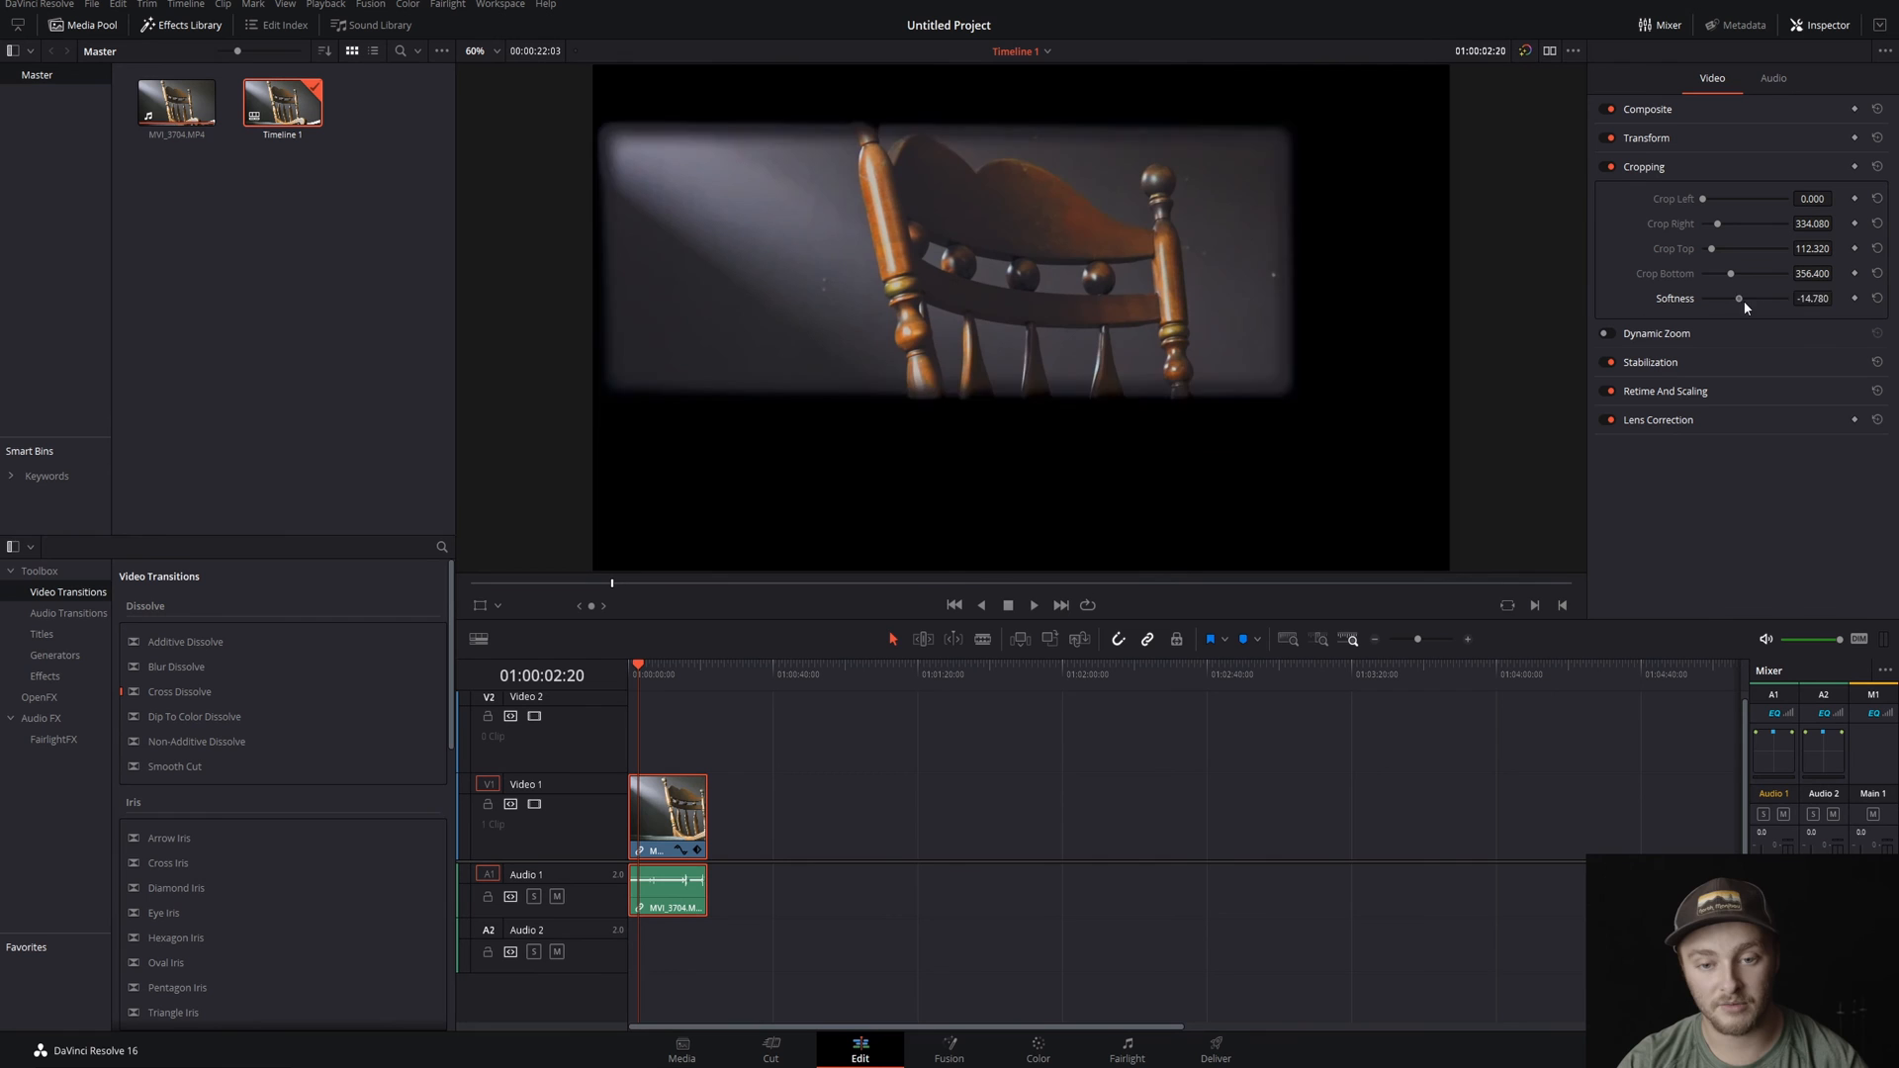
left_click_drag(1741, 299, 1769, 299)
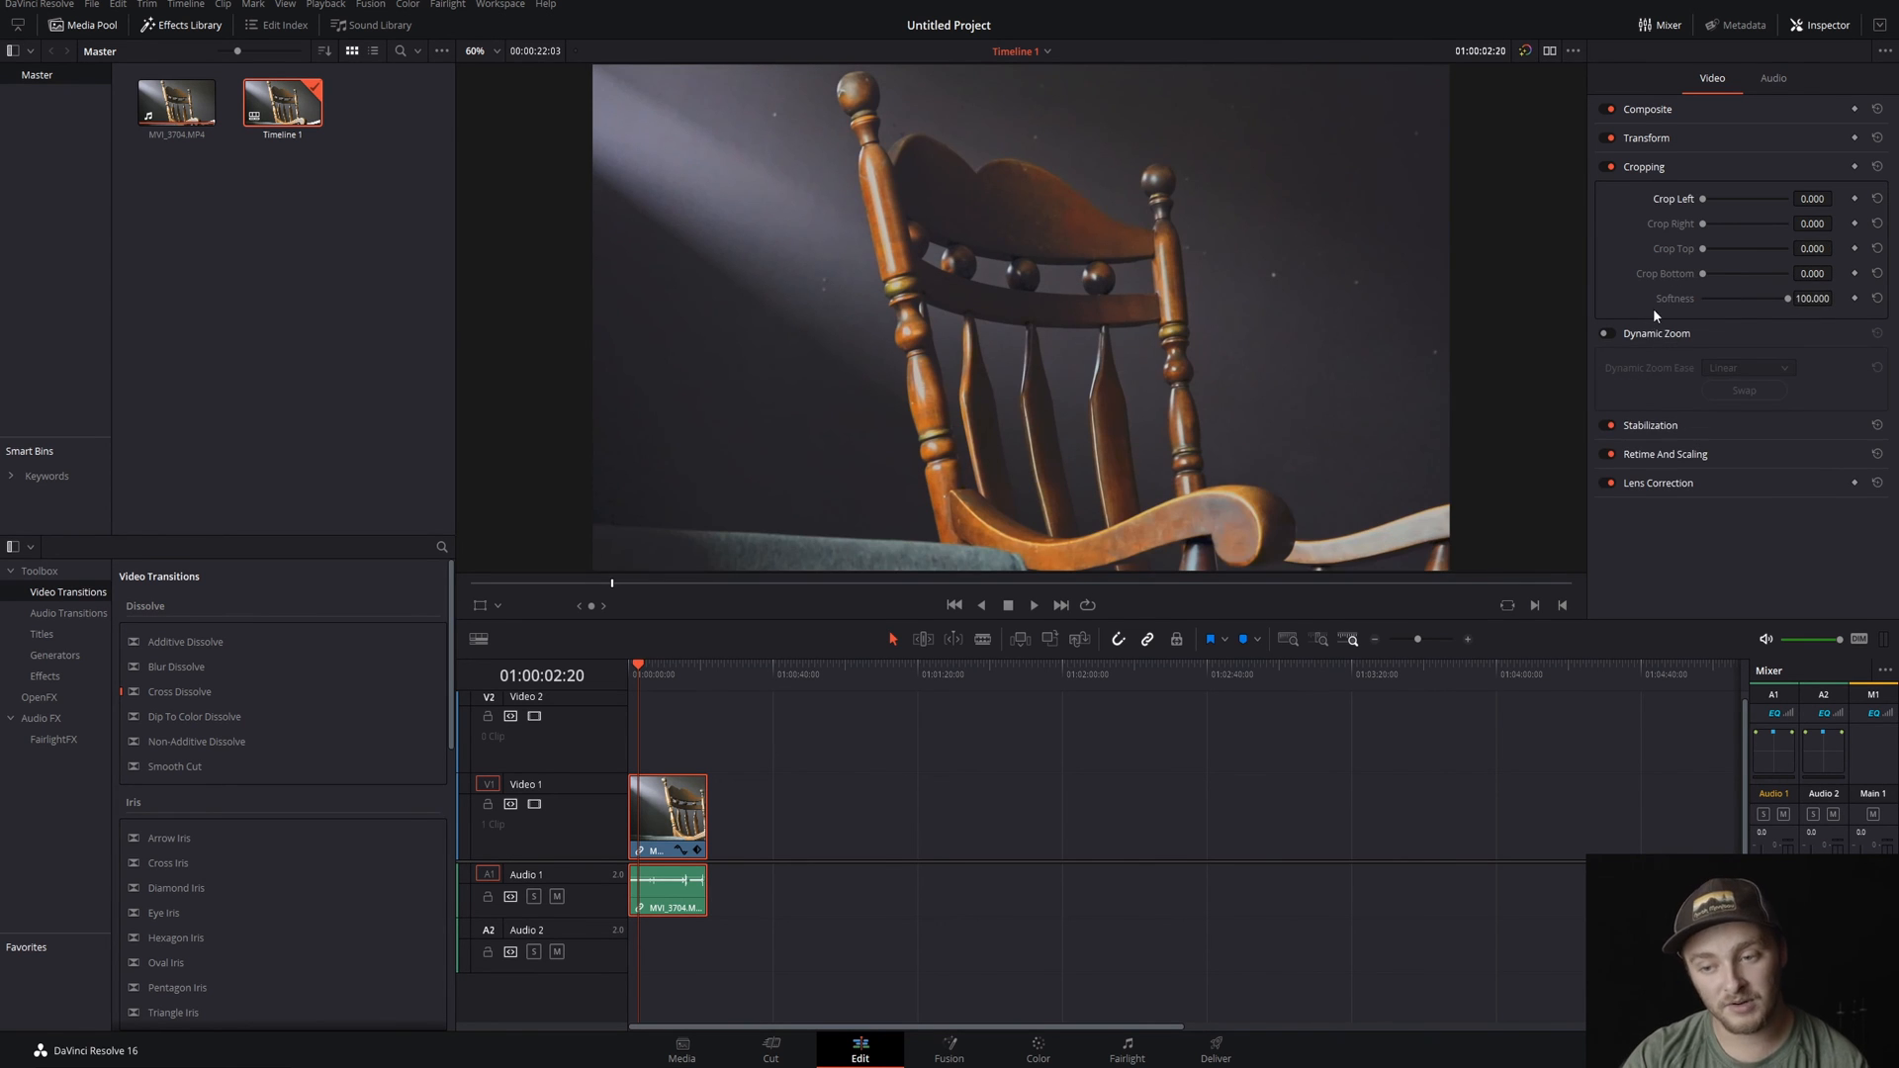
- Close Dynamic Zoom, stabilize the chair clip, and show the Retime And Scaling options
left_click(1607, 332)
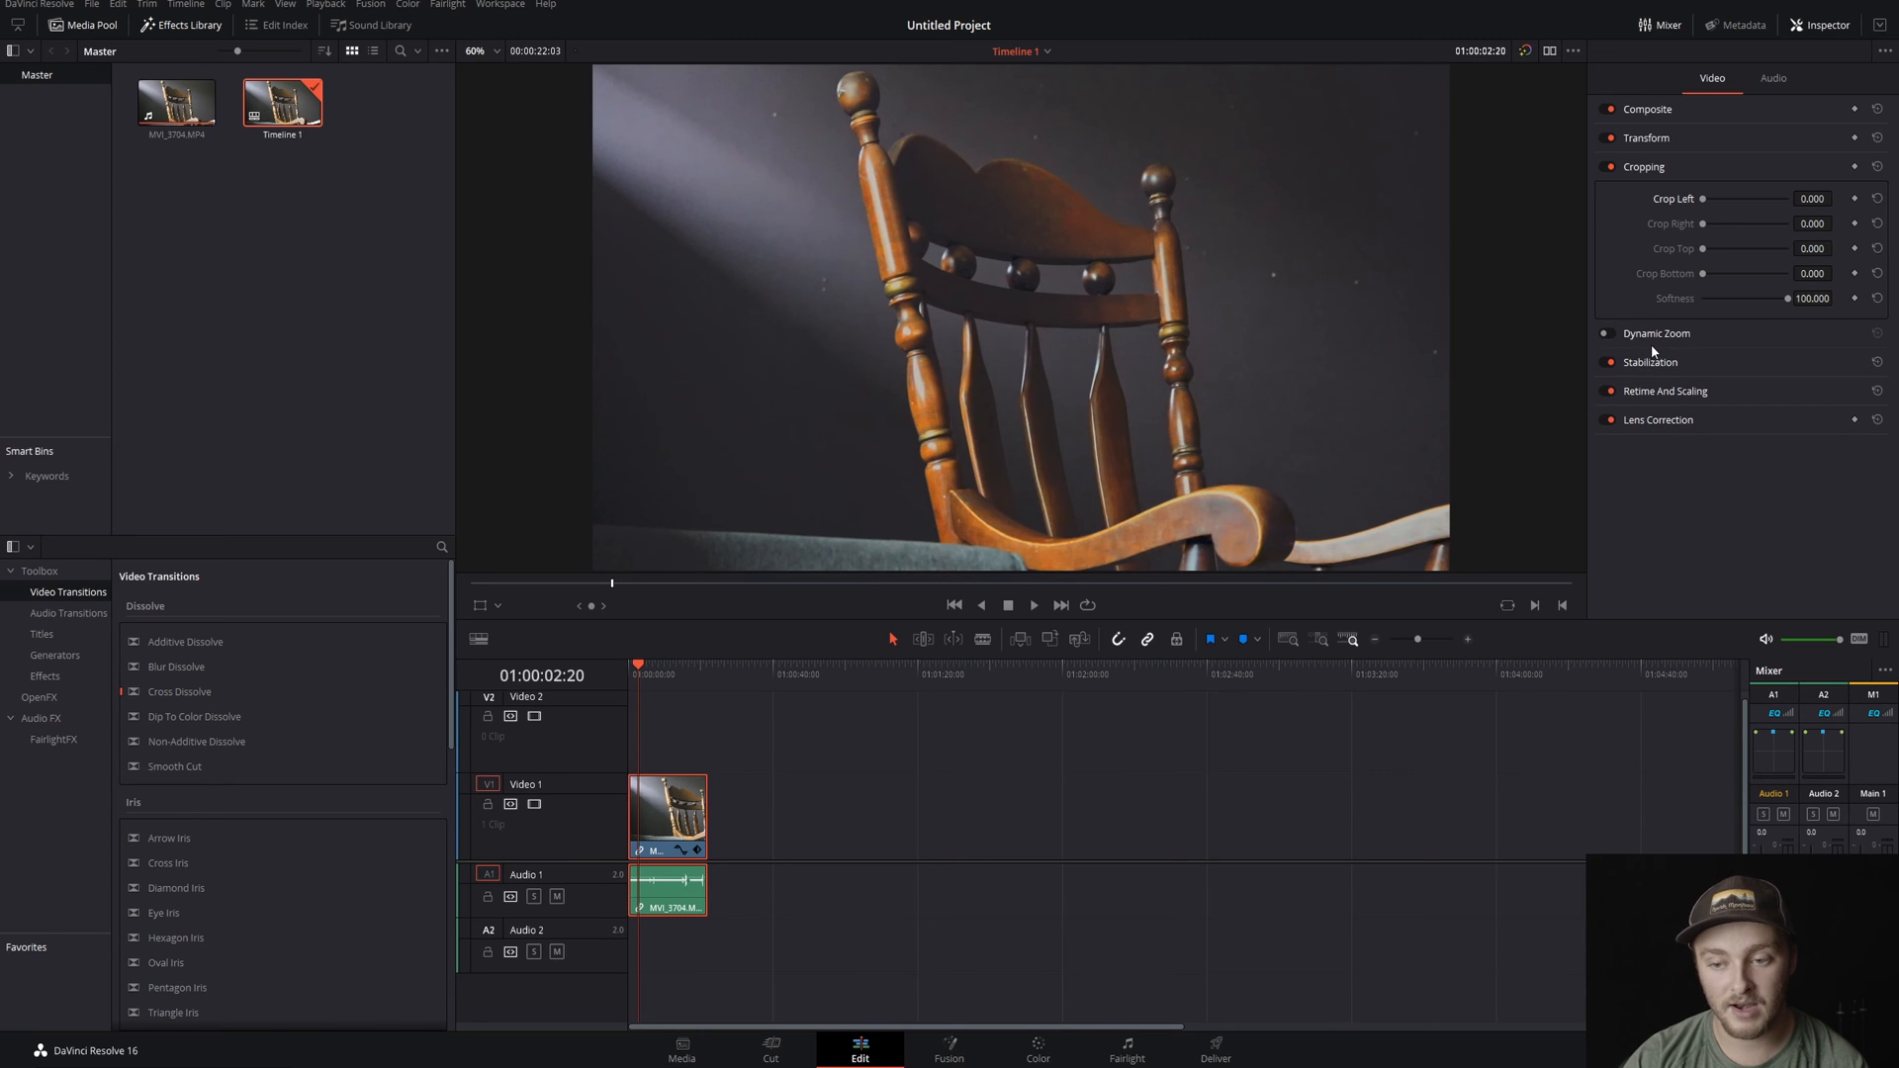
left_click(1650, 362)
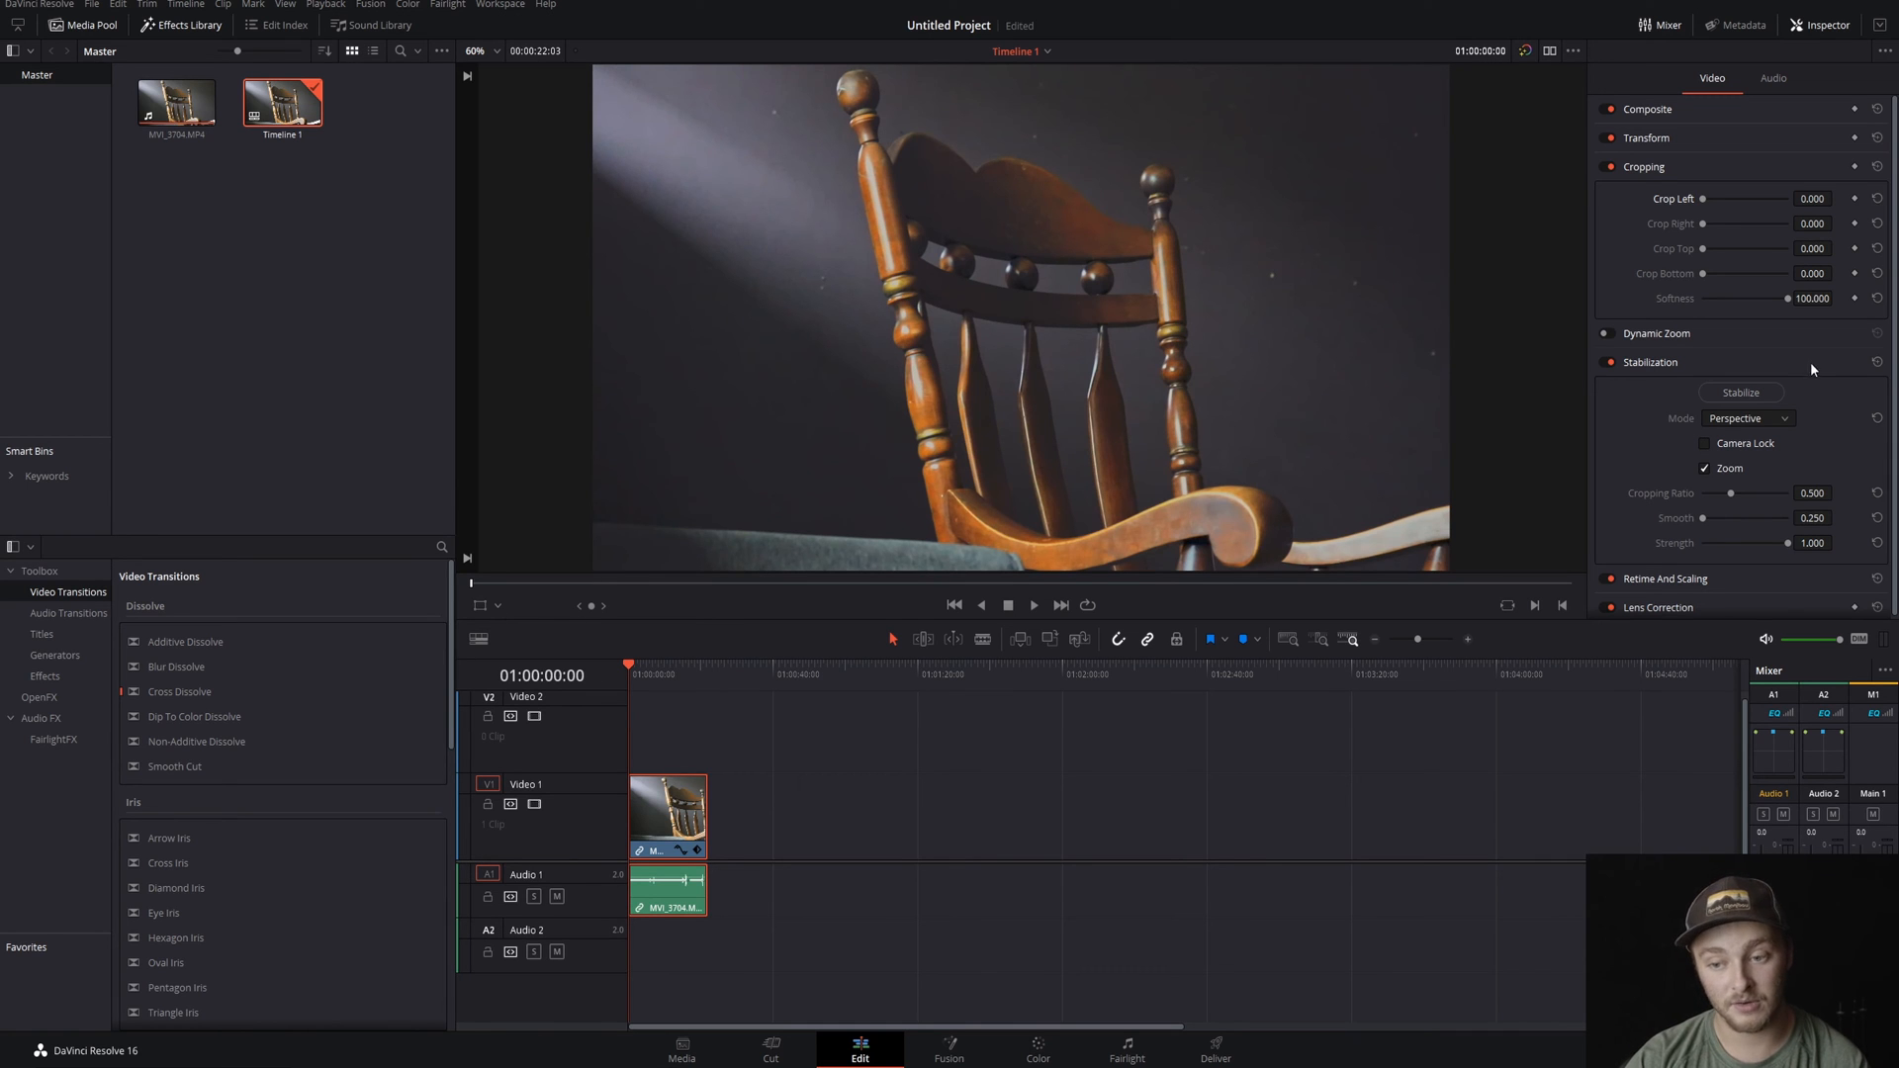
left_click(1741, 392)
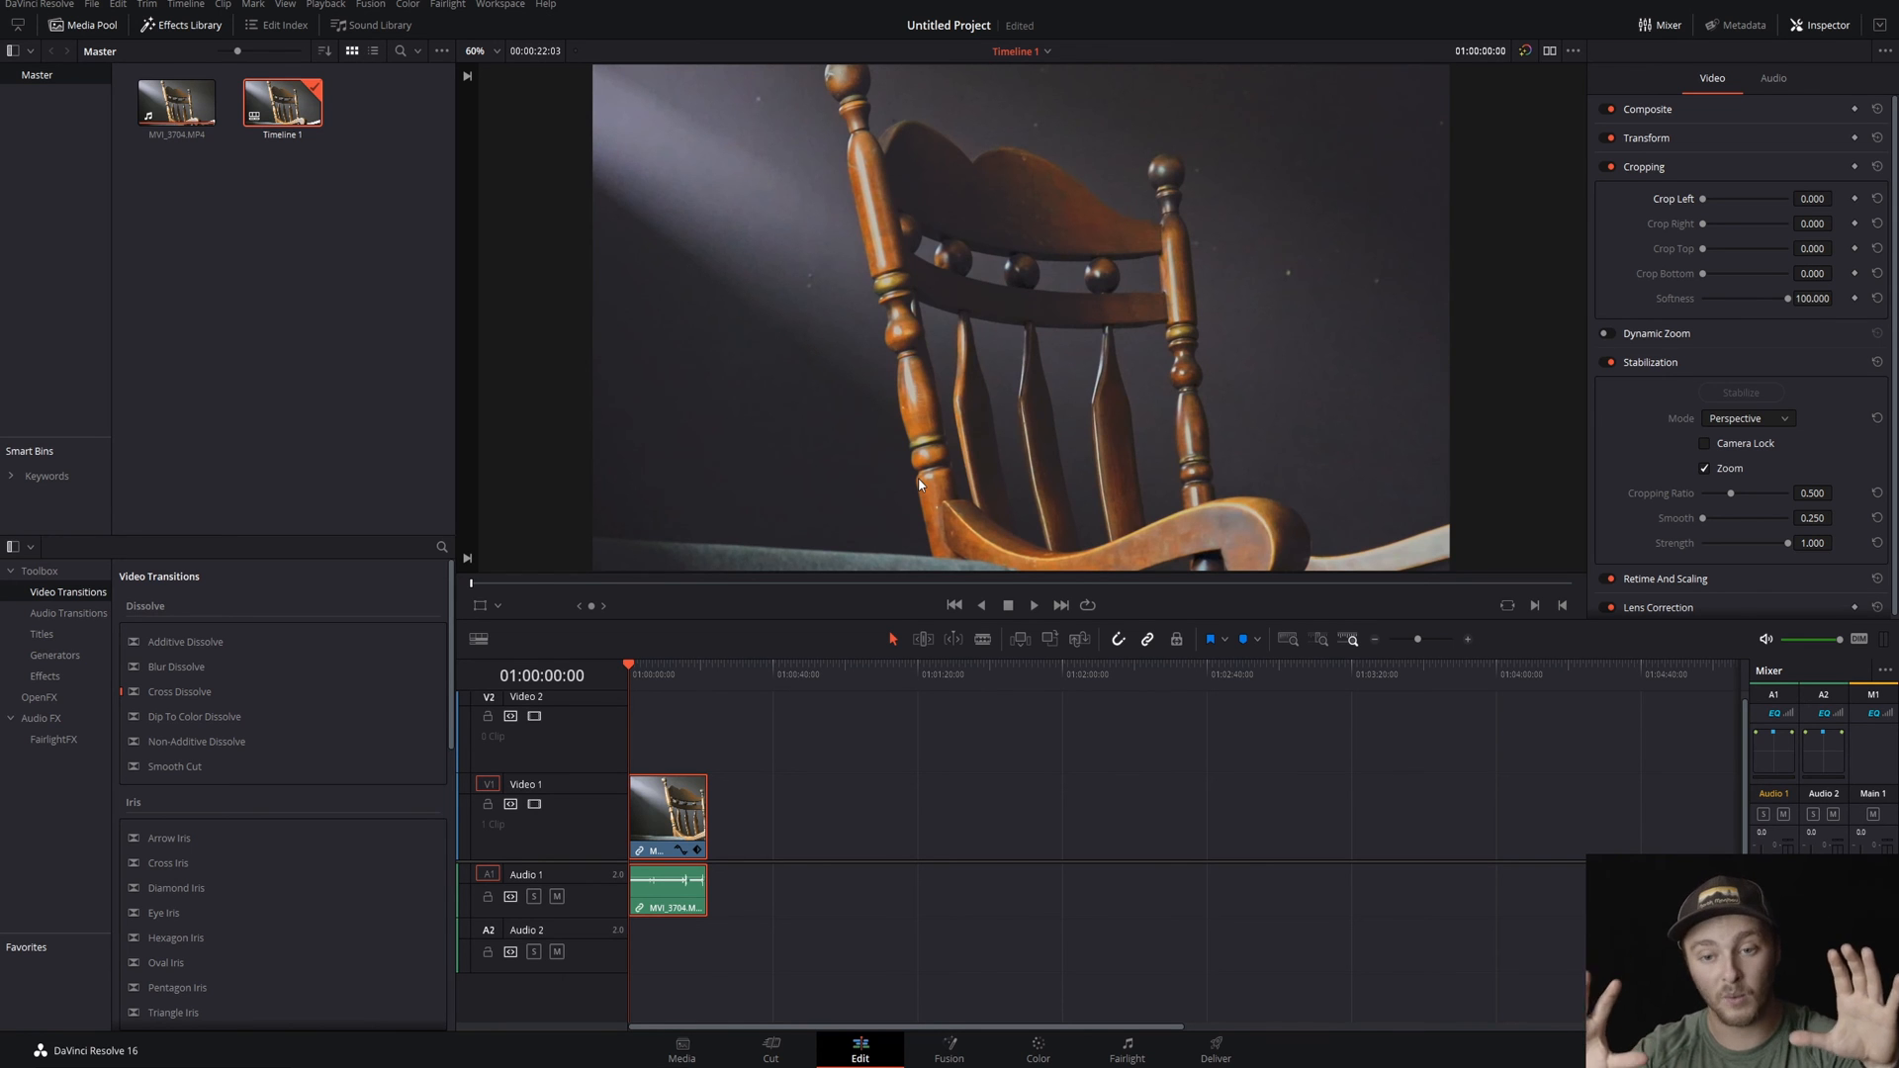
left_click(1033, 605)
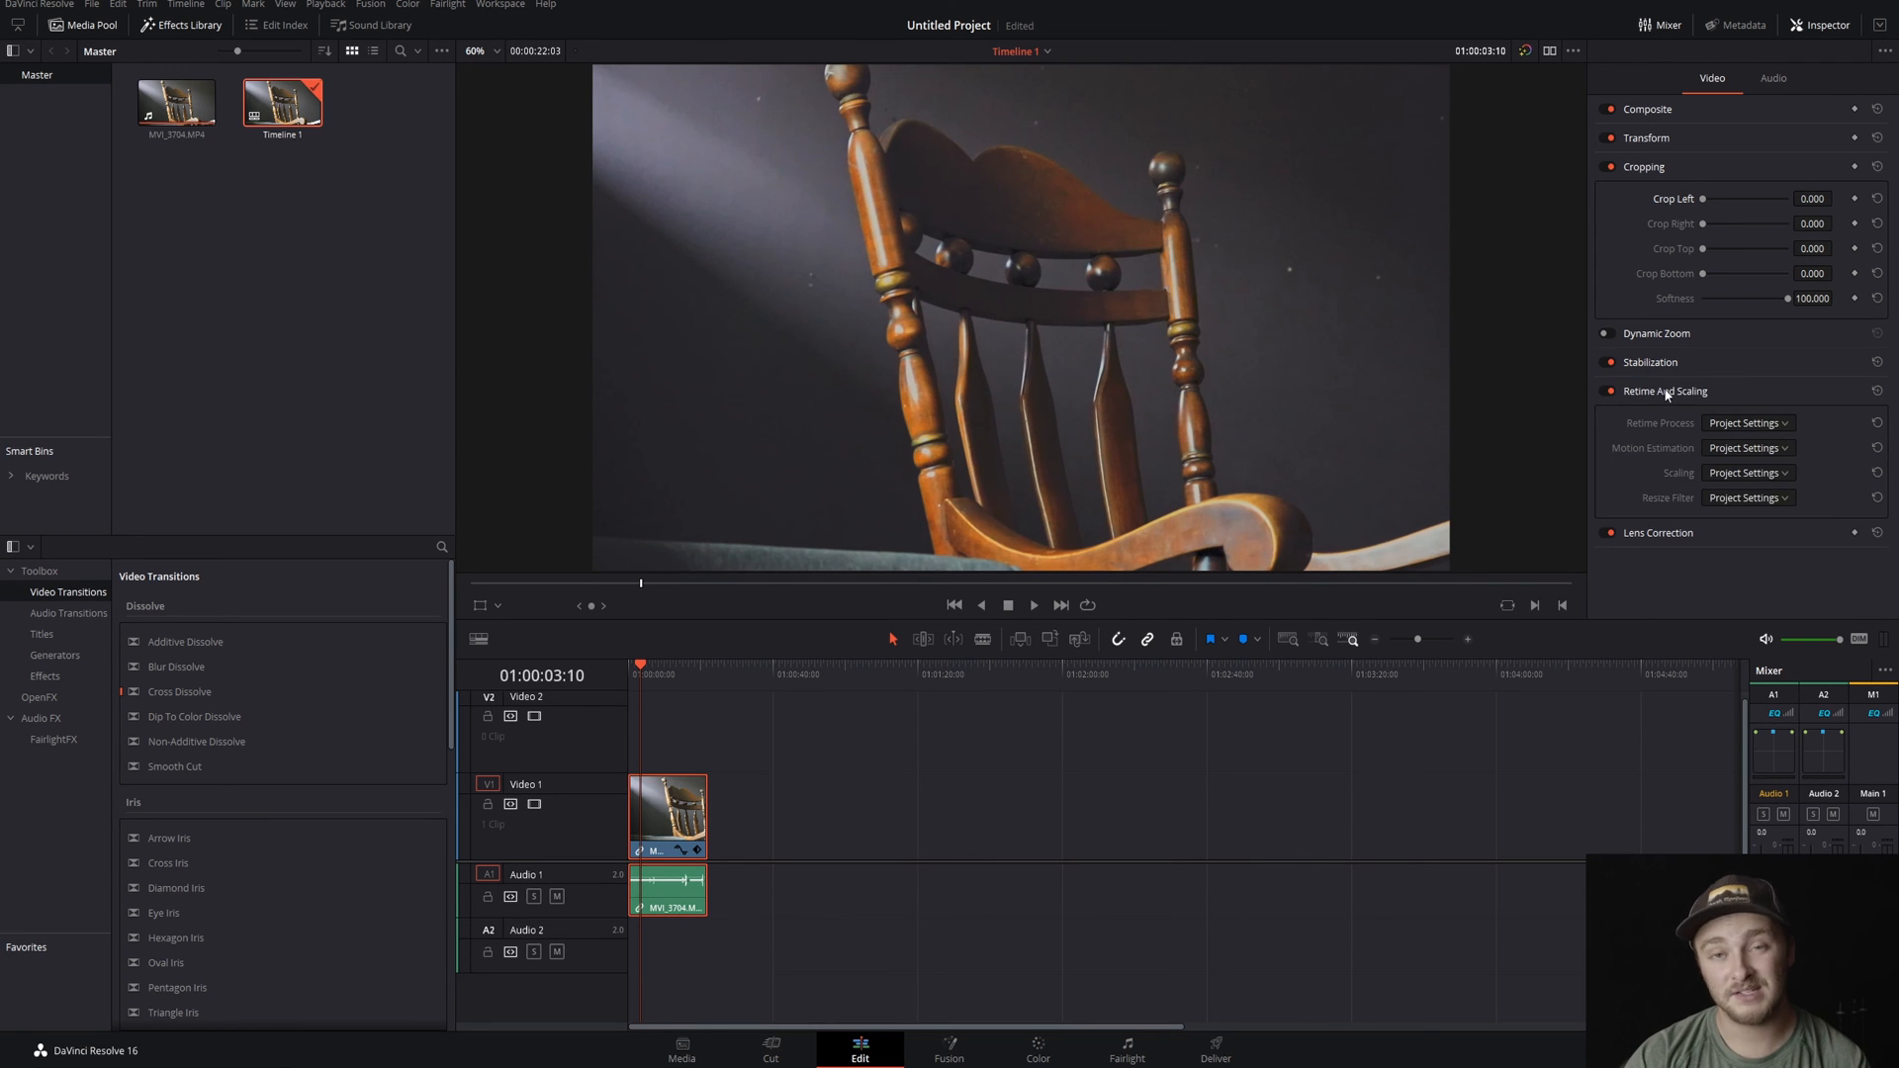
mouse_move(1720, 434)
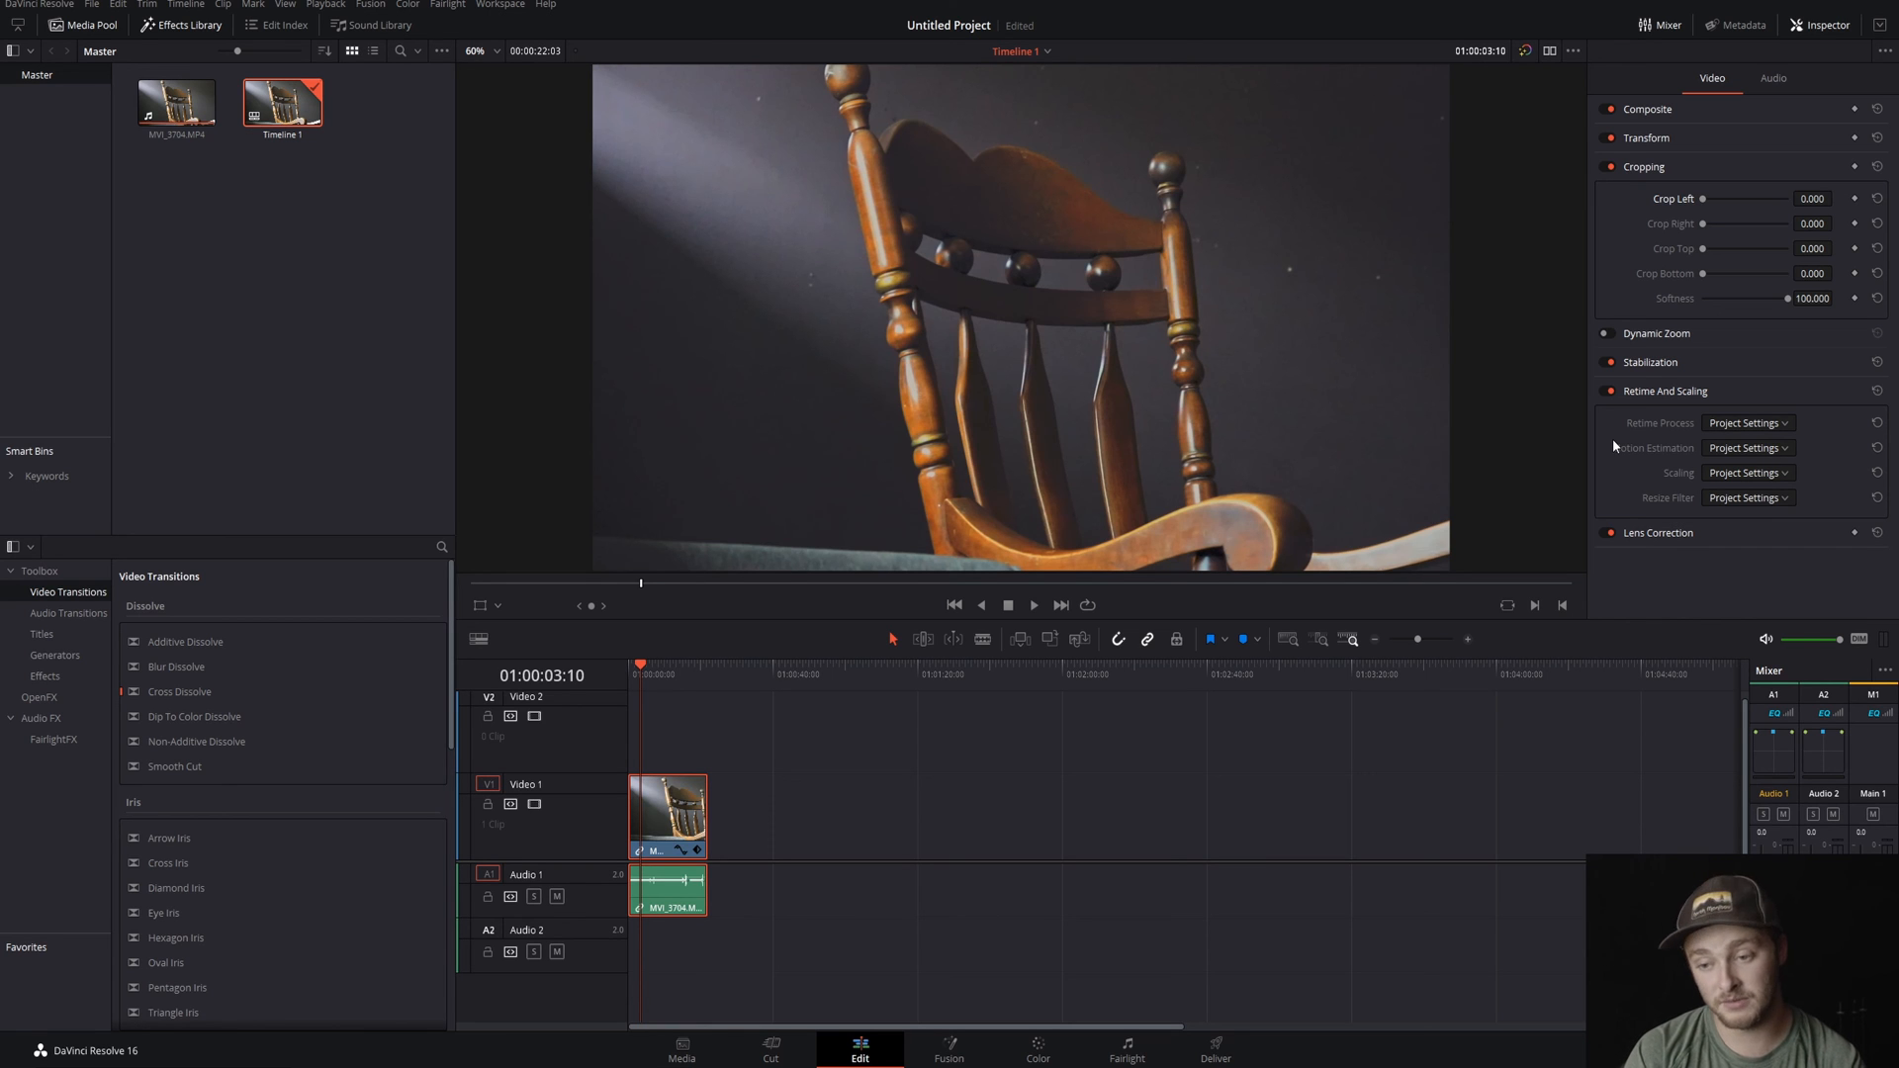
- Switch from Retime And Scaling to Lens Correction and push the Distortion slider up strongly
left_click(1666, 390)
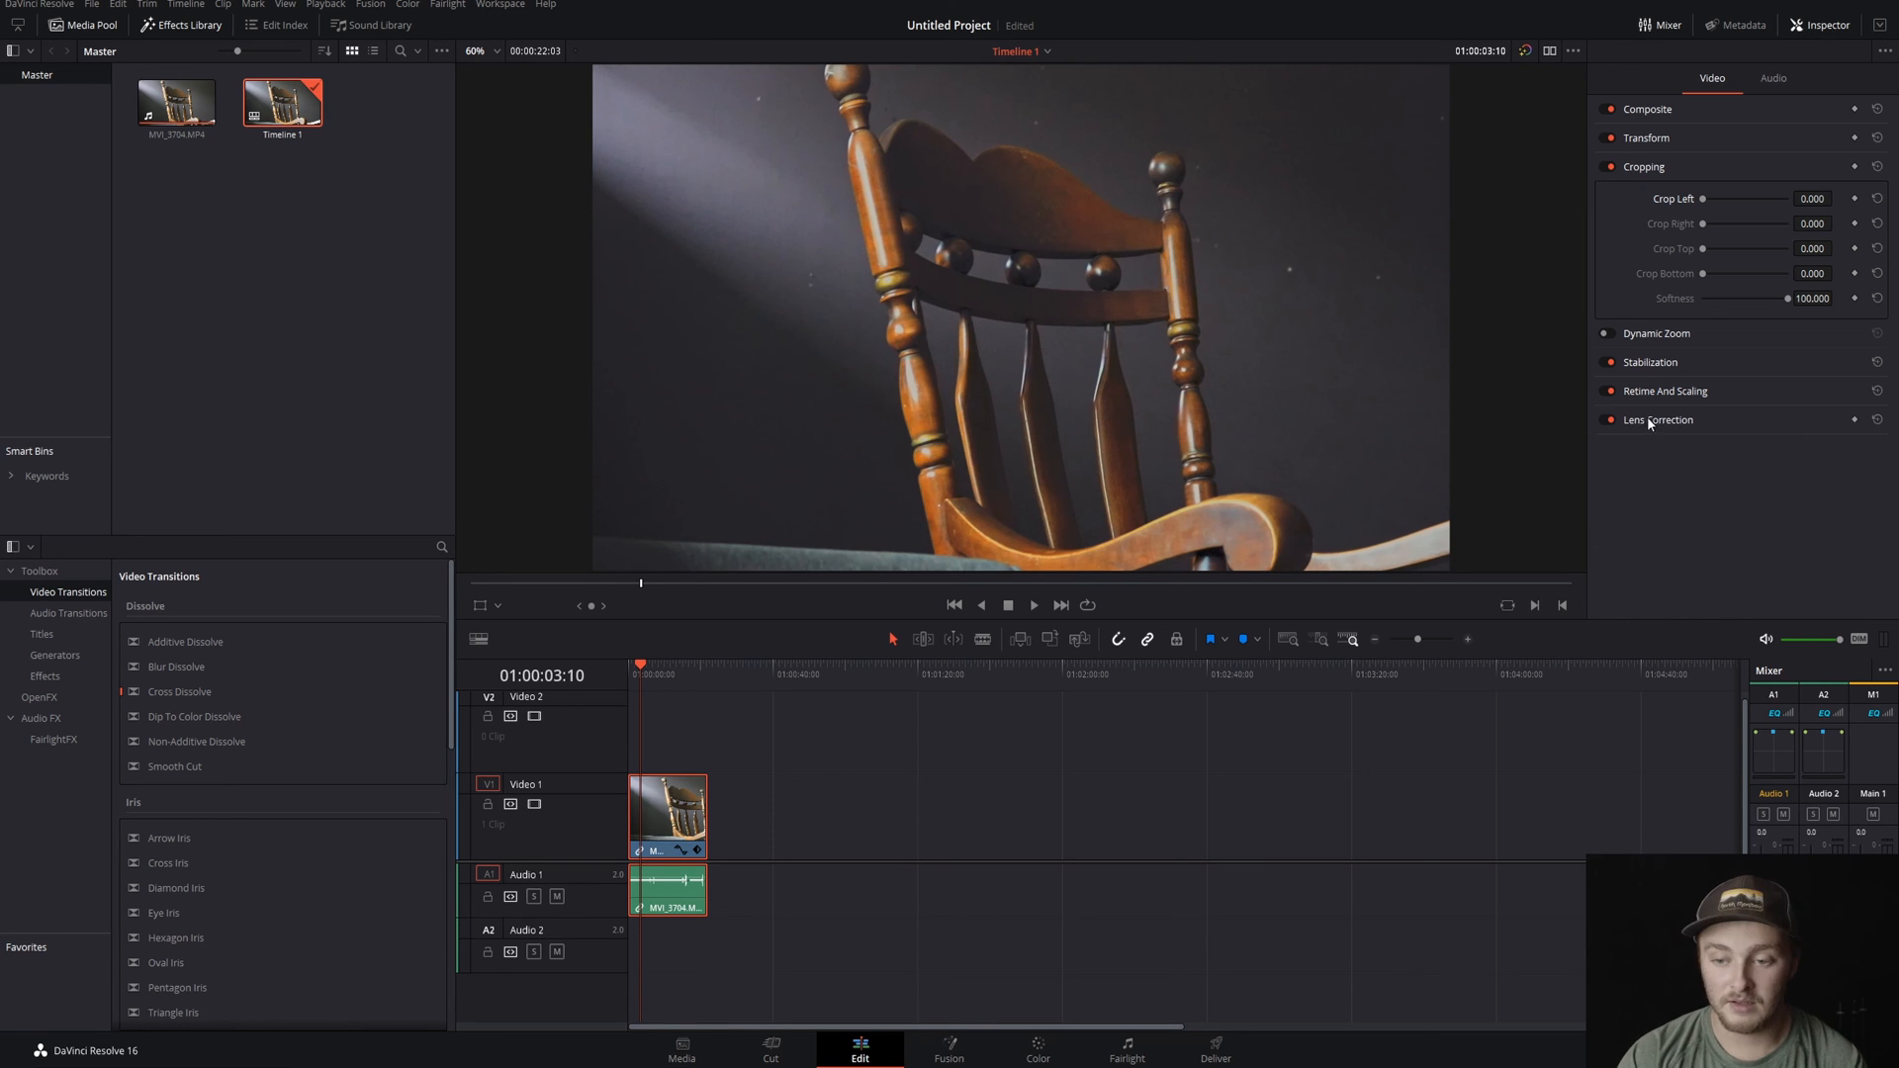
left_click(1658, 420)
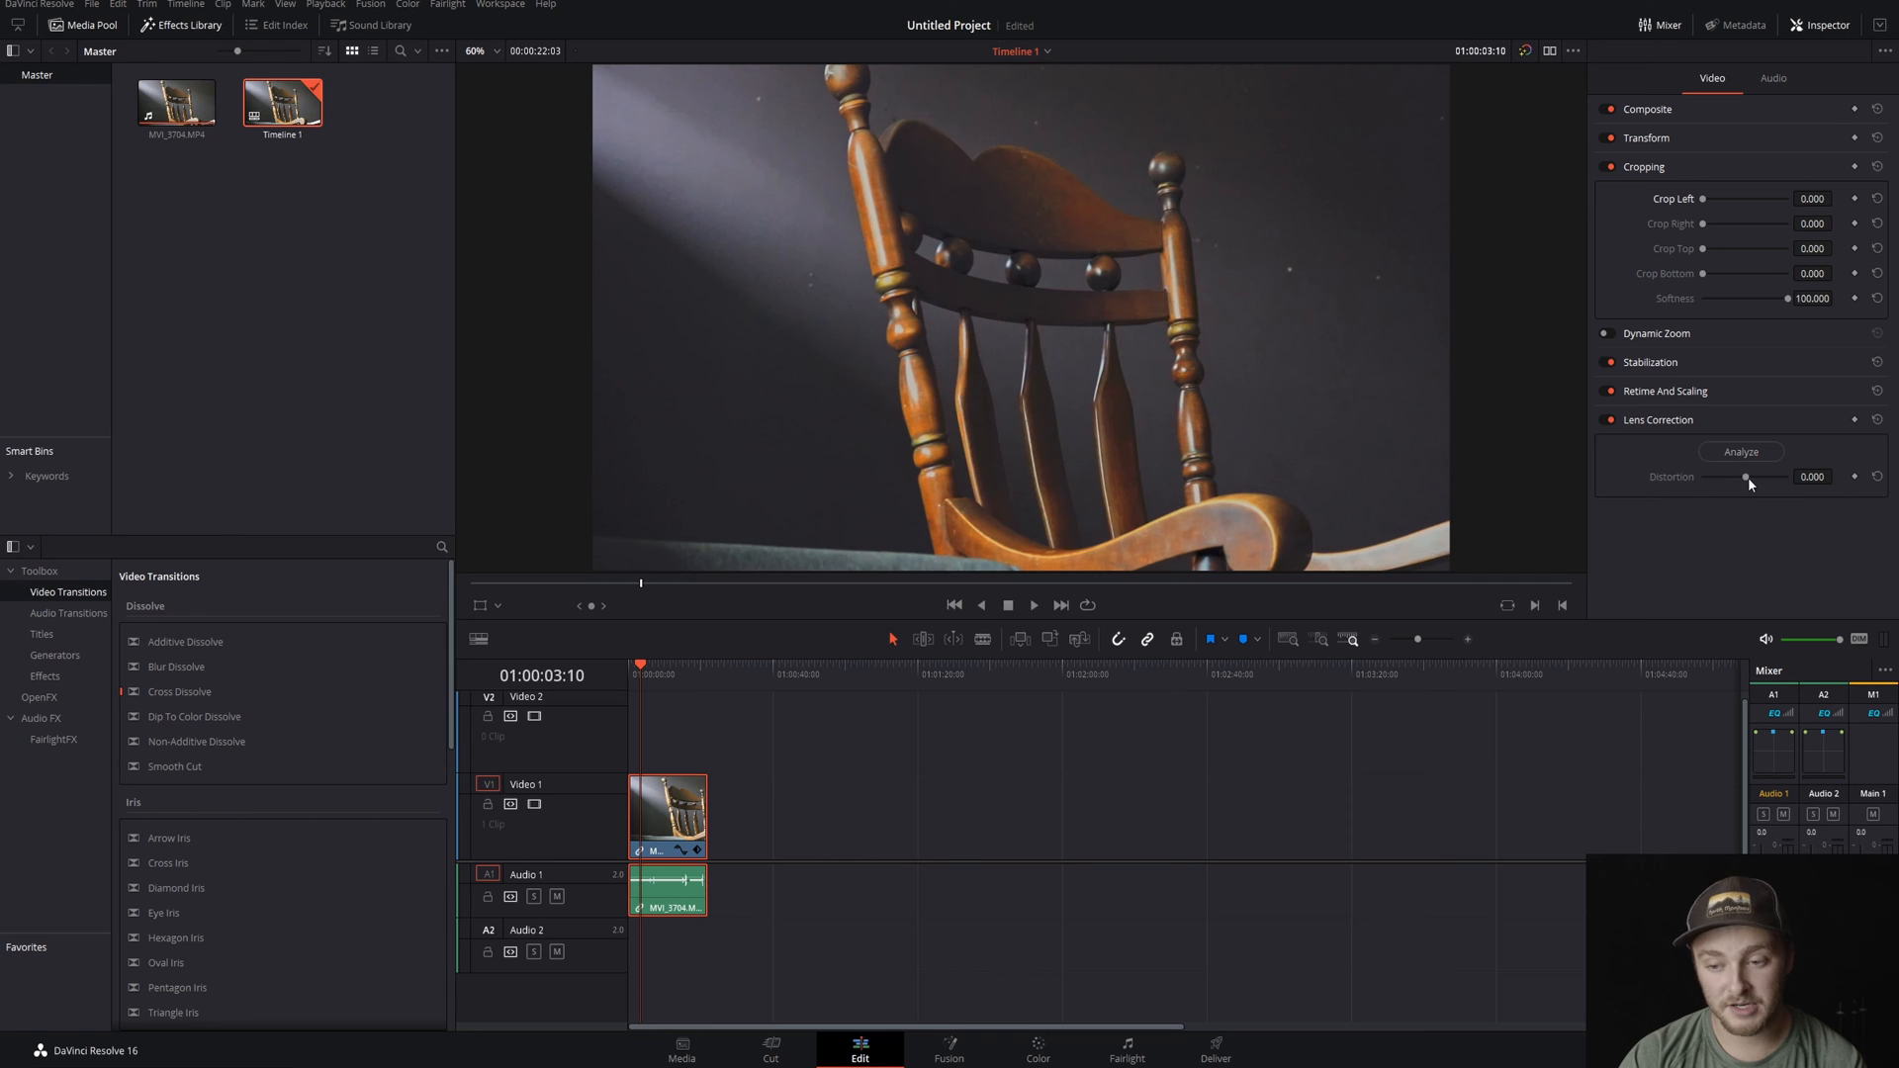
left_click_drag(1745, 477, 1751, 477)
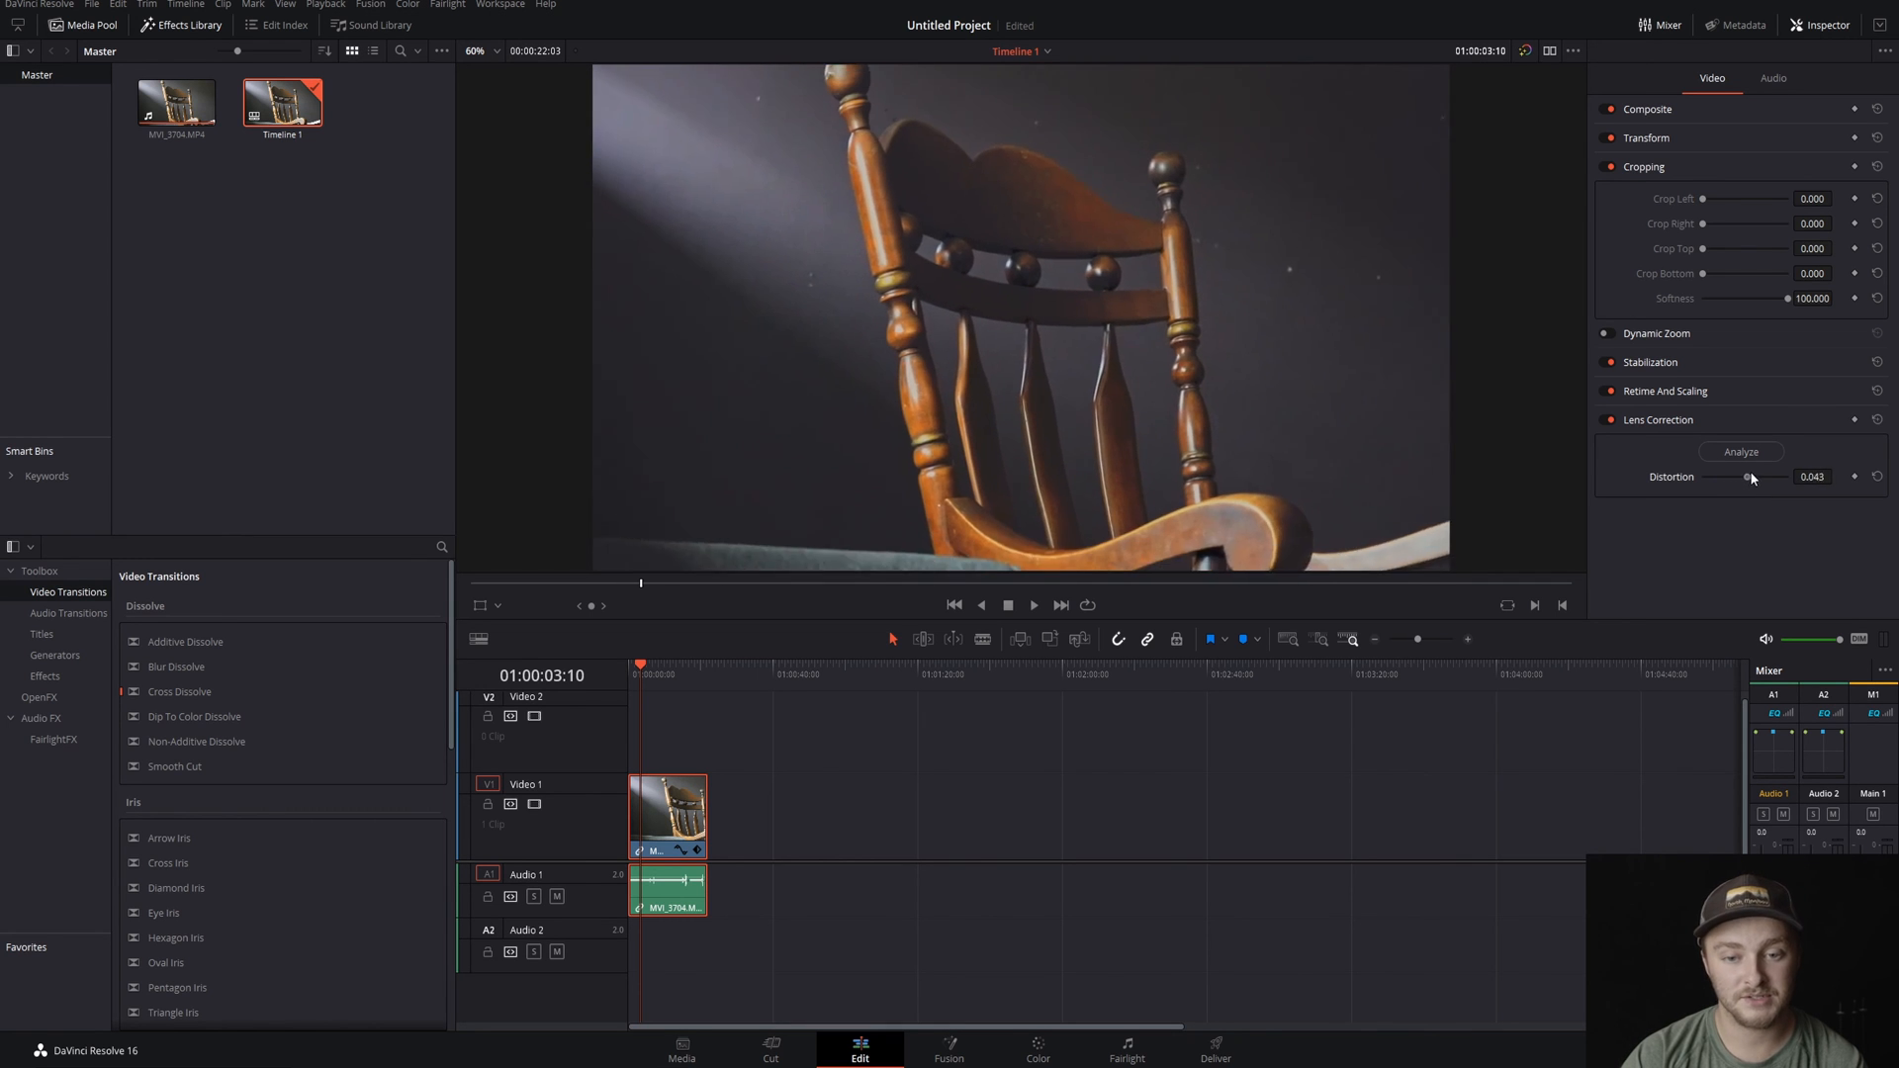
left_click_drag(1747, 477, 1778, 476)
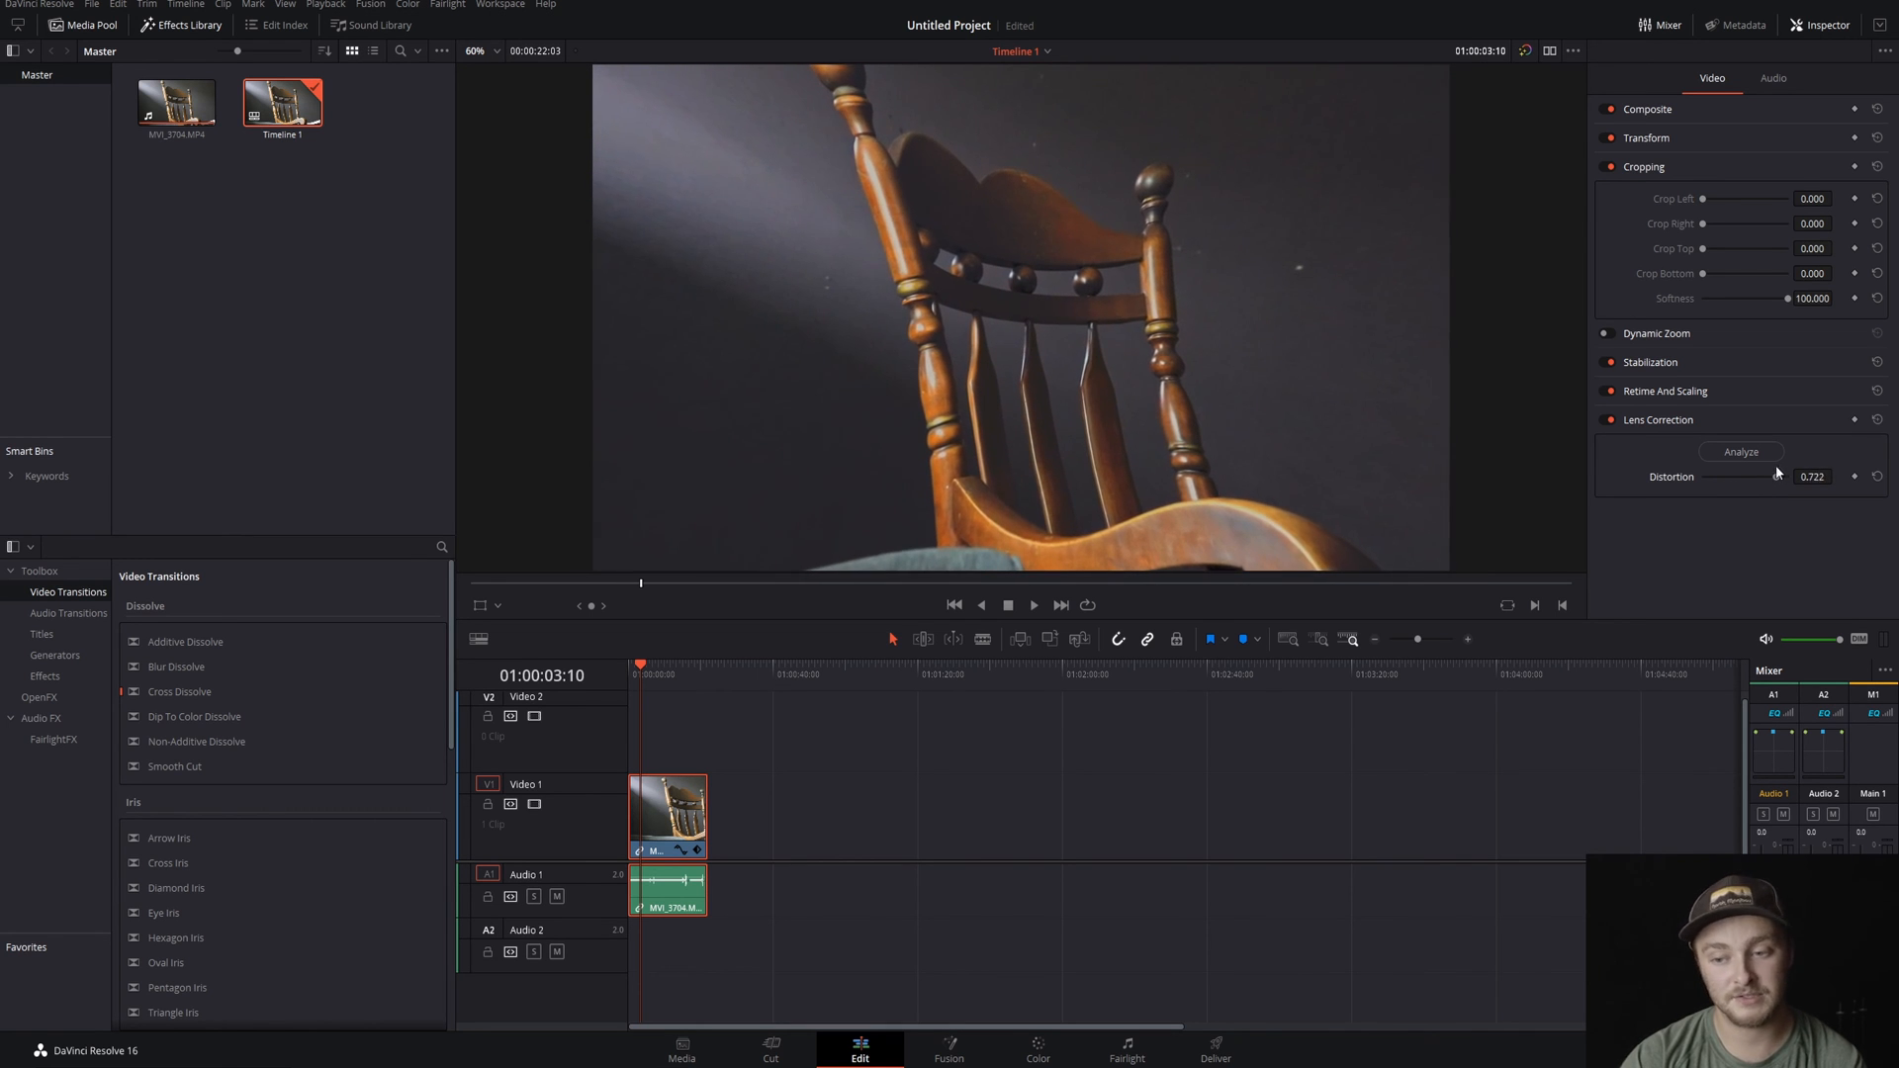
- Try negative and maximum distortion, settling on a slight negative correction of about -0.113
left_click_drag(1773, 477, 1733, 477)
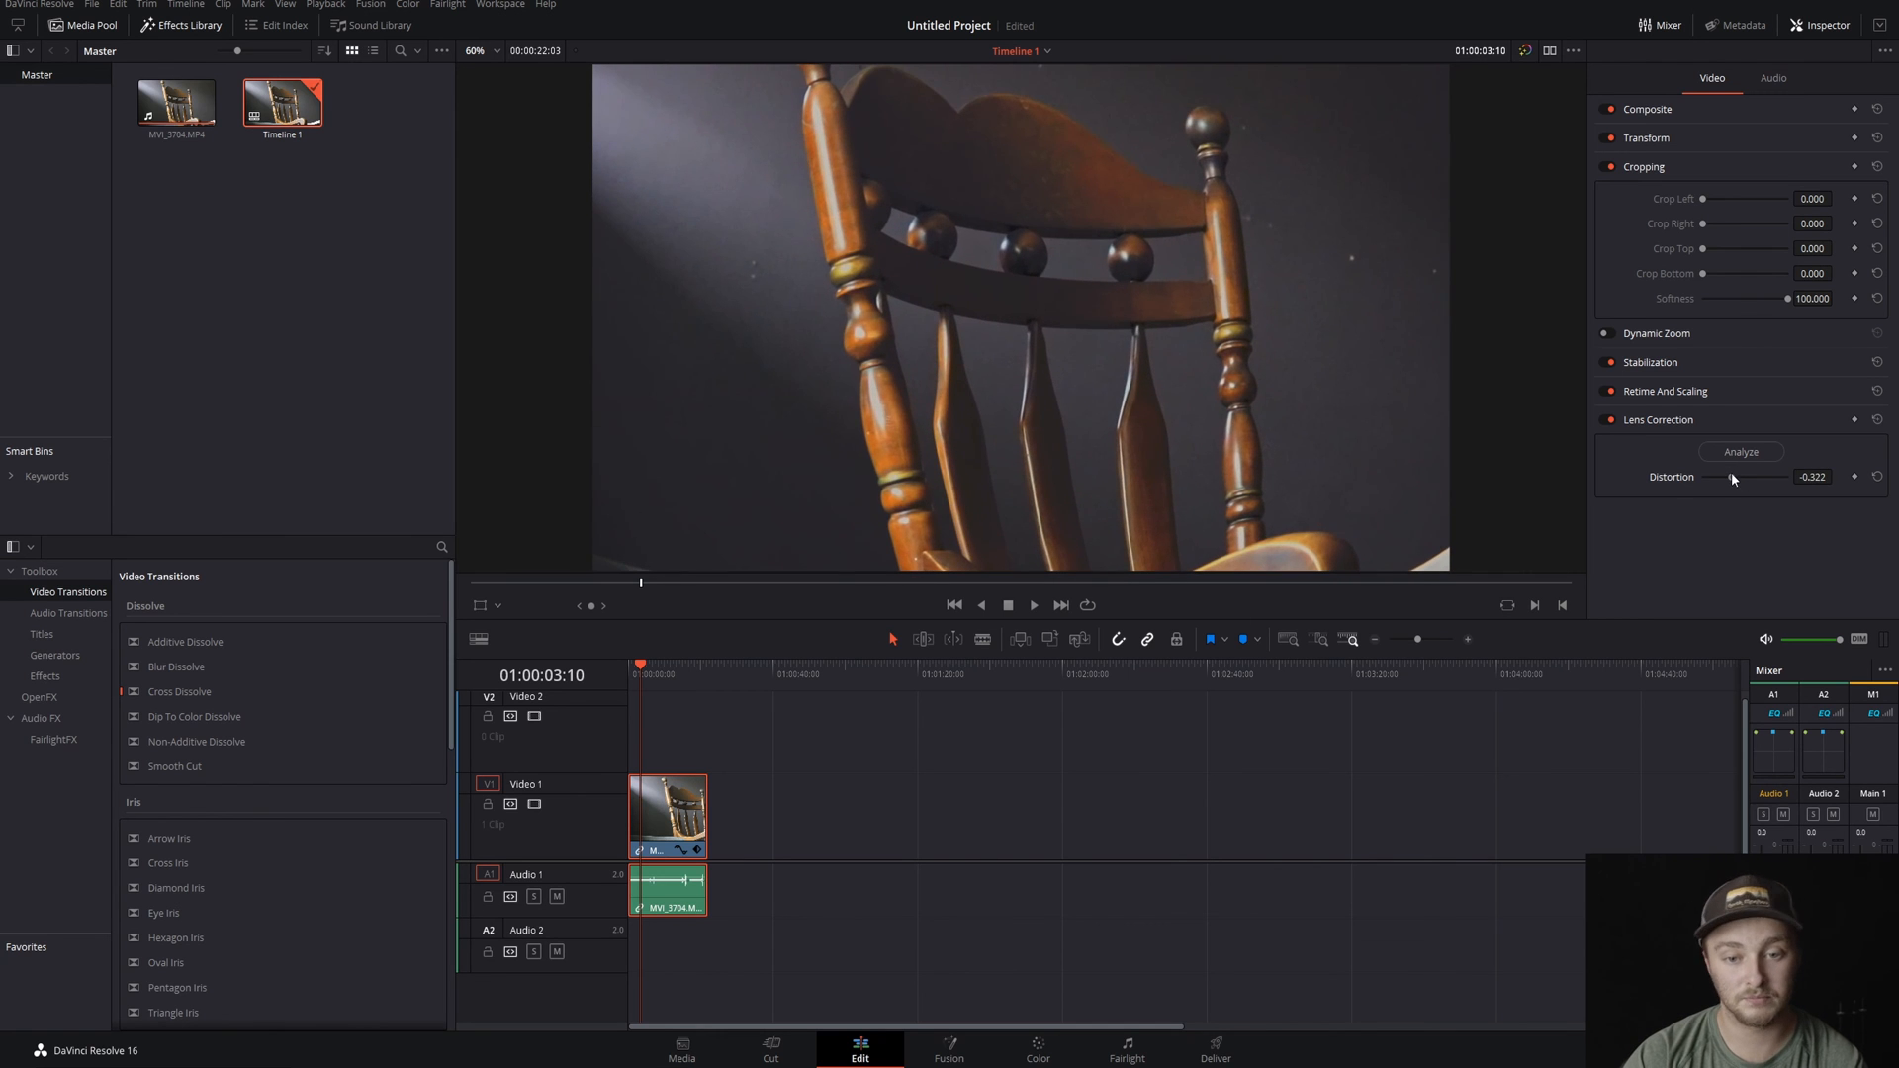
left_click_drag(1719, 476, 1745, 477)
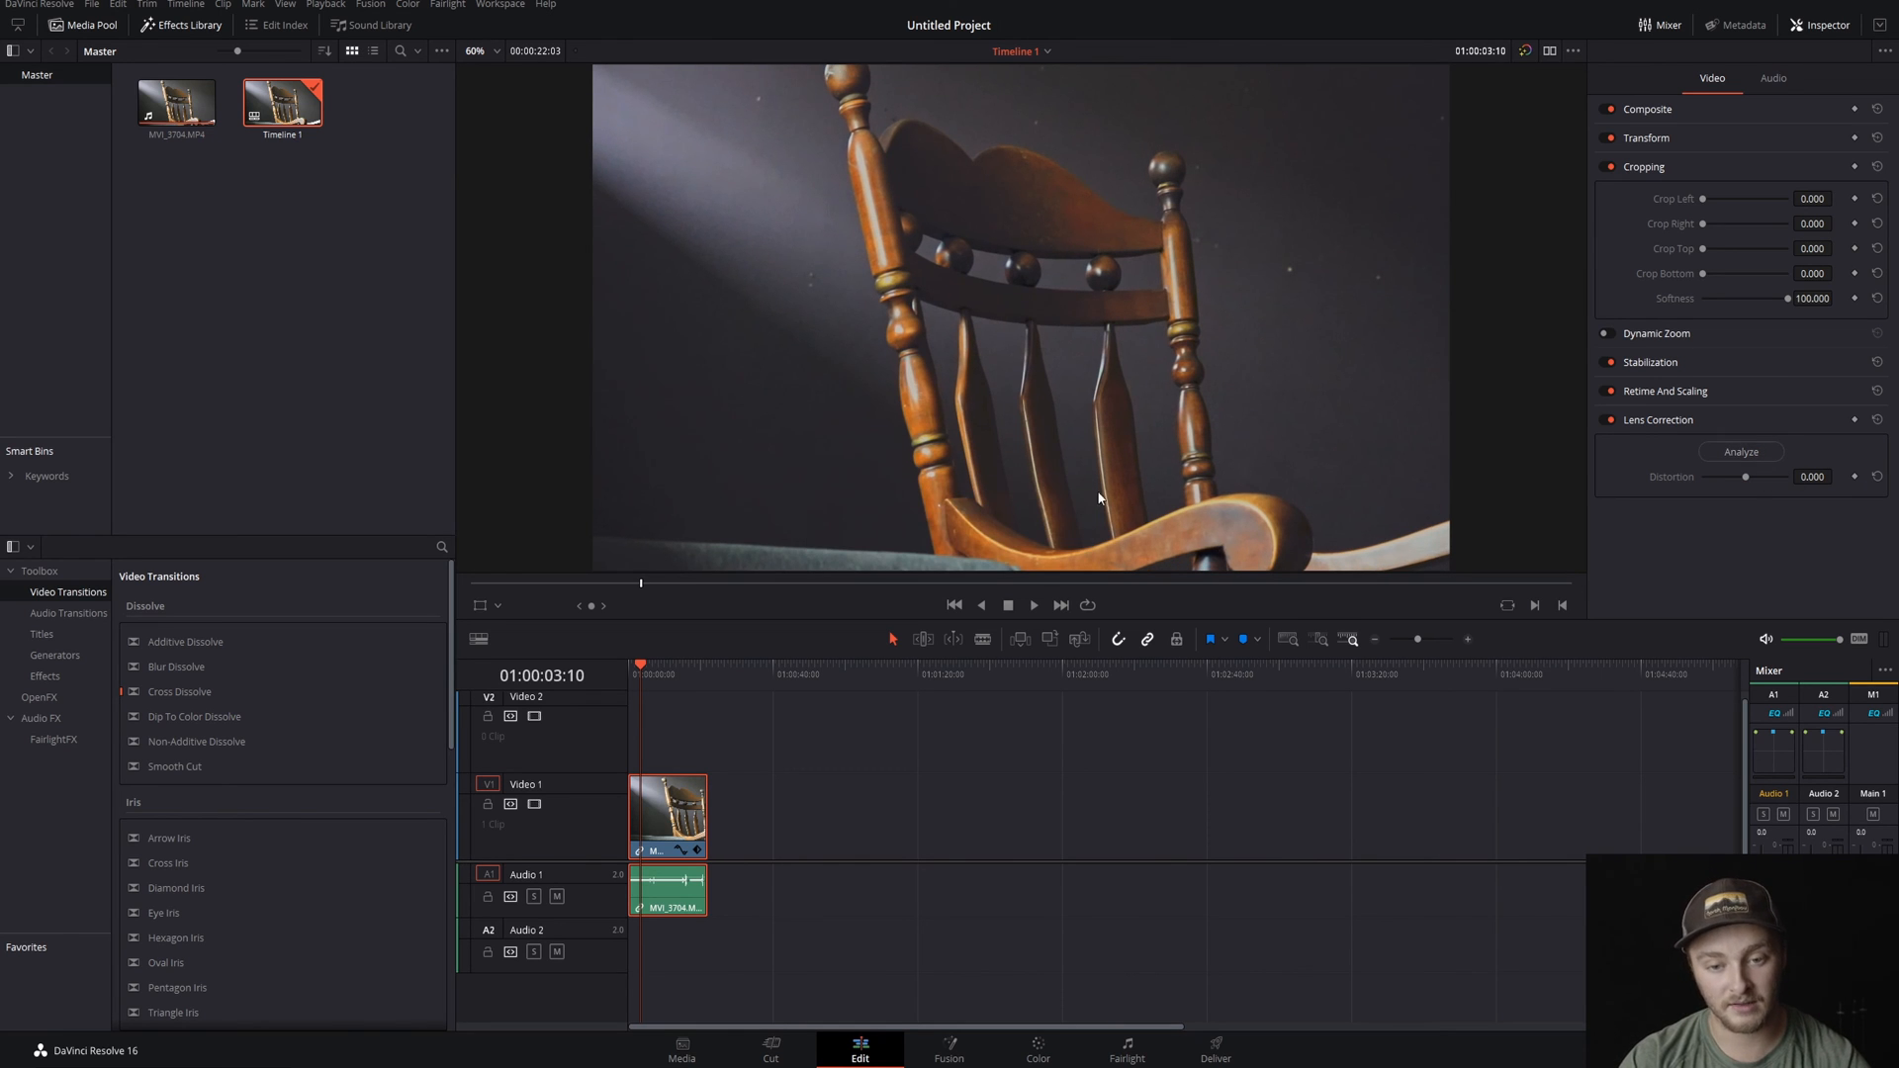
mouse_move(1753, 493)
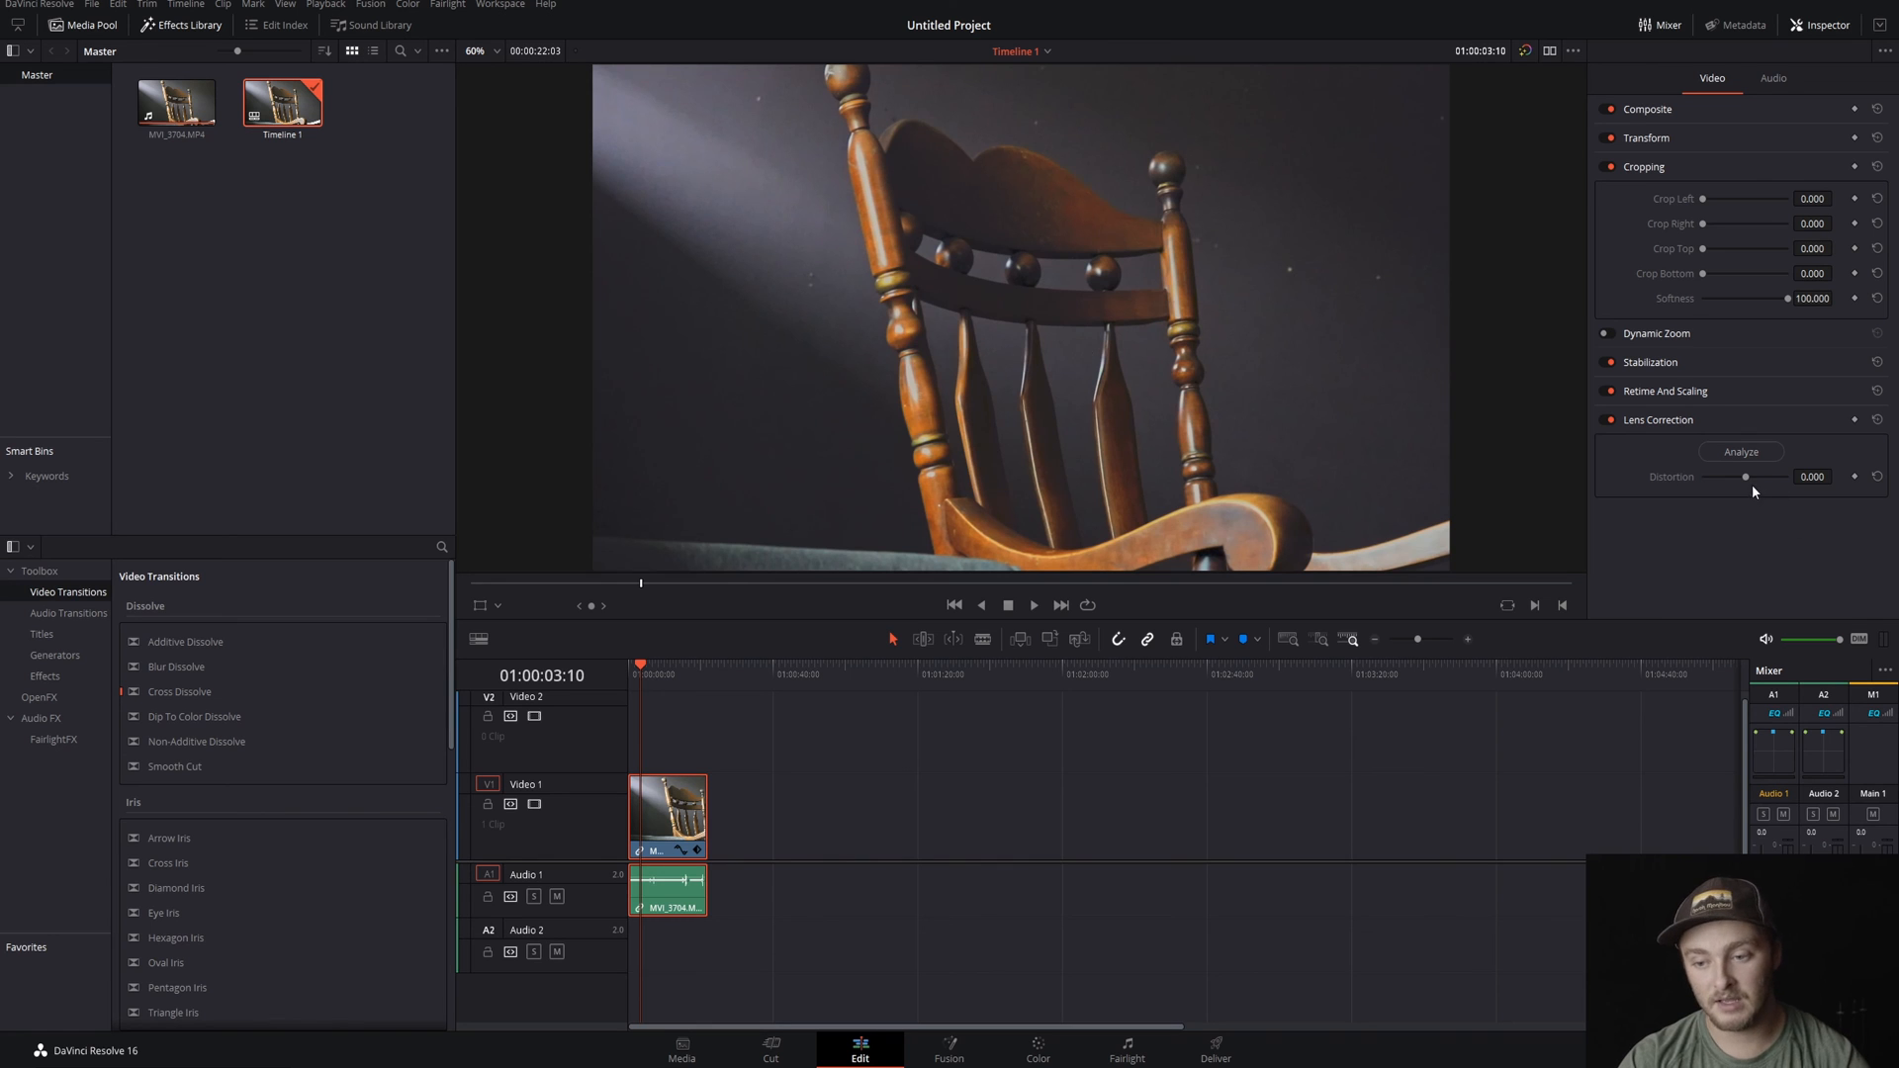
left_click_drag(1745, 477, 1711, 477)
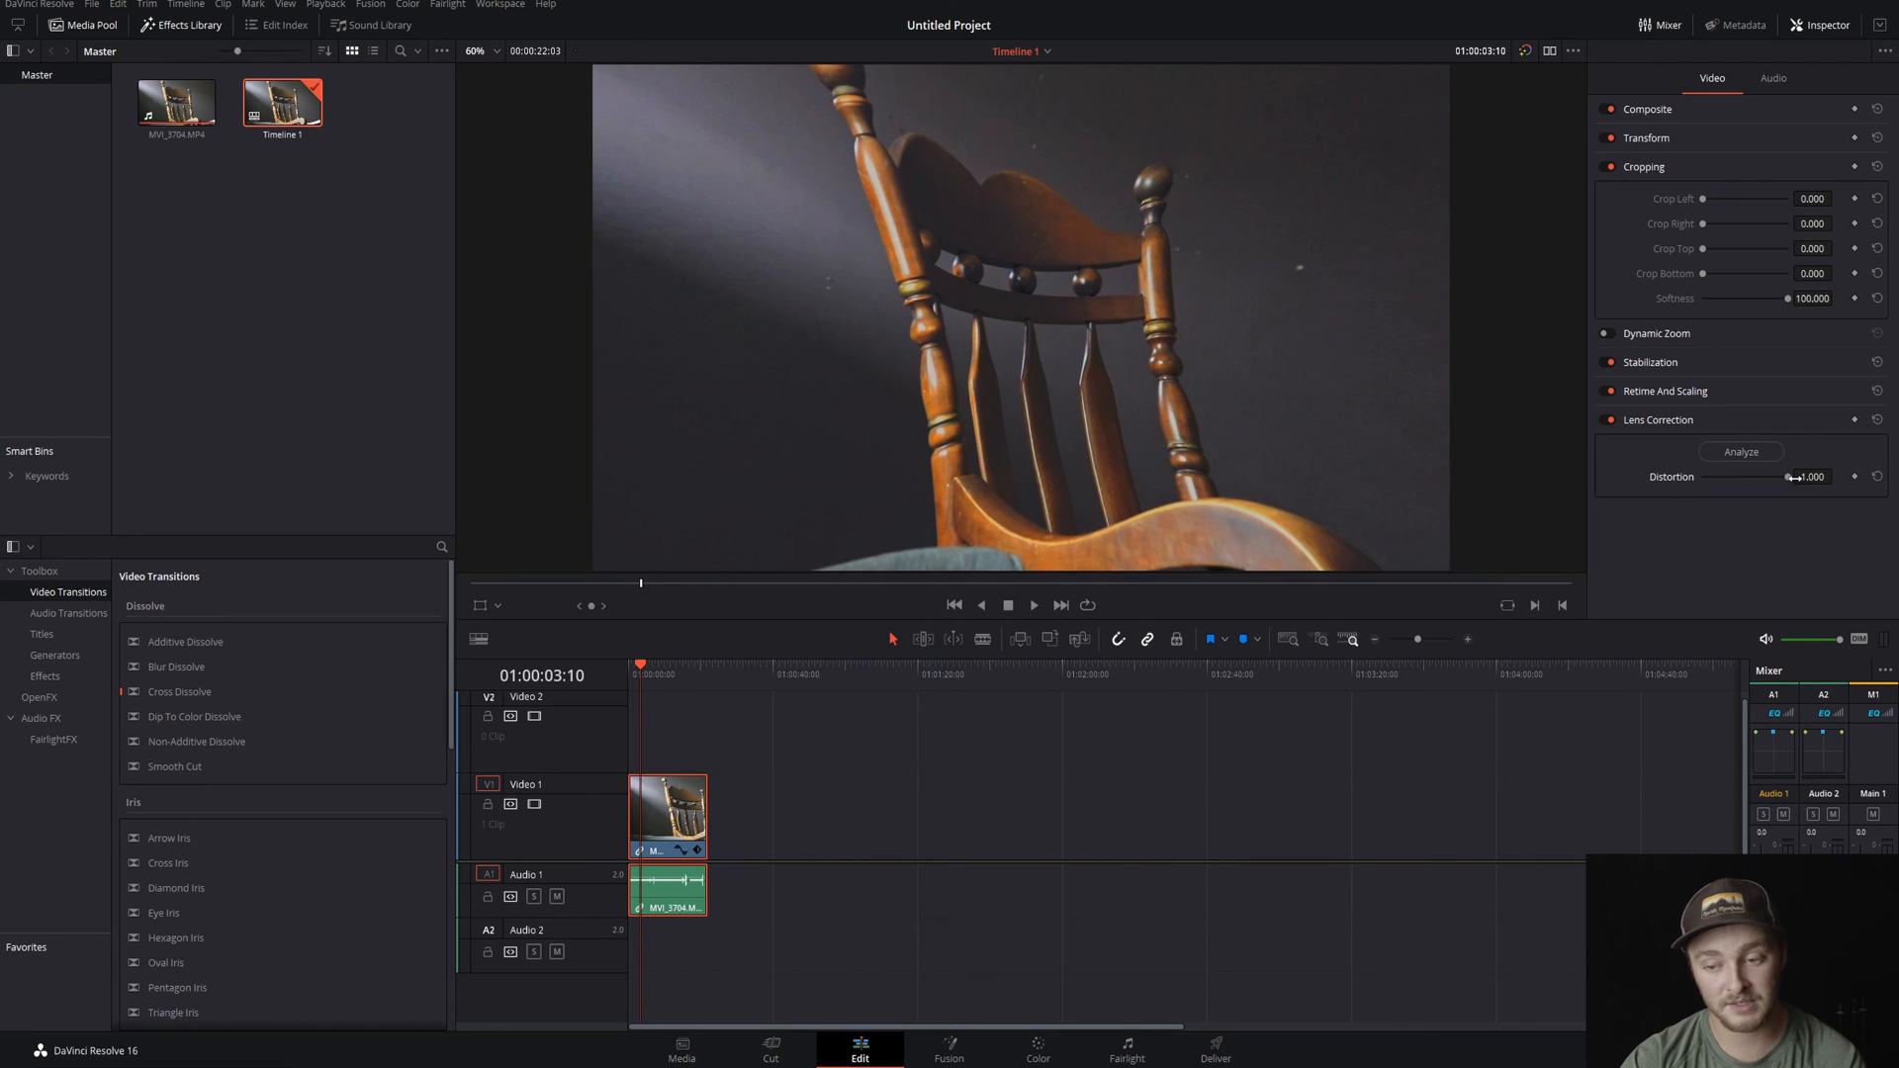
left_click_drag(1789, 476, 1741, 477)
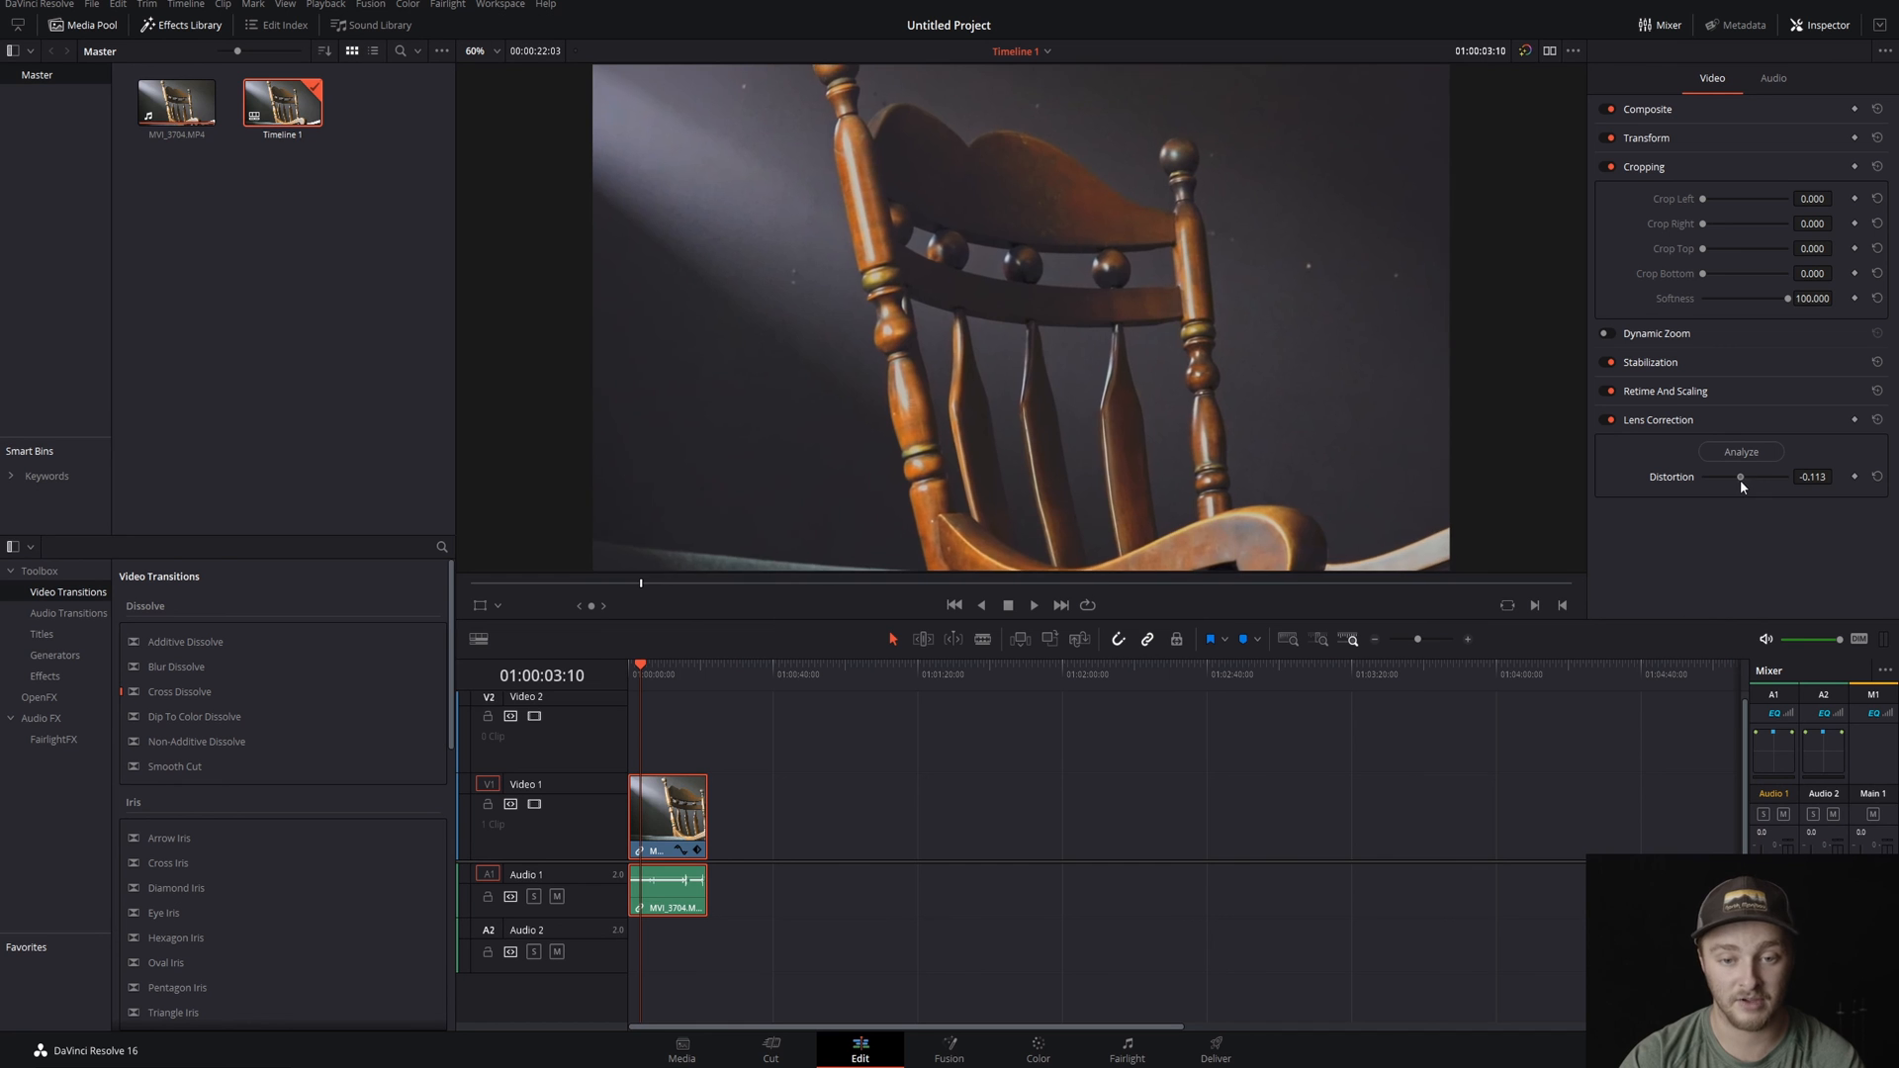